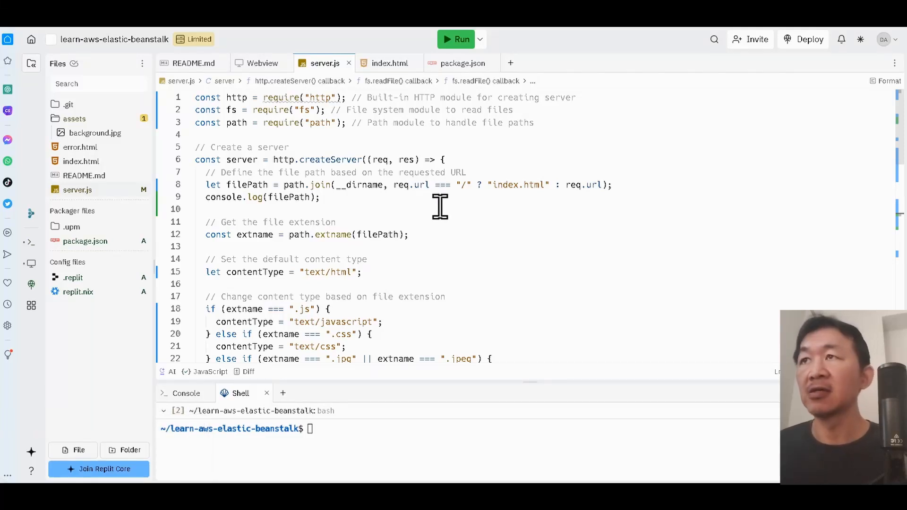
mouse_move(467, 122)
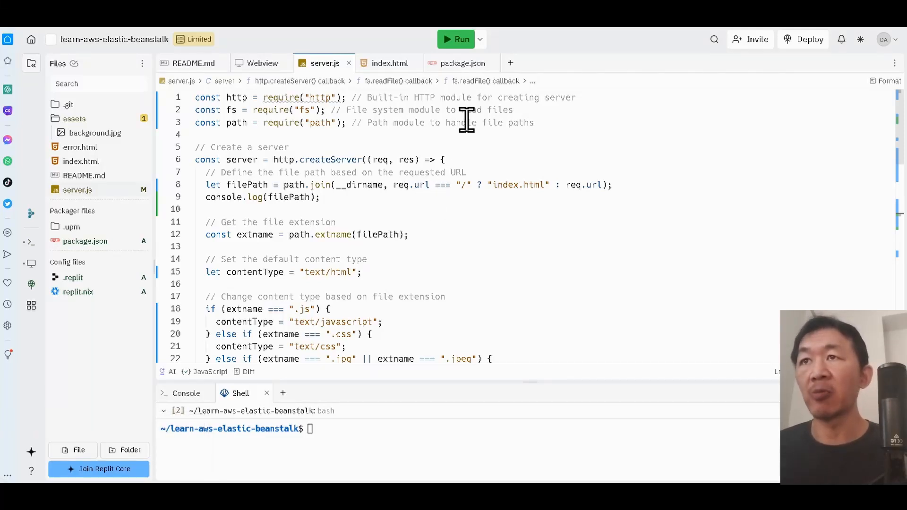
- Review server.js, index.html, and package.json with its 'node server.js' start script
scroll(down, 3)
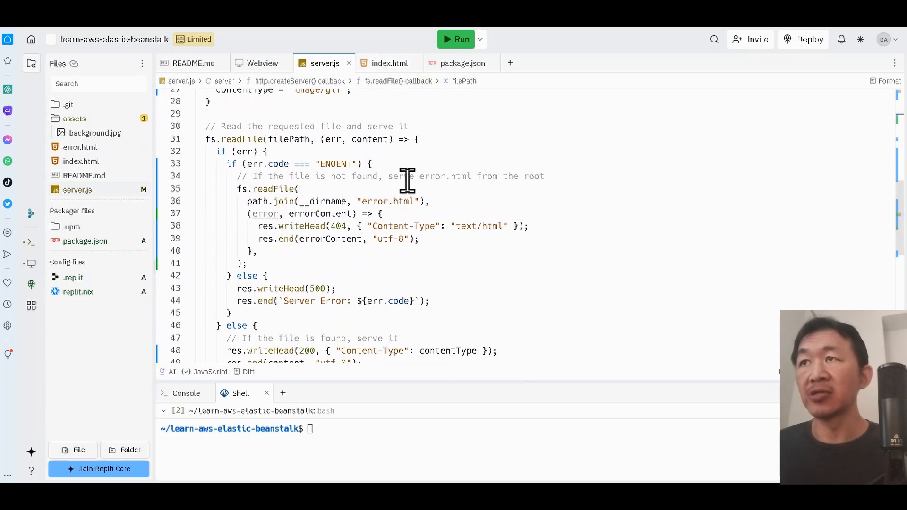
click(390, 63)
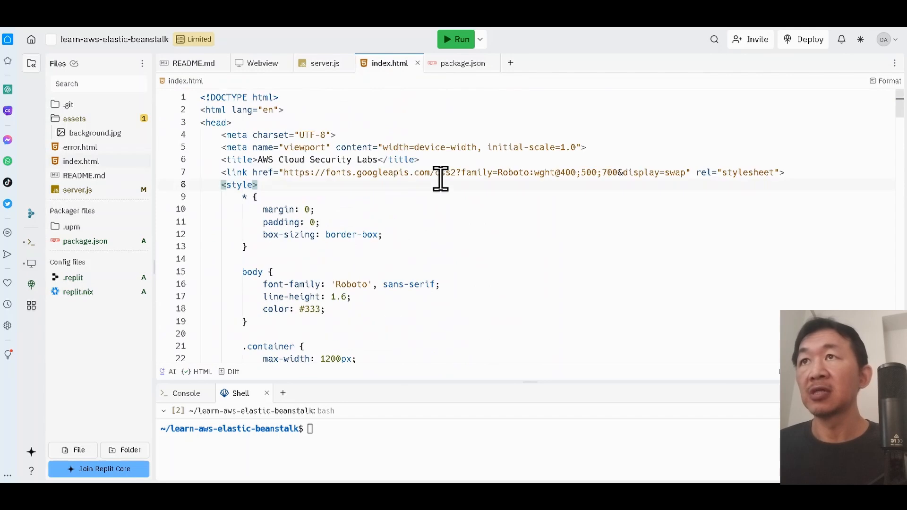
mouse_move(459, 67)
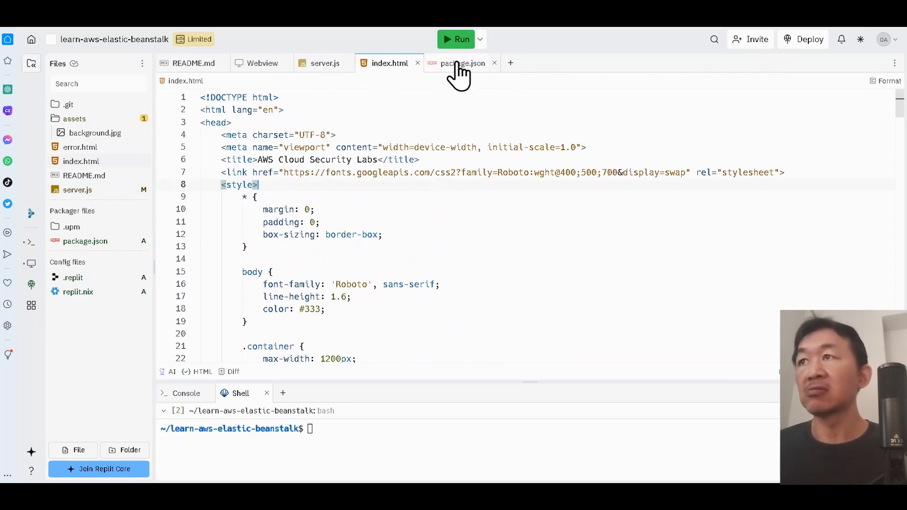
click(462, 63)
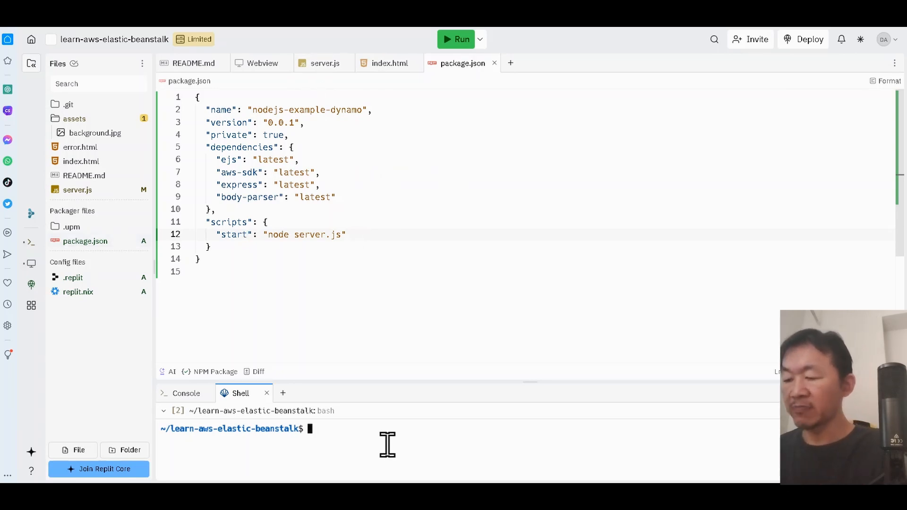
- Serve the landing page with npm start, then stop the server
text(npm)
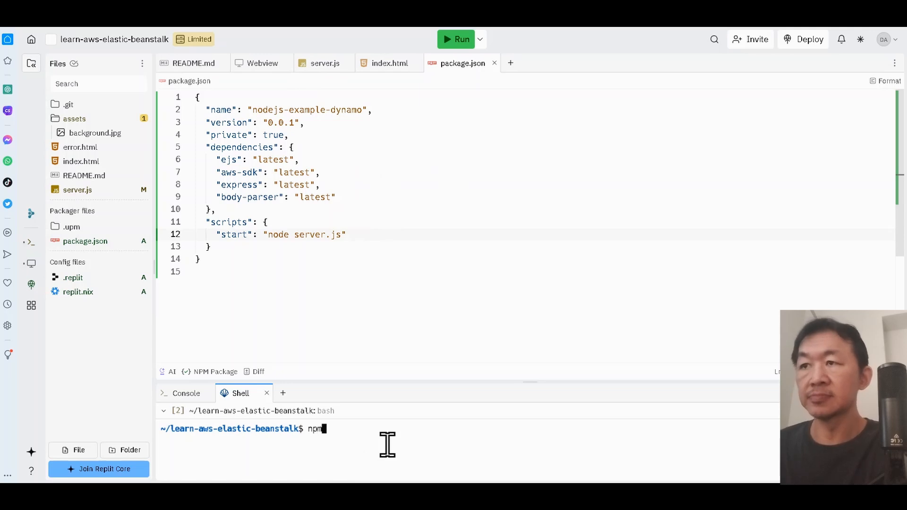
key(Return)
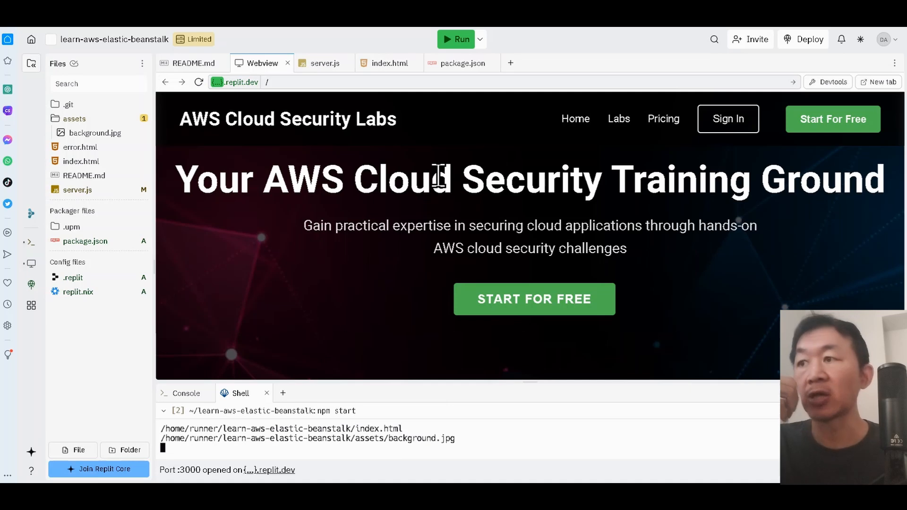
mouse_move(500, 435)
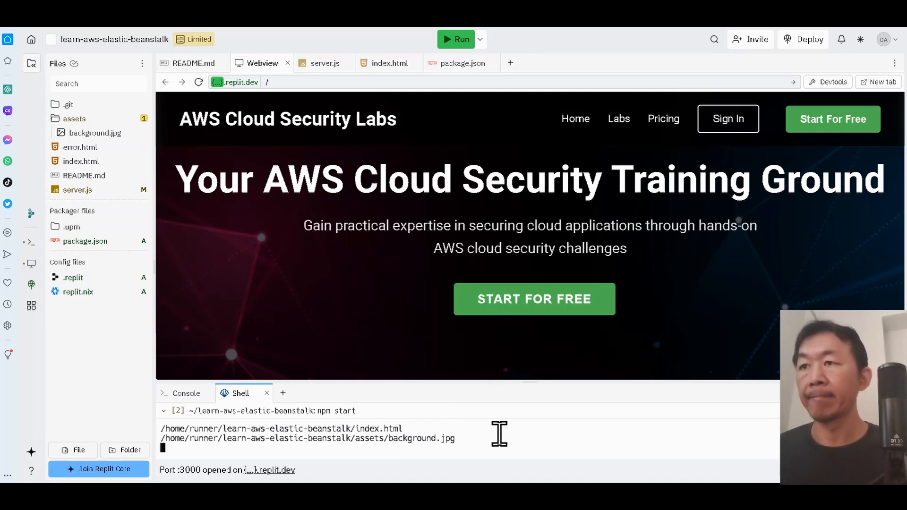
key(ctrl+c)
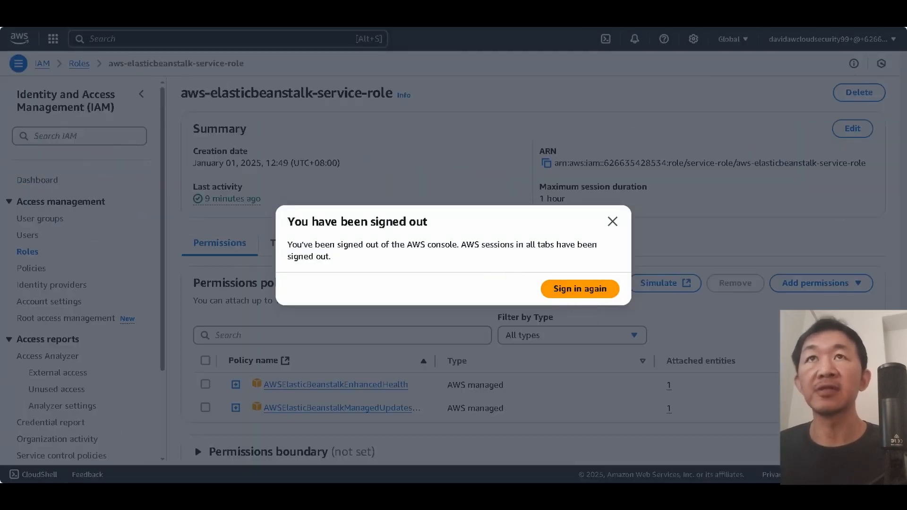
- Sign back in, begin a new environment, then abandon it for the environments list
click(580, 289)
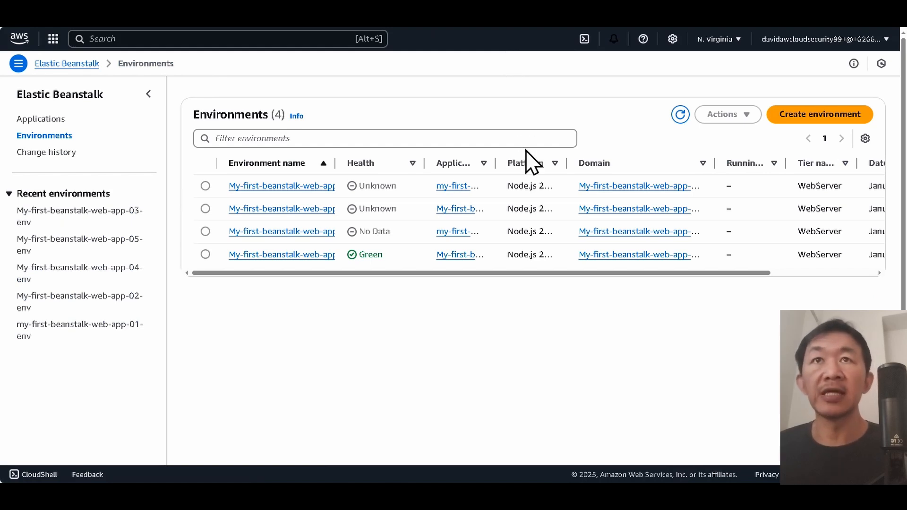
mouse_move(455, 185)
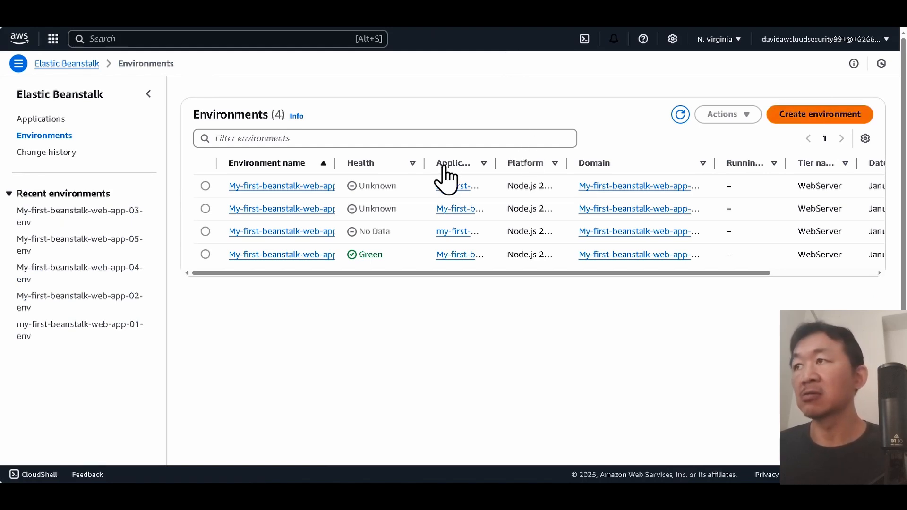
click(819, 113)
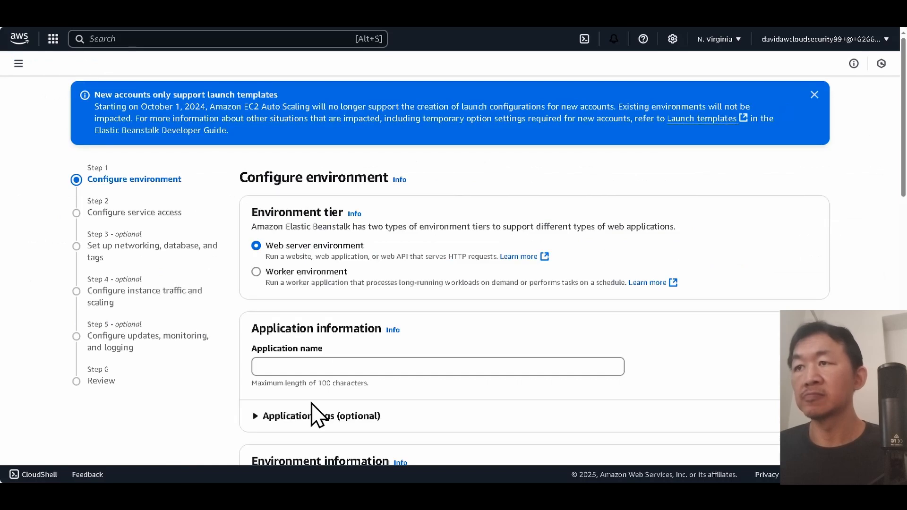
text(My-first-beanstalk-web-app-03-env)
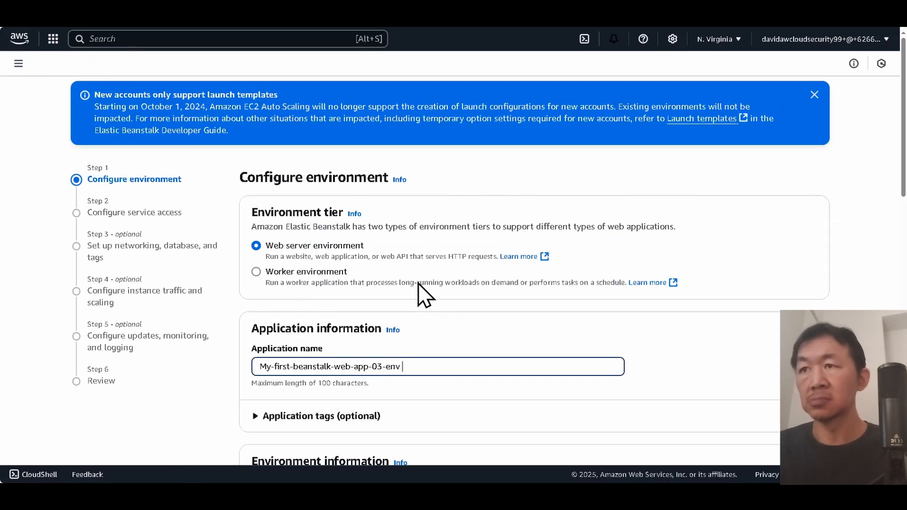
key(Backspace)
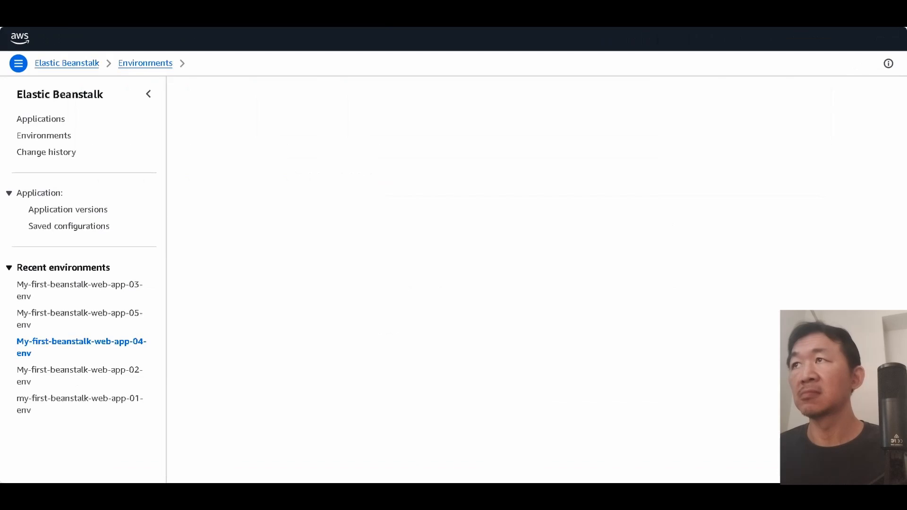
click(81, 348)
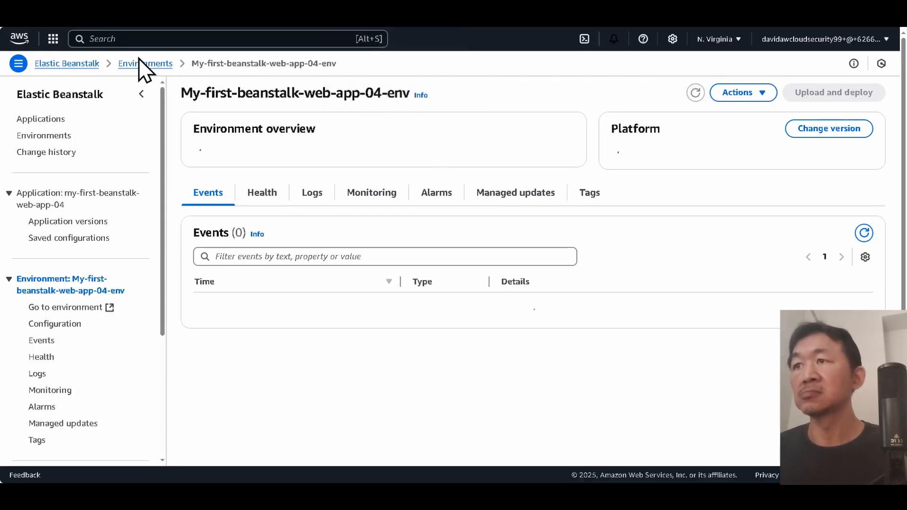
click(145, 63)
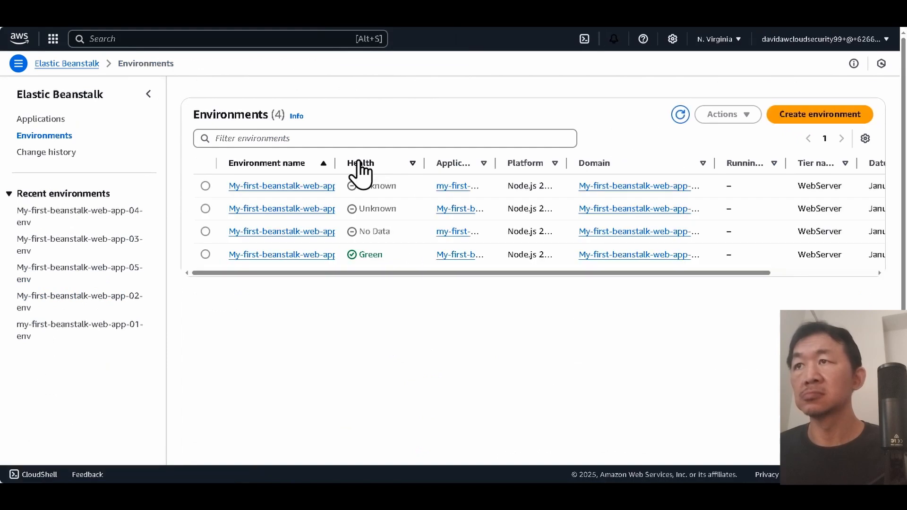
- Restart environment creation with the app name ending in 06 and the Node.js platform
click(820, 114)
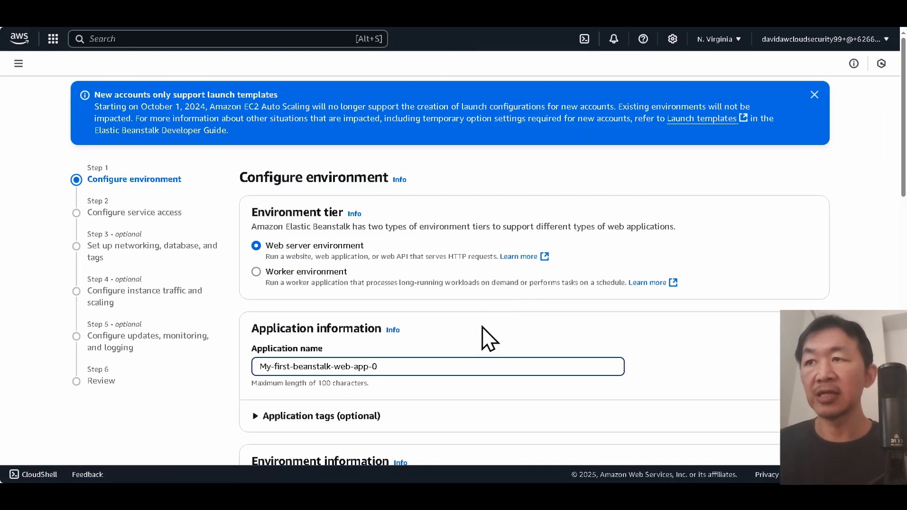
text(6)
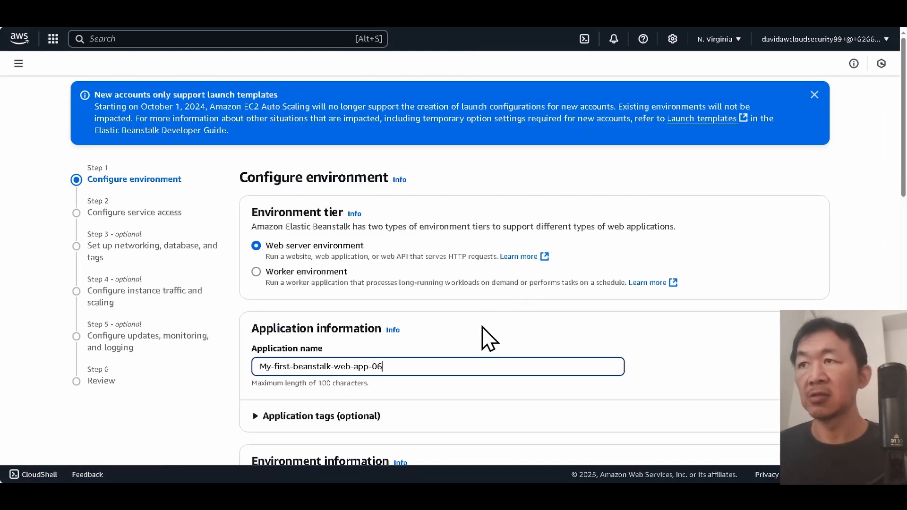
scroll(down, 3)
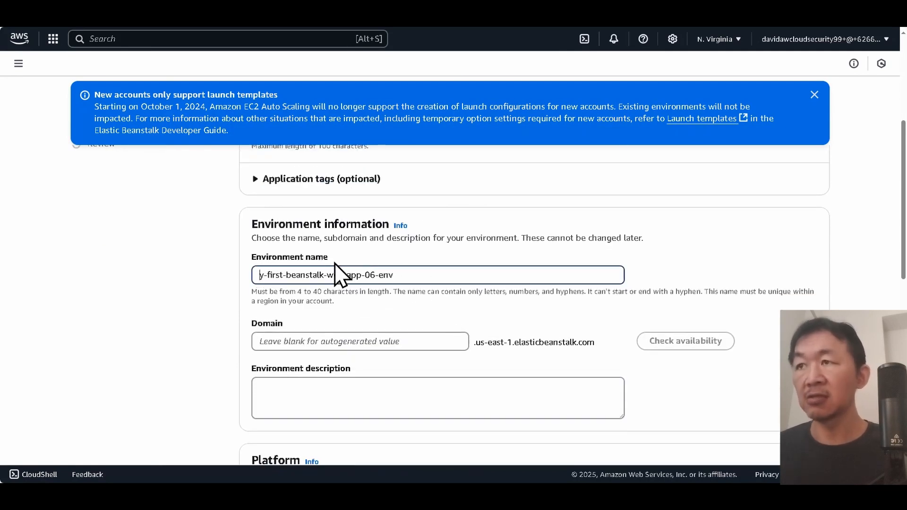
scroll(down, 3)
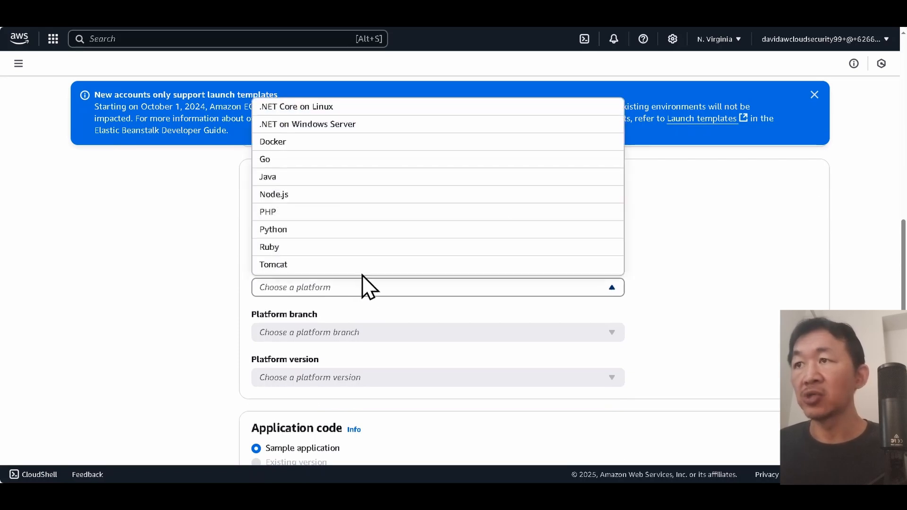
click(273, 193)
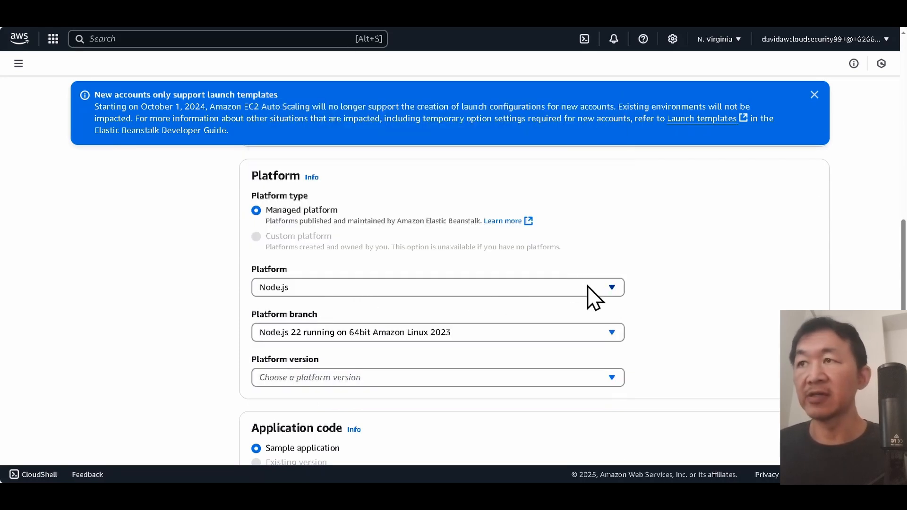
scroll(down, 3)
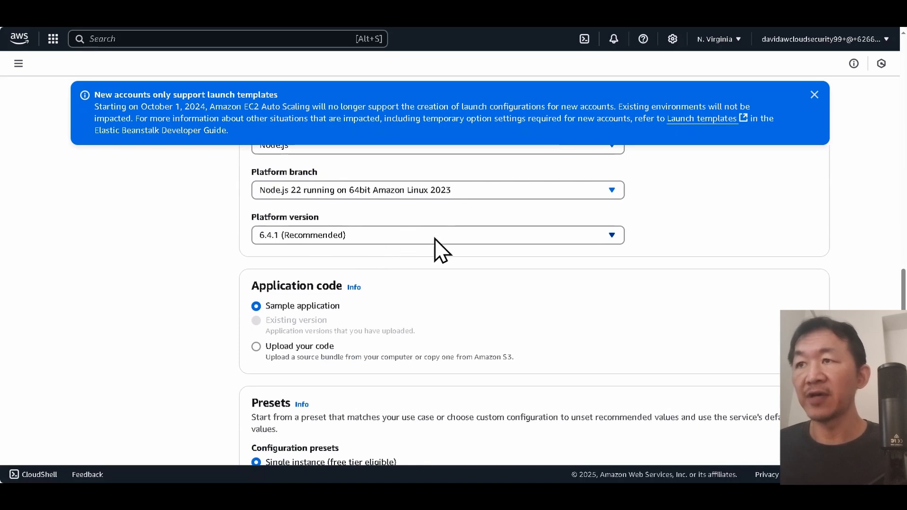
scroll(down, 3)
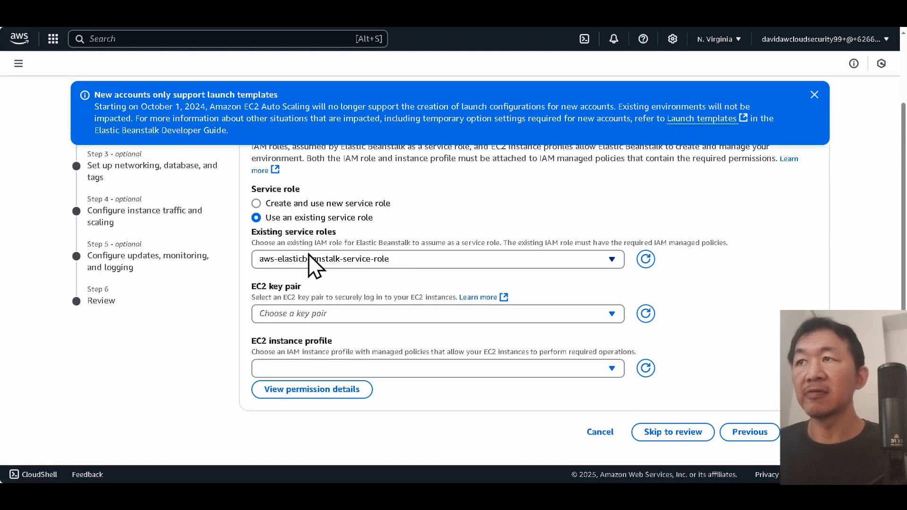
mouse_move(309, 232)
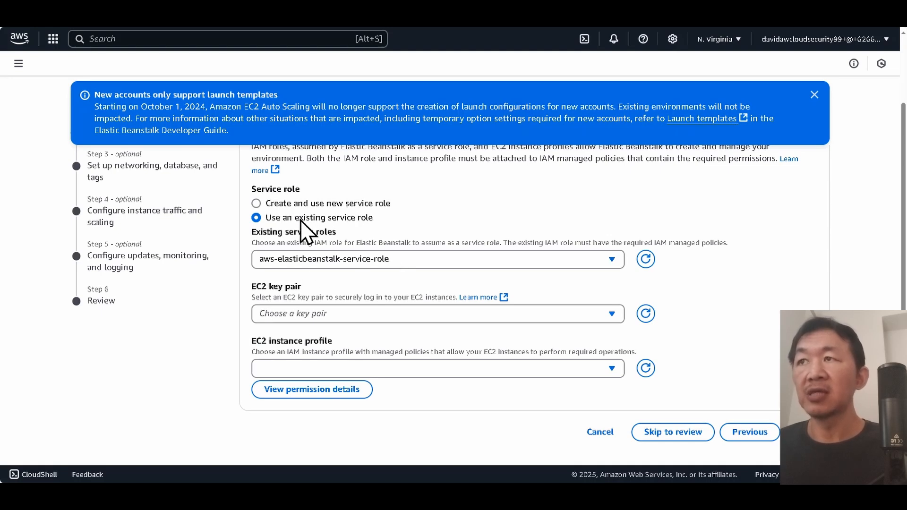
- Keep aws-elasticbeanstalk-service-role and pick AmazonSSMManagedInstanceCore as the EC2 instance profile
click(256, 203)
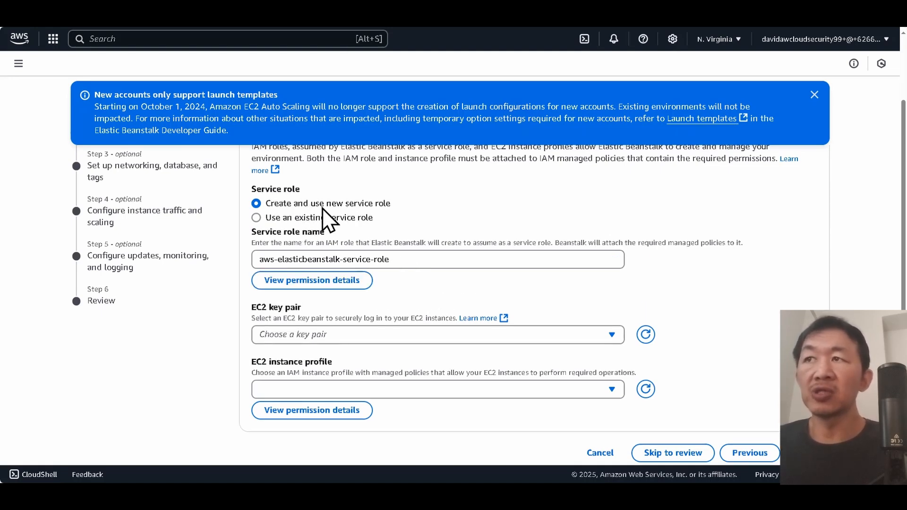
mouse_move(347, 232)
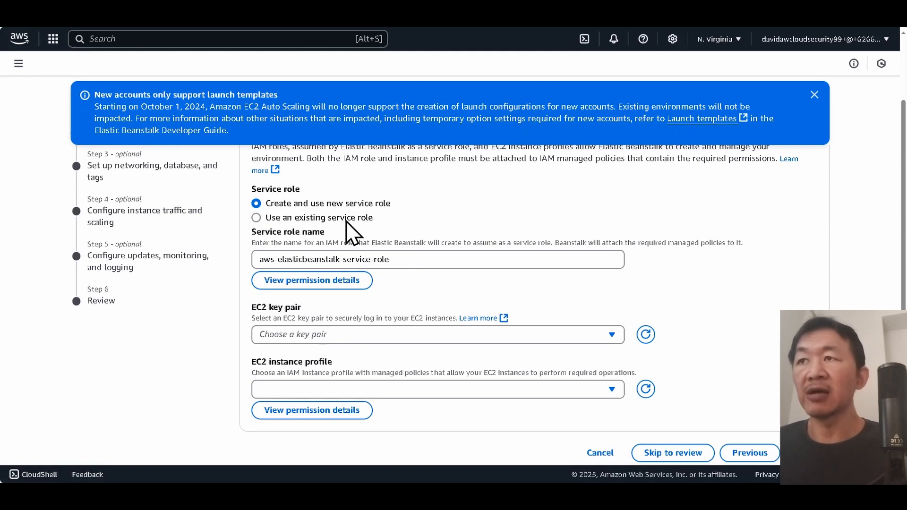
click(256, 217)
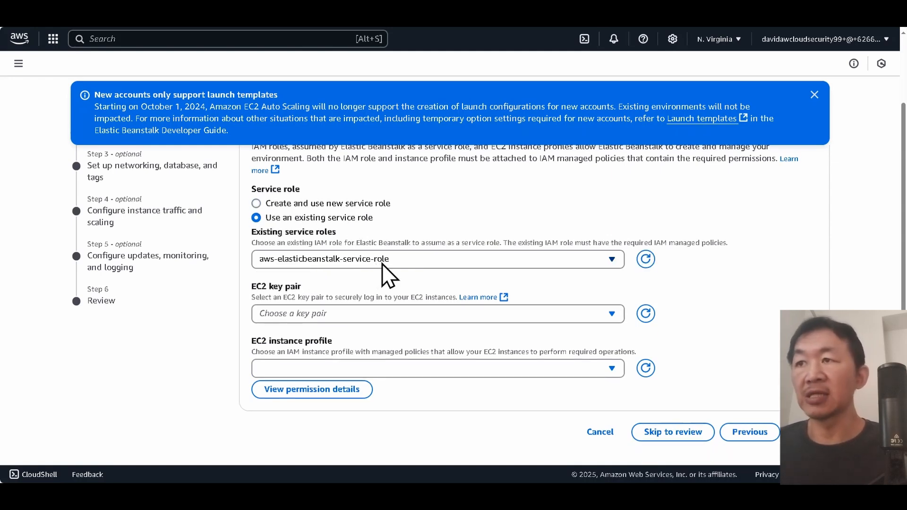
click(438, 368)
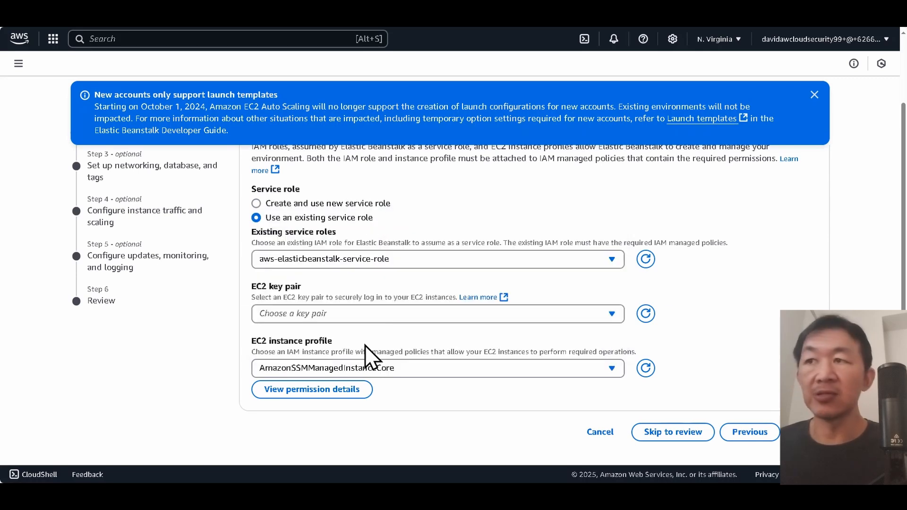
mouse_move(388, 382)
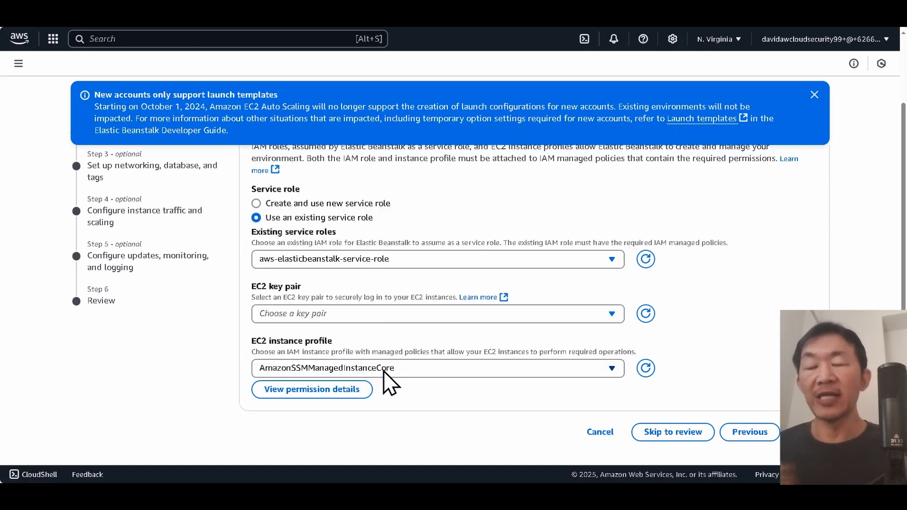
mouse_move(474, 391)
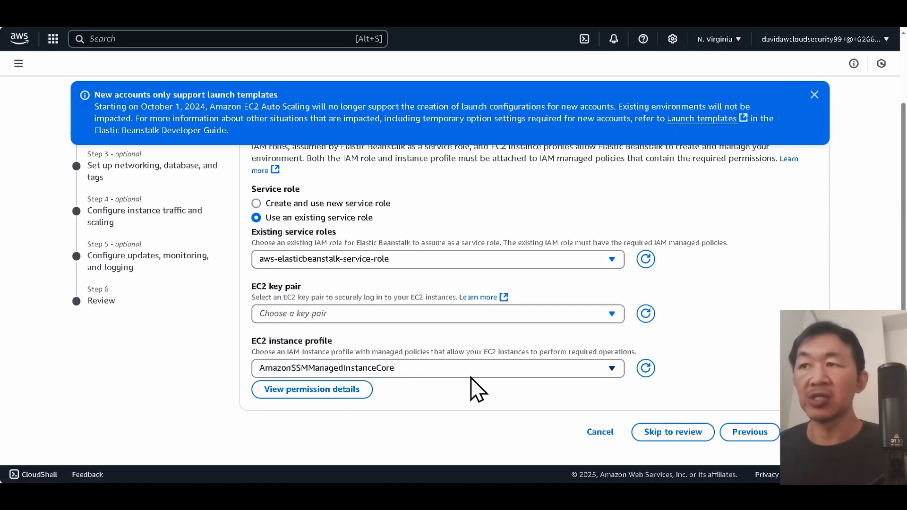
mouse_move(463, 377)
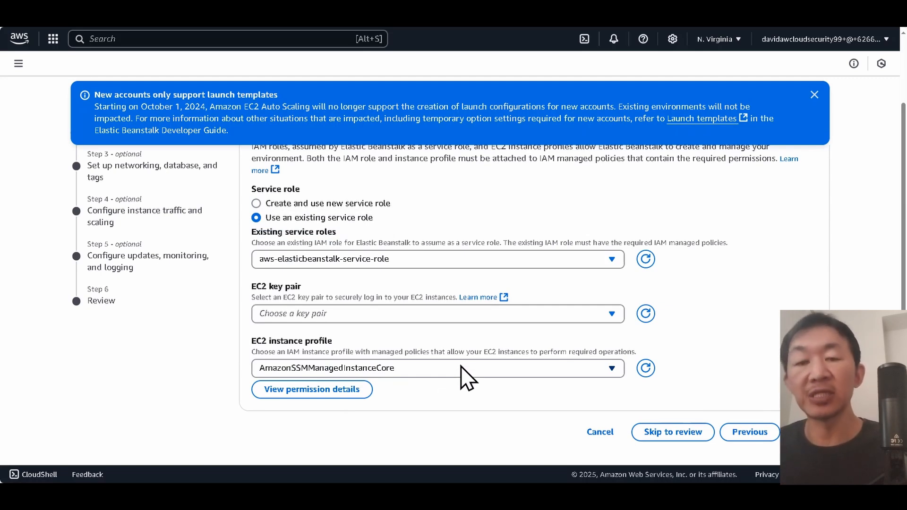
mouse_move(425, 382)
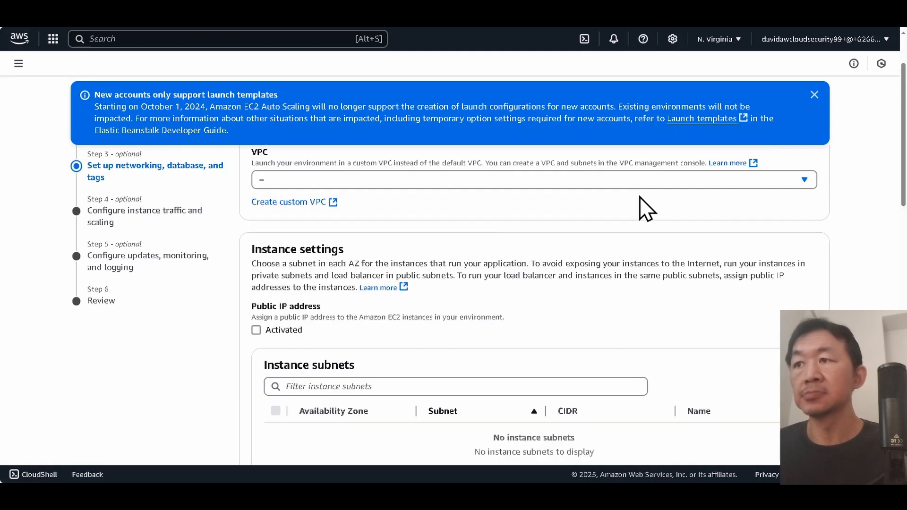
- Choose default-vpc and the public subnet default-subnet-public1-us-east-1a for instances
click(803, 180)
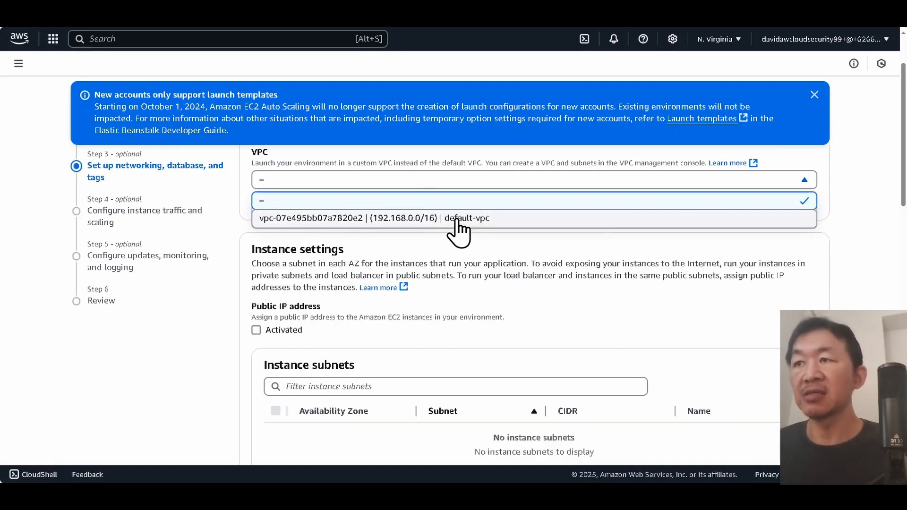
click(466, 218)
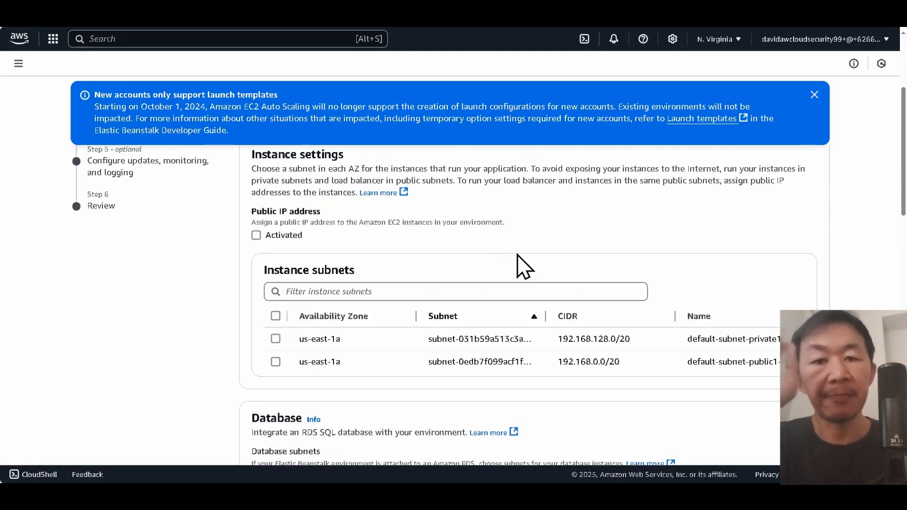
mouse_move(562, 263)
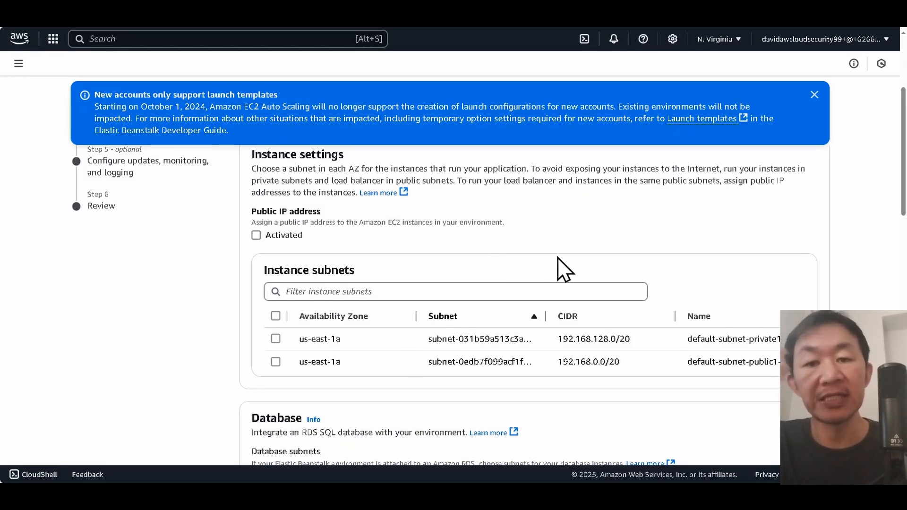
mouse_move(670, 352)
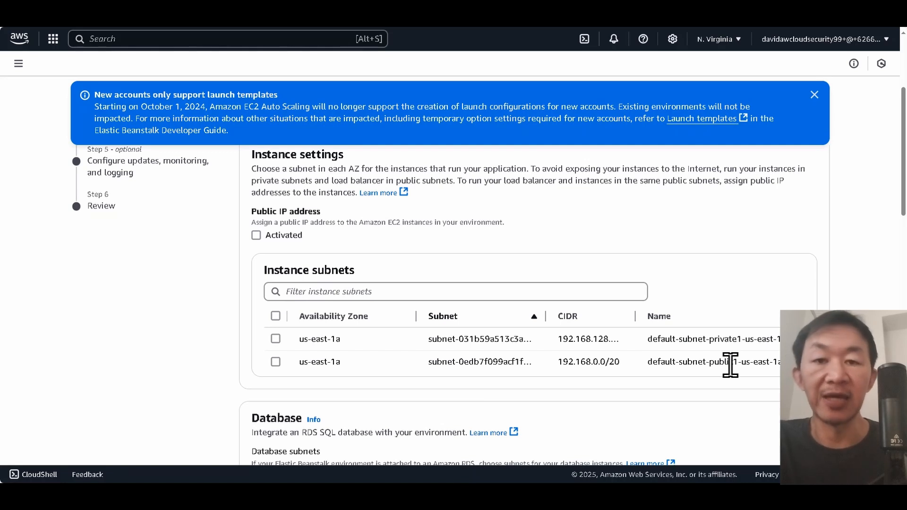
mouse_move(295, 384)
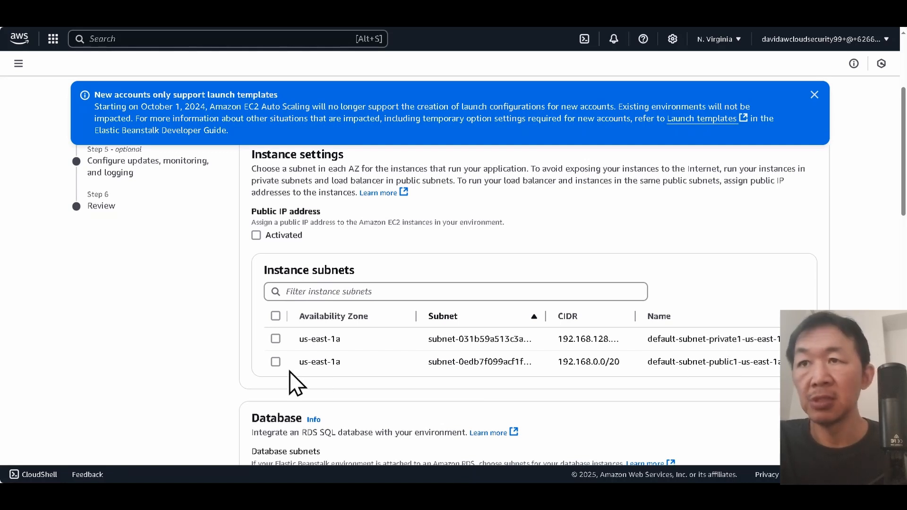
click(276, 362)
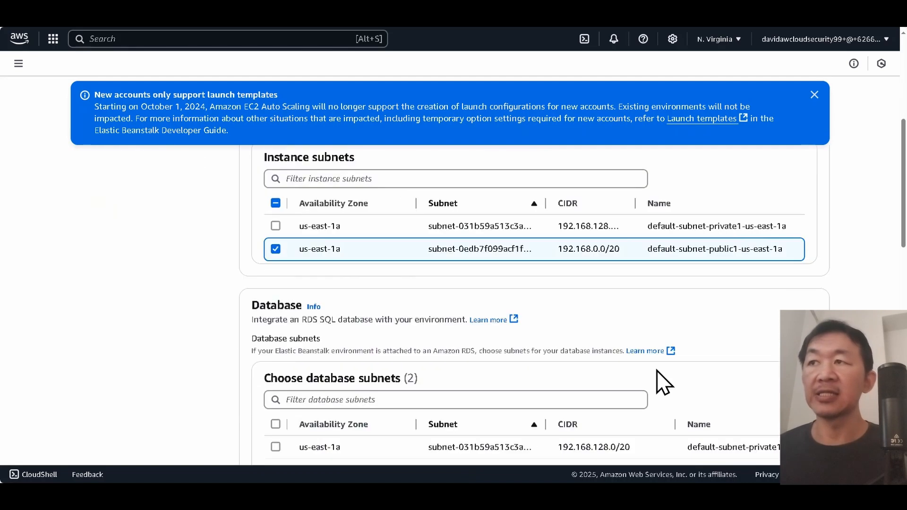
scroll(down, 3)
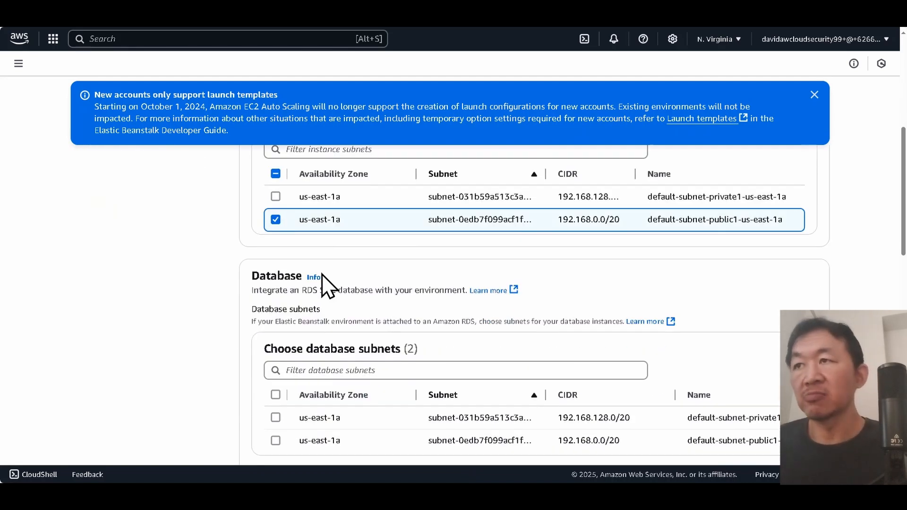
scroll(down, 3)
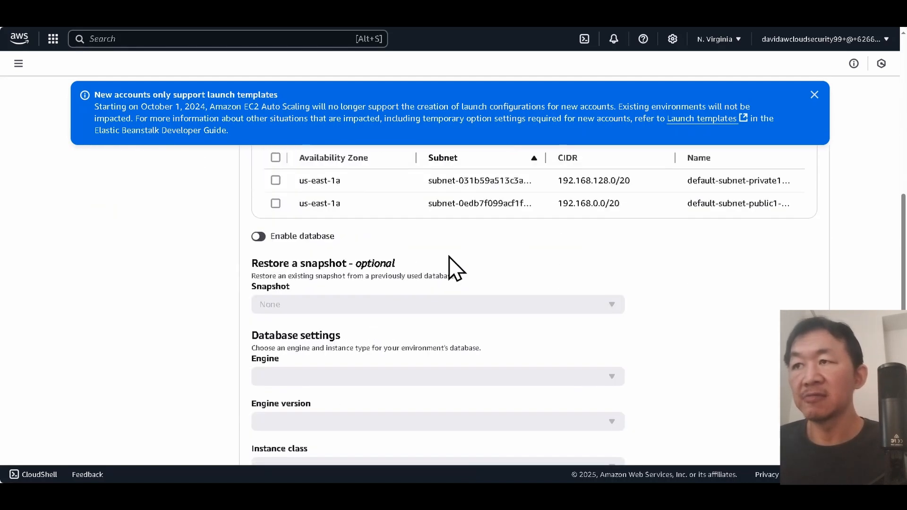
scroll(down, 3)
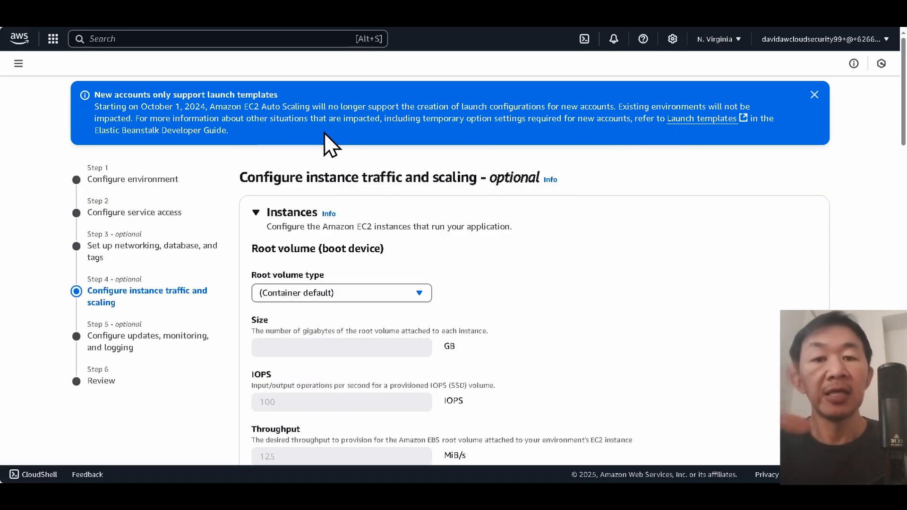
mouse_move(305, 113)
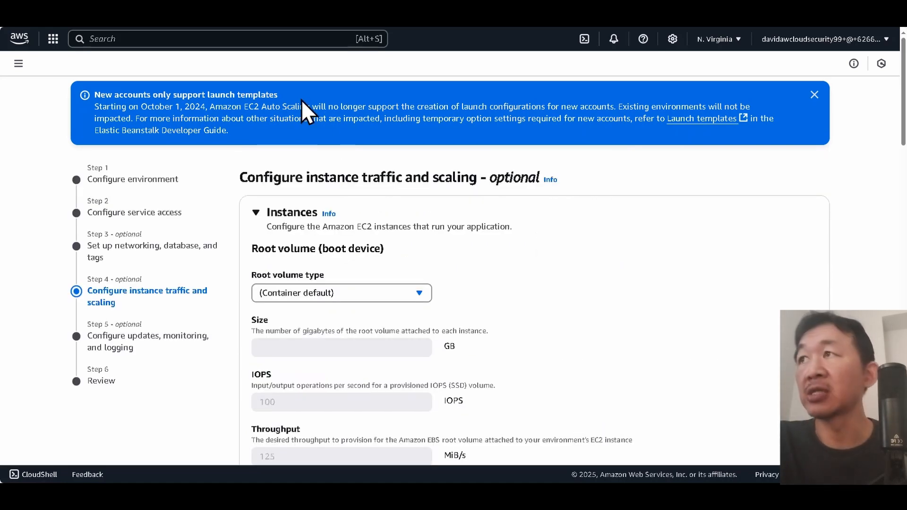
mouse_move(174, 108)
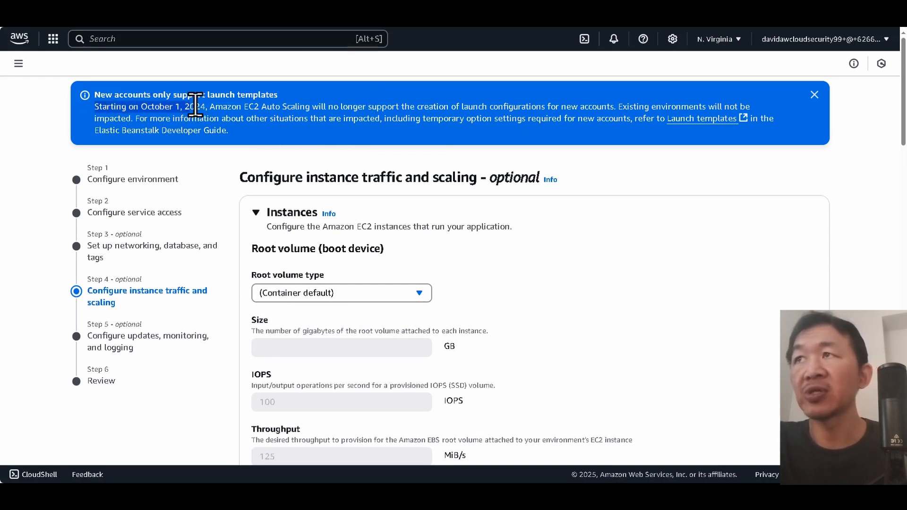
mouse_move(433, 144)
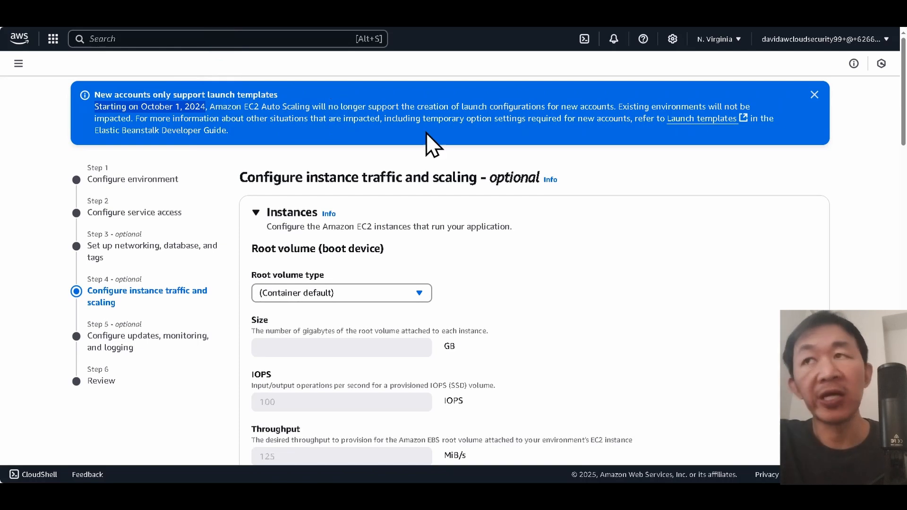
mouse_move(469, 153)
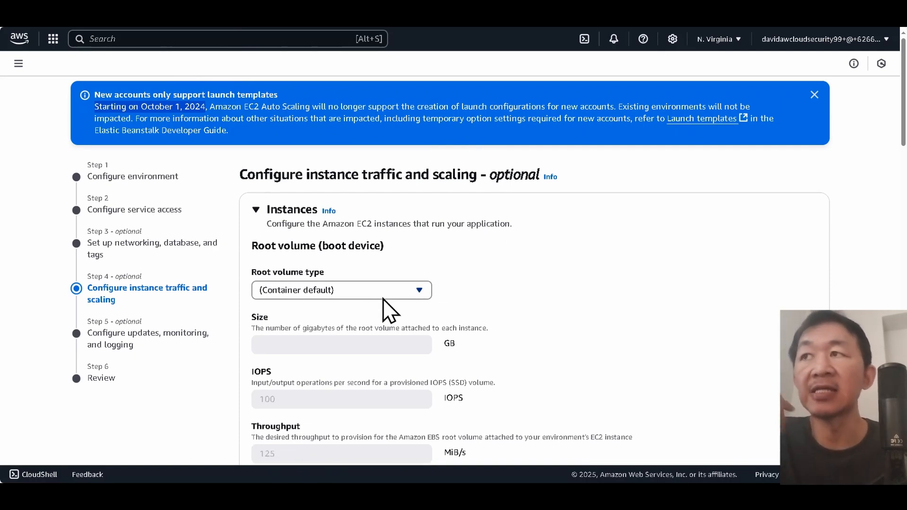
- Set the root volume type to General Purpose 3(SSD) and review the capacity settings
scroll(down, 3)
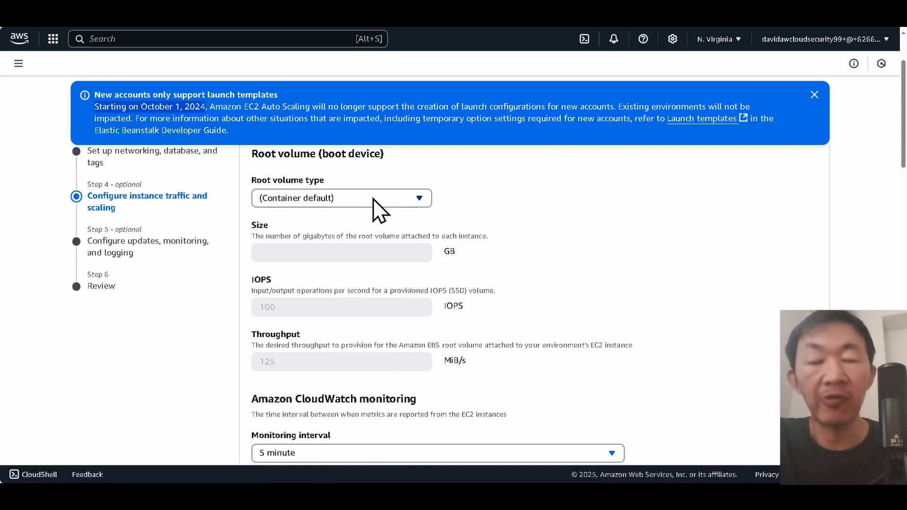
click(341, 198)
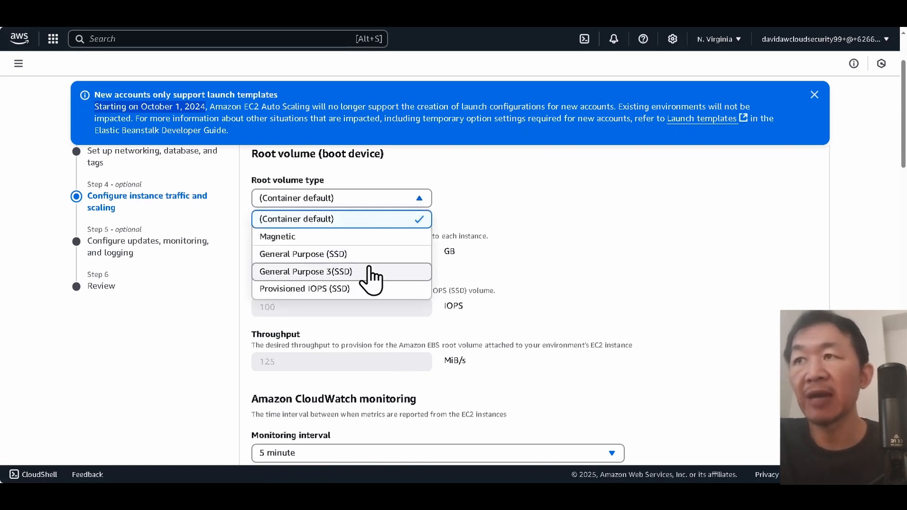
click(305, 272)
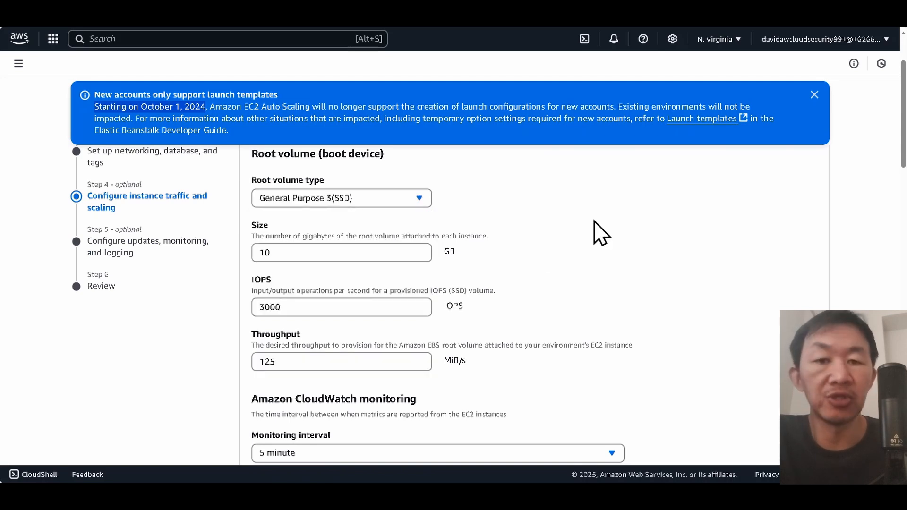
scroll(down, 3)
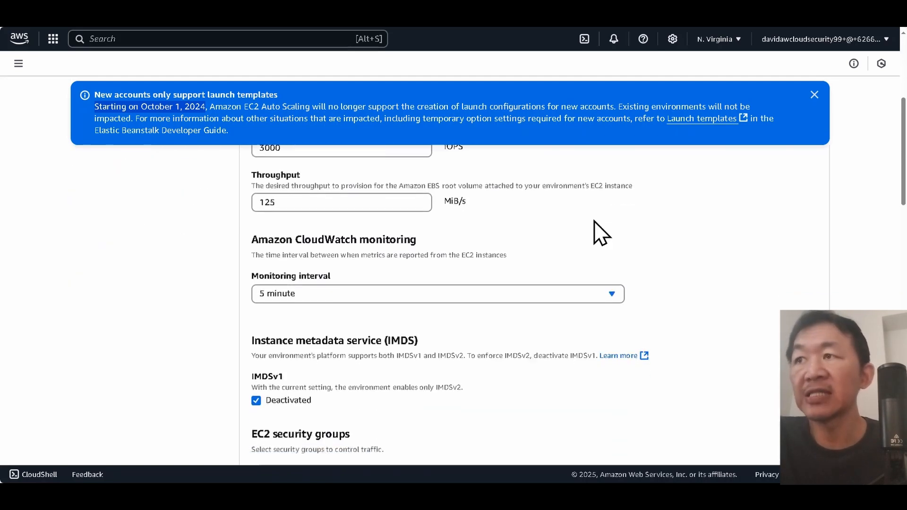
scroll(down, 3)
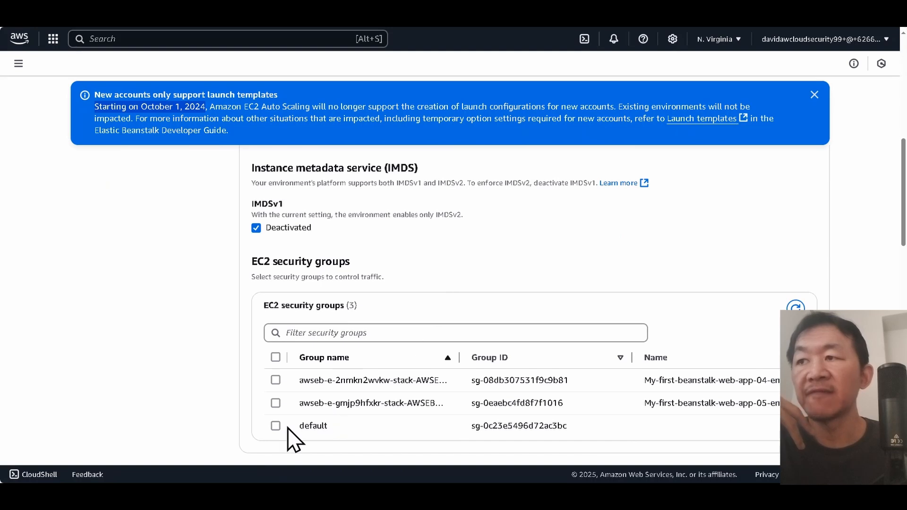
mouse_move(280, 437)
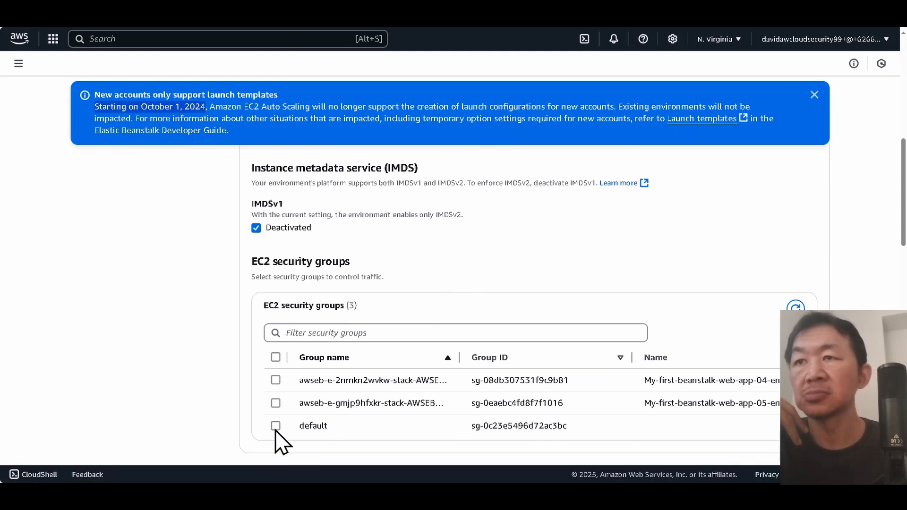
scroll(up, 3)
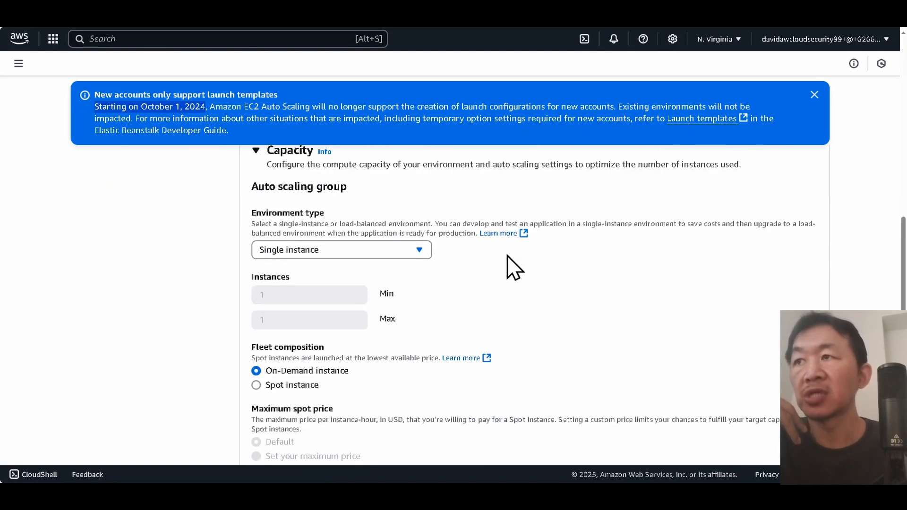
scroll(down, 3)
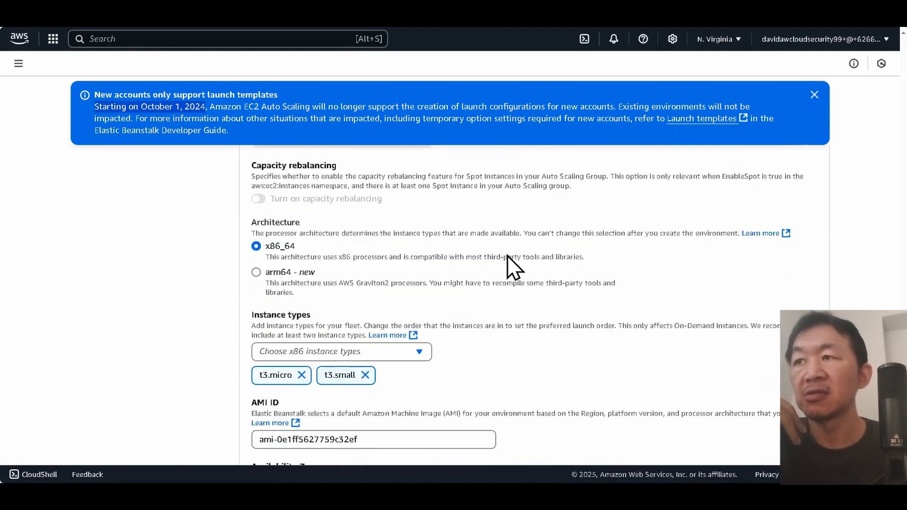
scroll(down, 3)
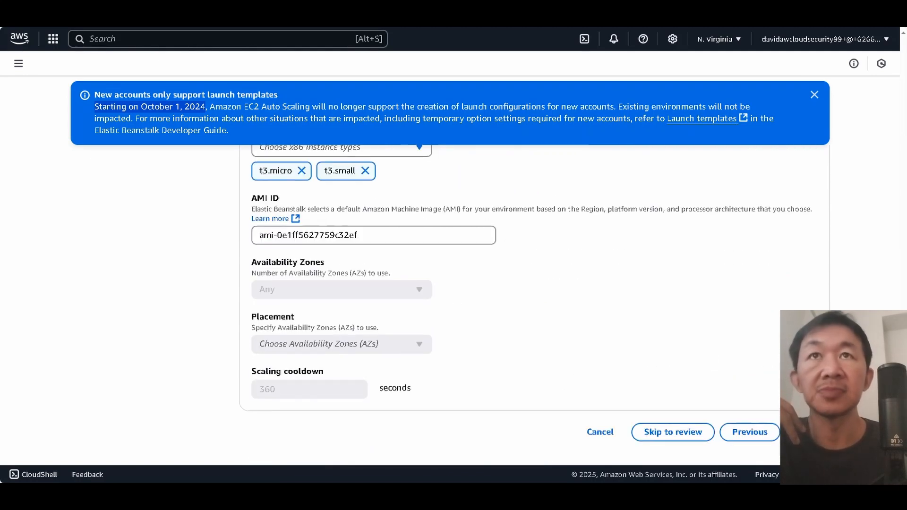
- Stream health events to CloudWatch, delete logs on termination, and disable managed updates
click(814, 95)
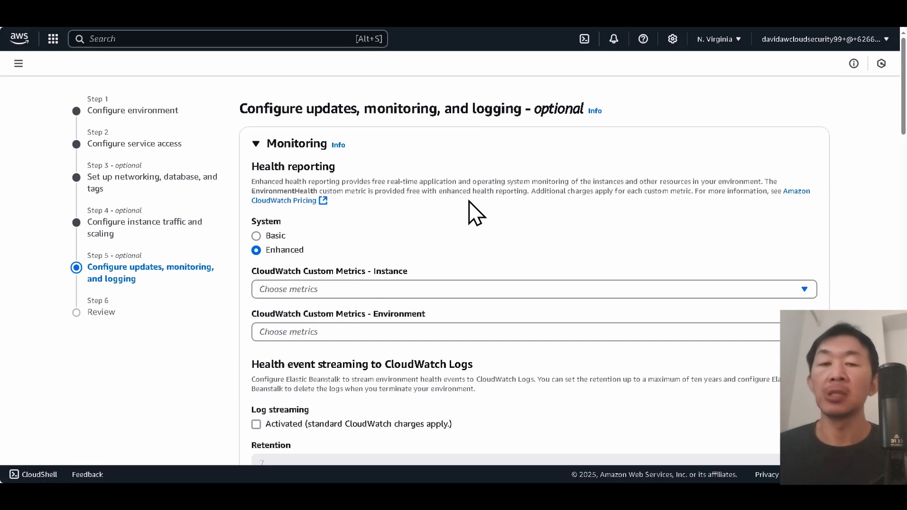
scroll(down, 3)
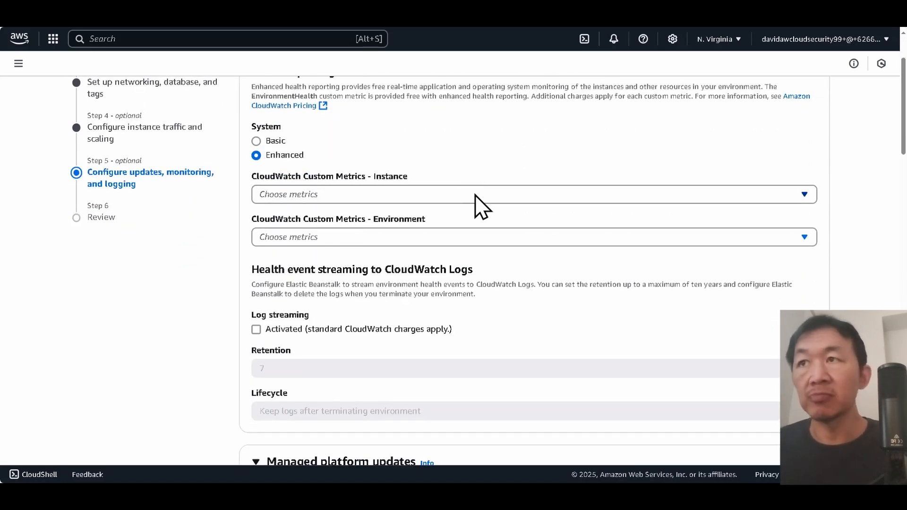
mouse_move(482, 196)
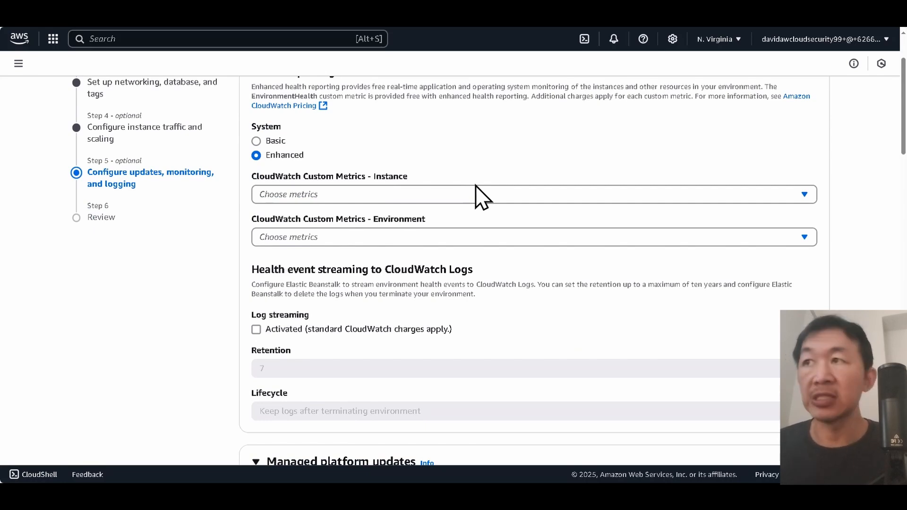
scroll(down, 3)
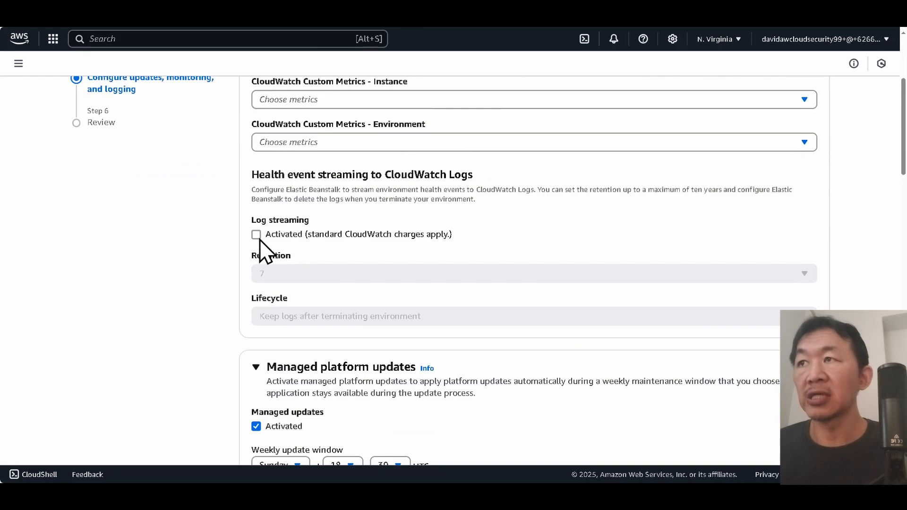
click(256, 234)
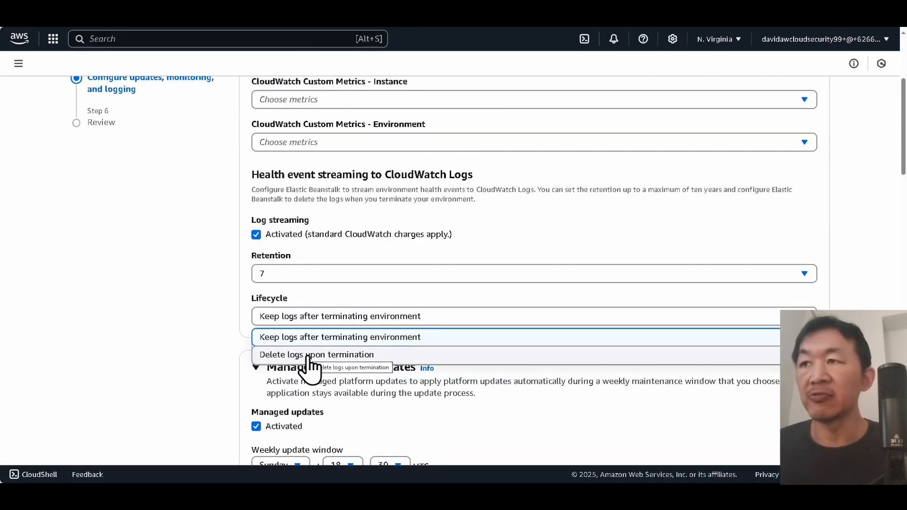
click(315, 355)
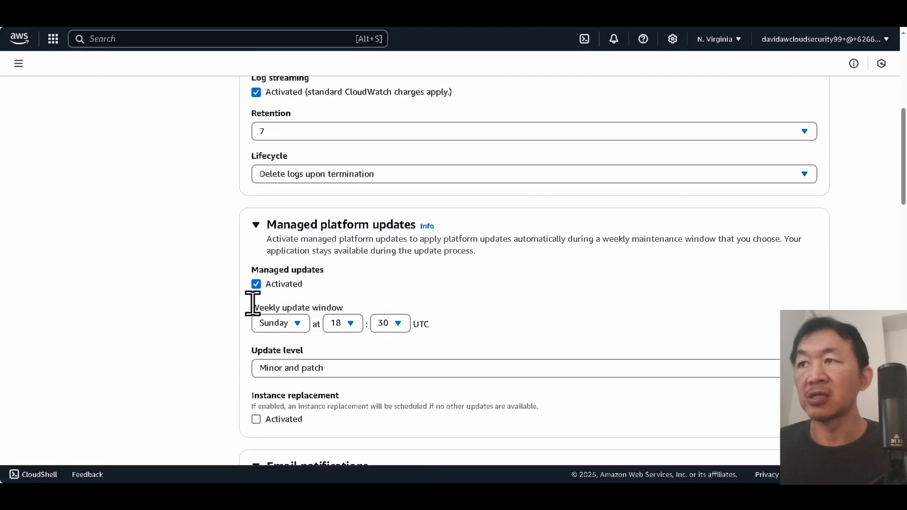
click(255, 284)
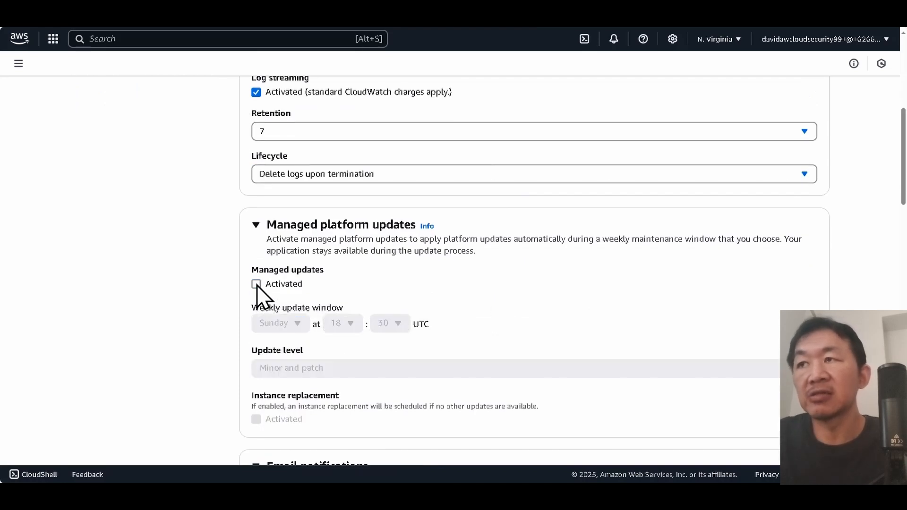
- Activate instance log streaming to CloudWatch with logs deleted upon termination
scroll(down, 3)
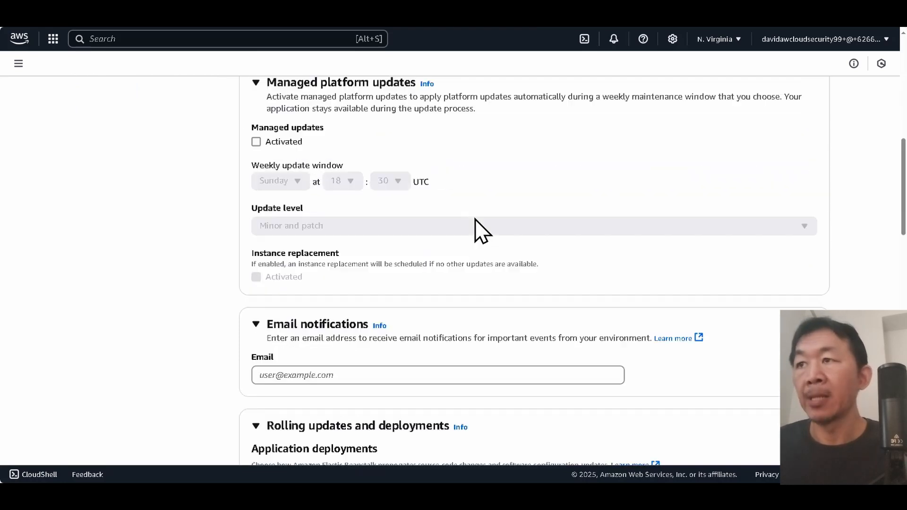
scroll(down, 3)
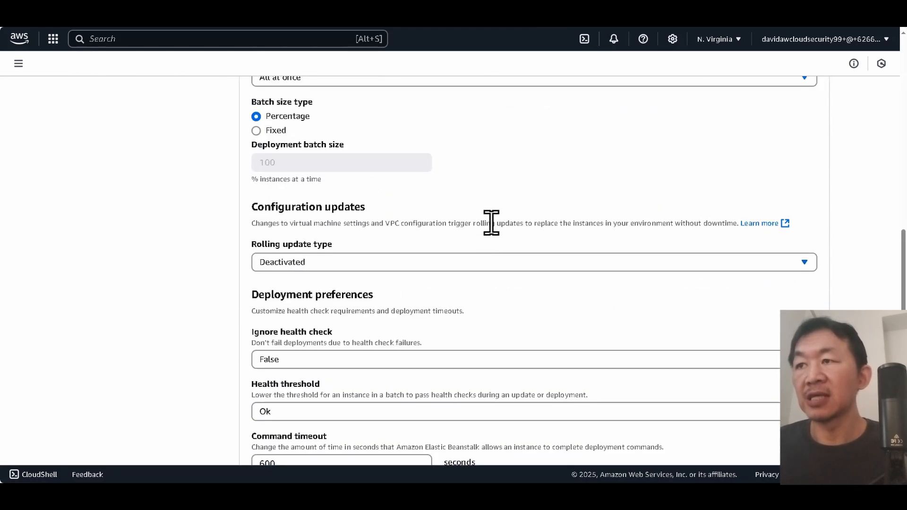
scroll(down, 3)
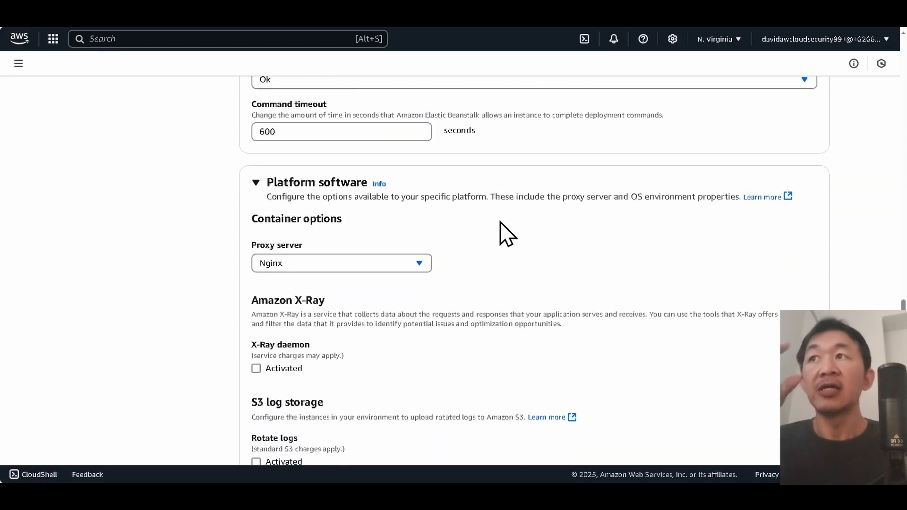
scroll(down, 3)
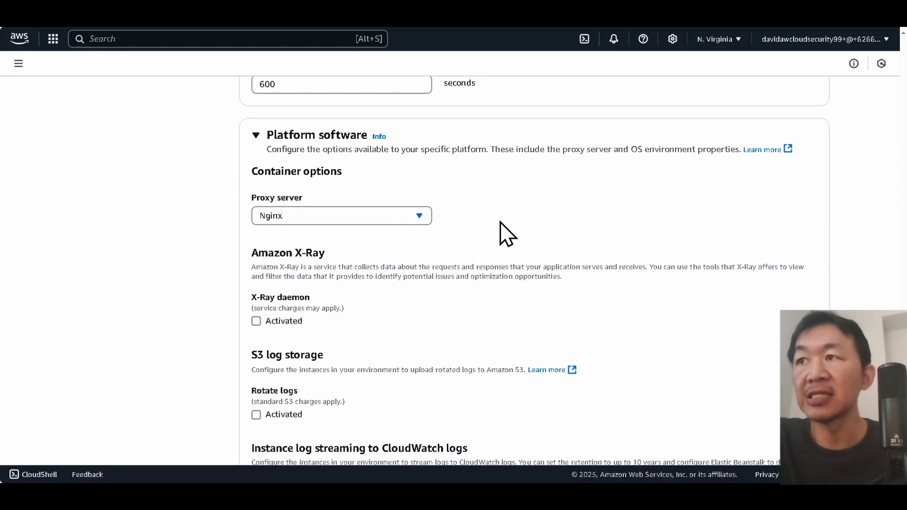
scroll(down, 3)
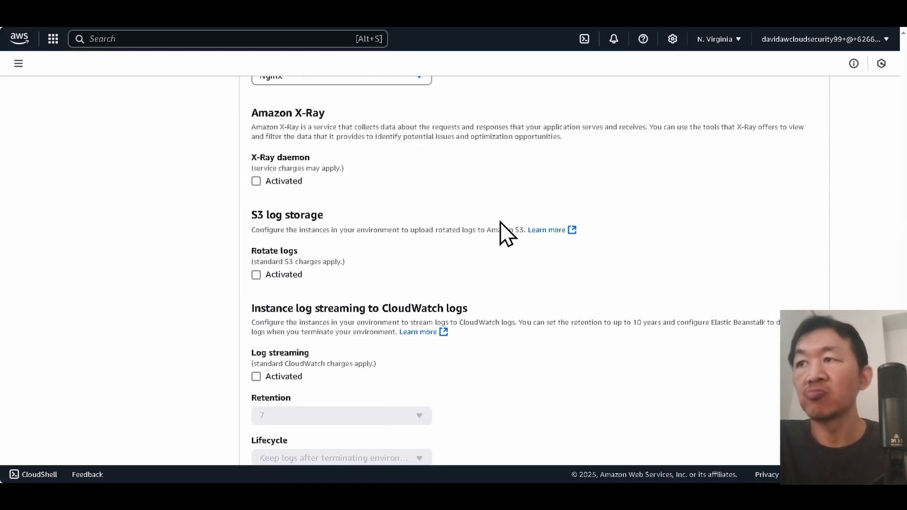
scroll(down, 3)
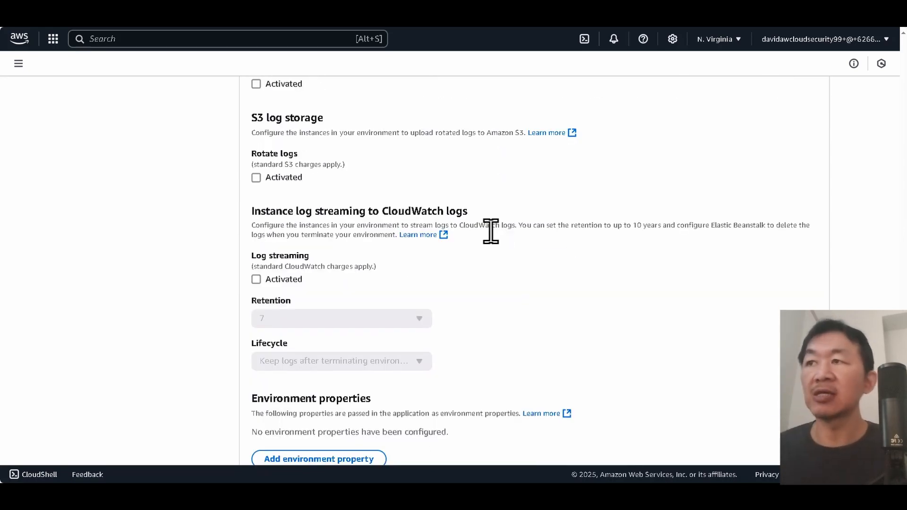
mouse_move(295, 292)
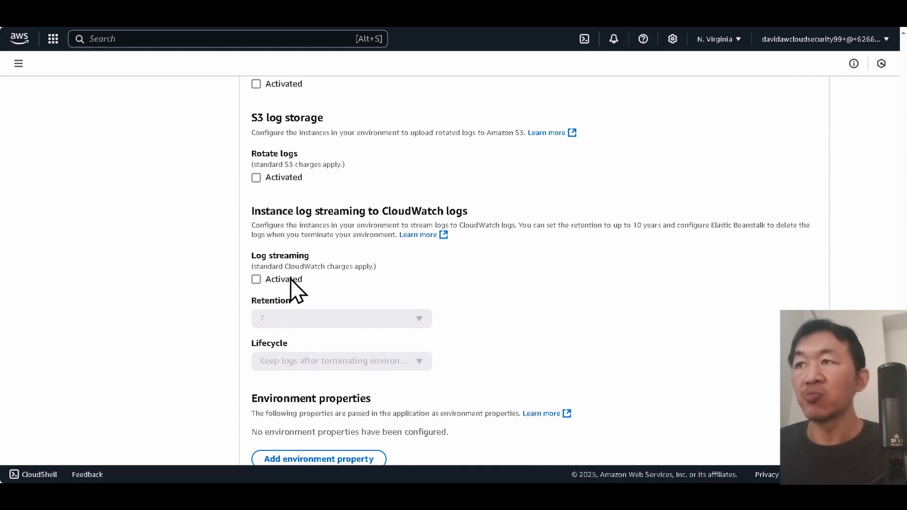
mouse_move(354, 255)
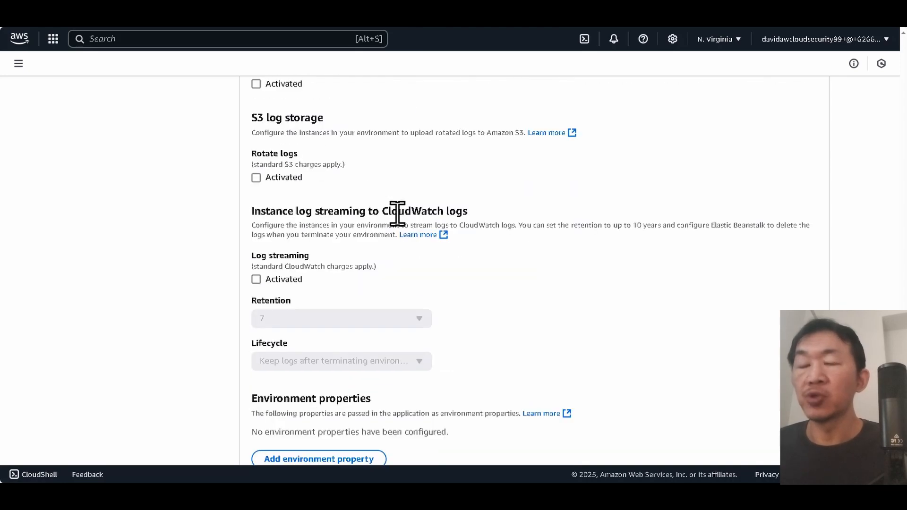
mouse_move(304, 295)
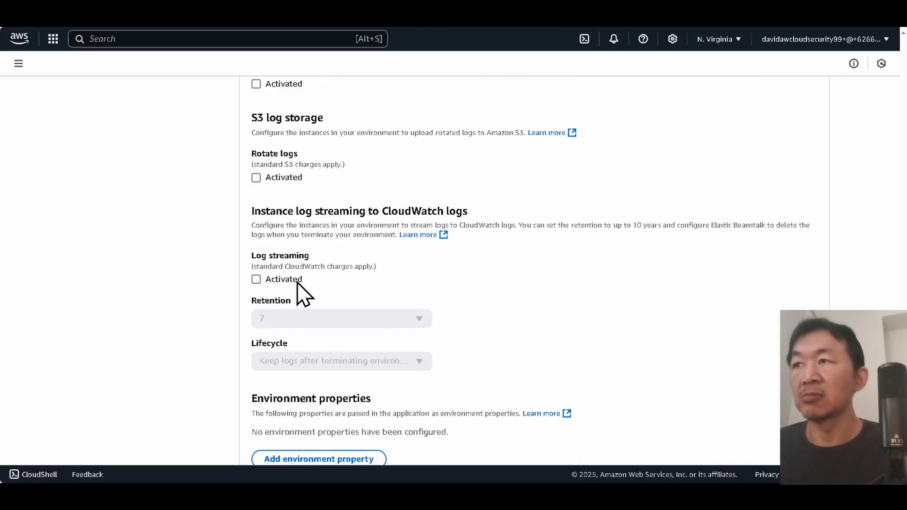
click(256, 279)
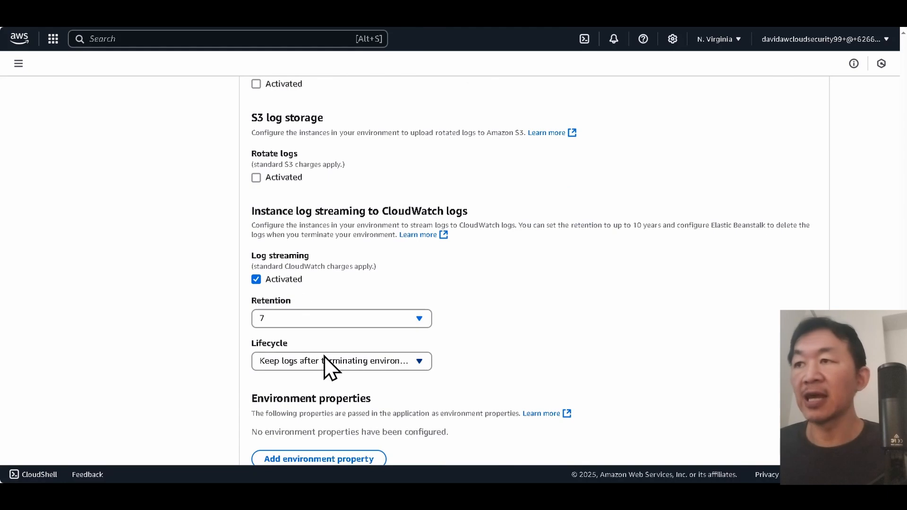
click(340, 361)
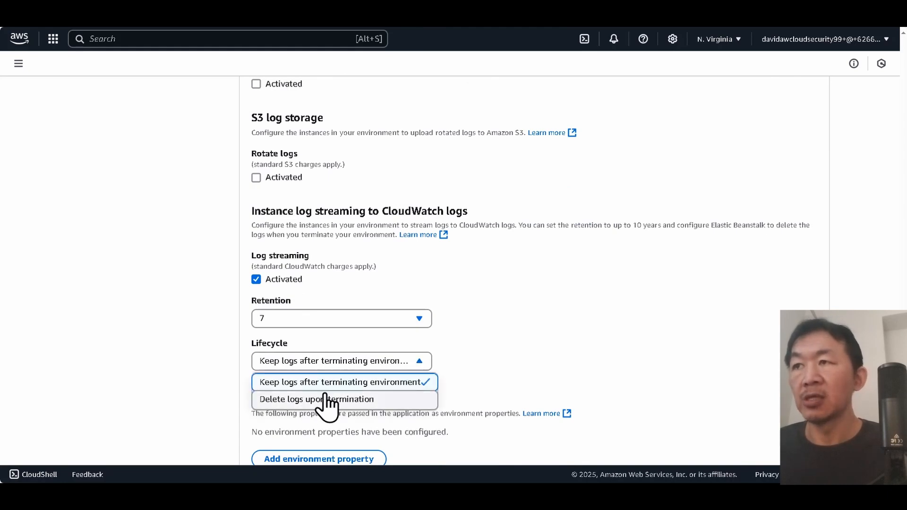
click(317, 399)
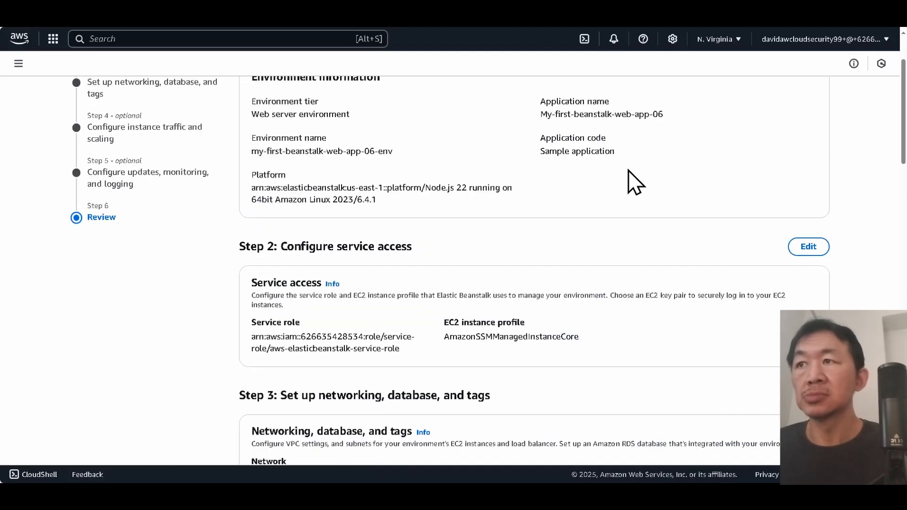
scroll(down, 3)
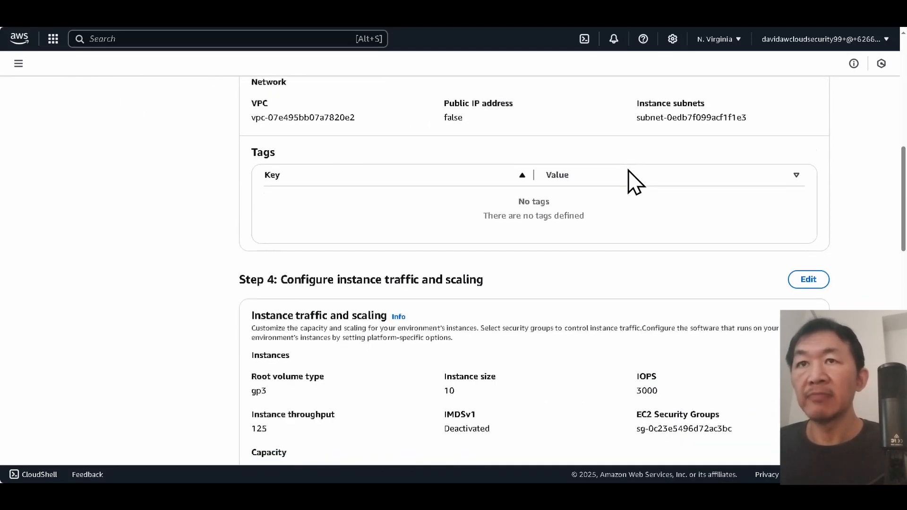
scroll(down, 3)
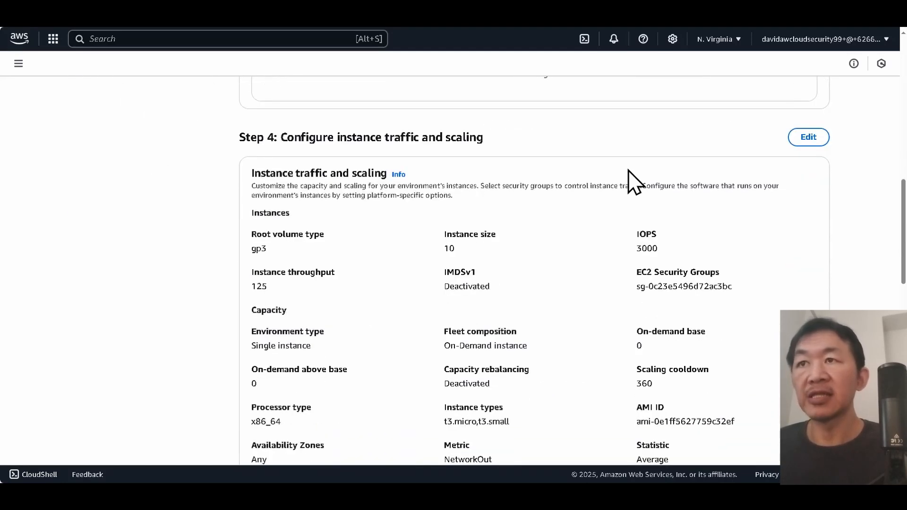
scroll(down, 3)
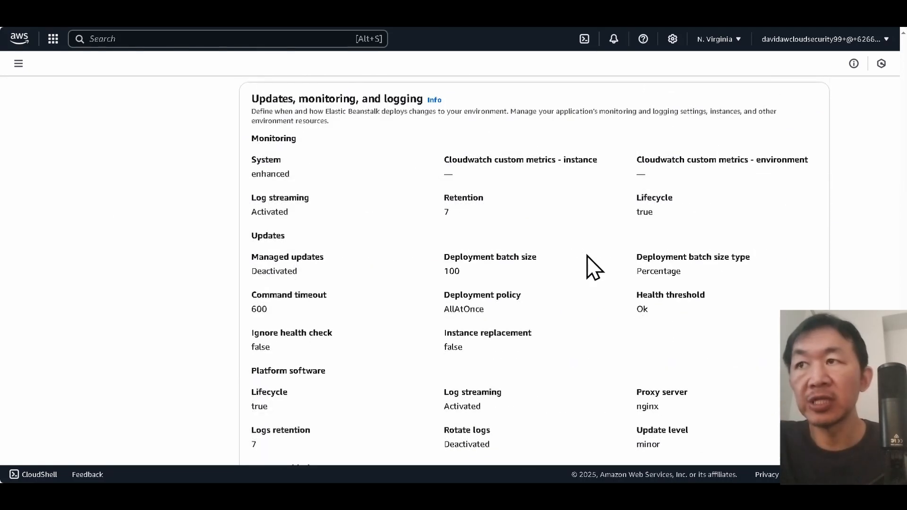
mouse_move(608, 216)
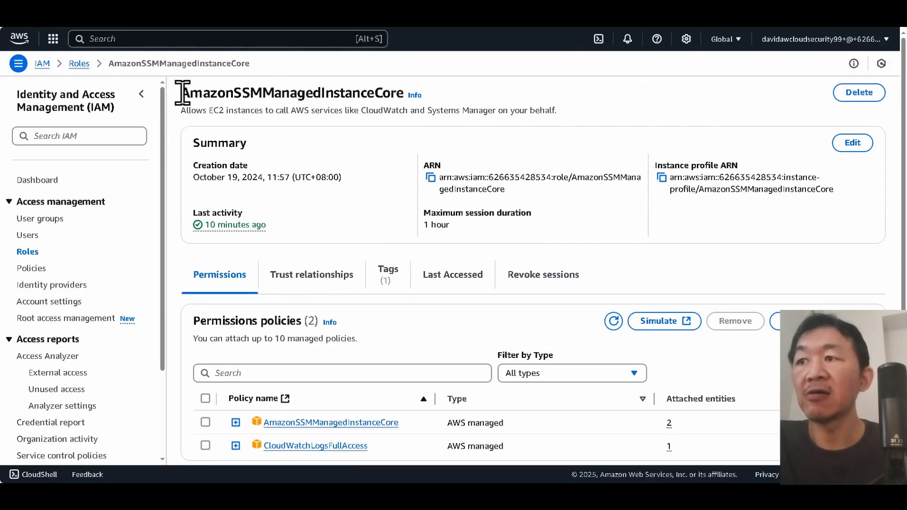
- Expand the AmazonSSMManagedInstanceCore and CloudWatchLogsFullAccess policies to read their JSON
scroll(down, 3)
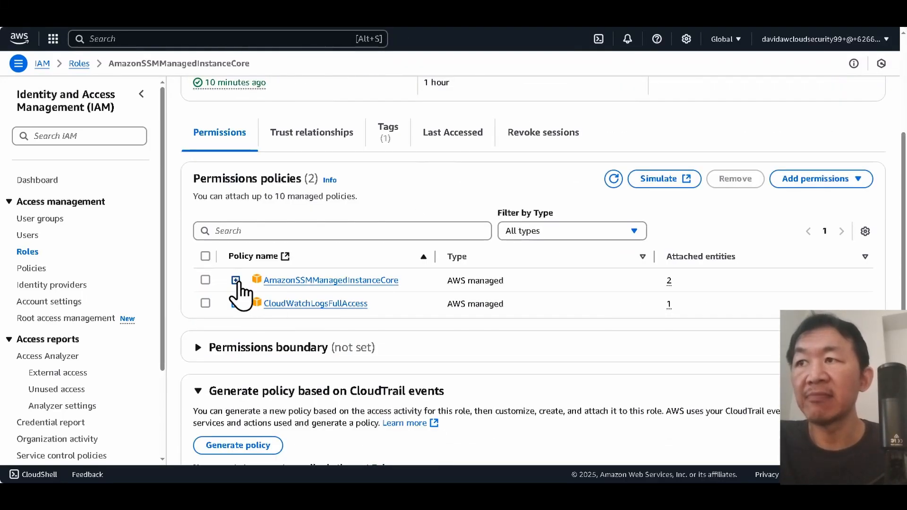
click(235, 281)
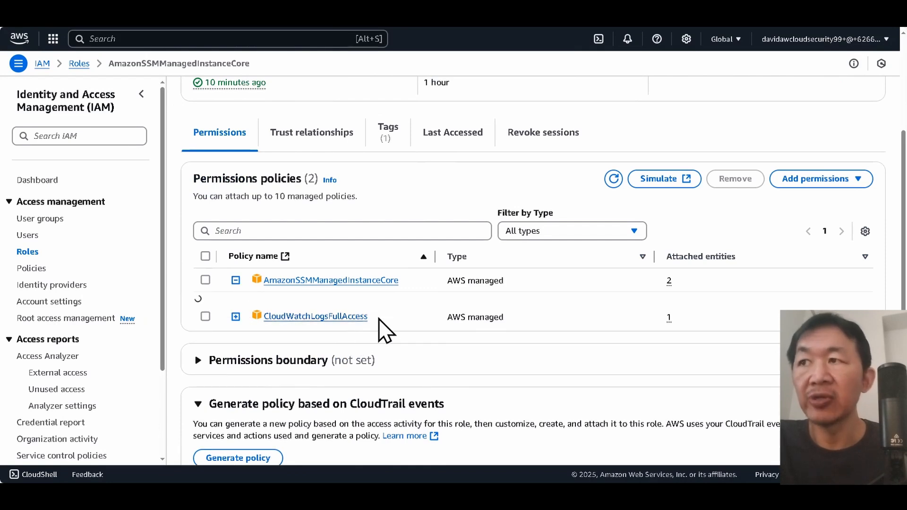
click(235, 280)
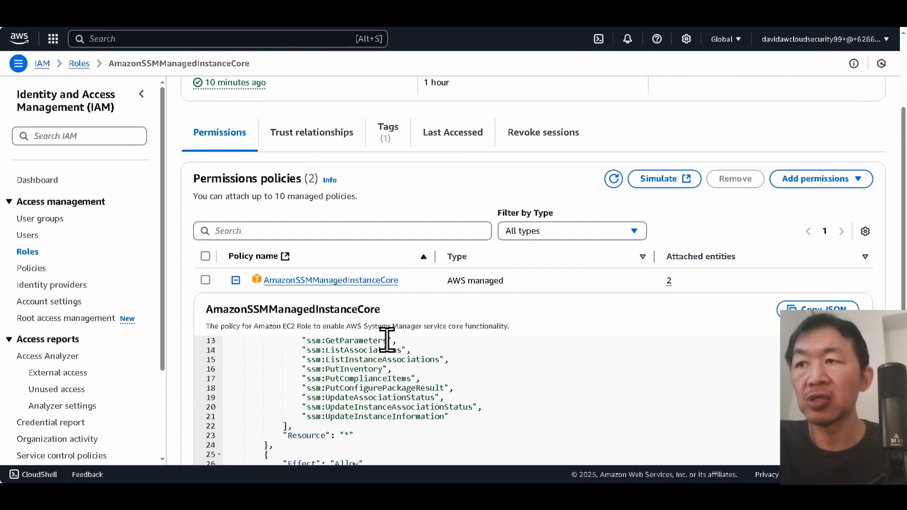
scroll(down, 3)
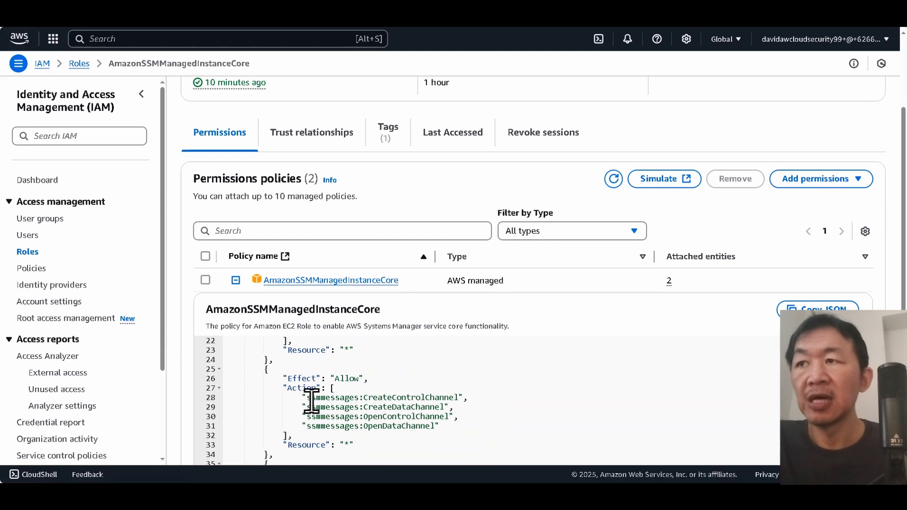
scroll(down, 3)
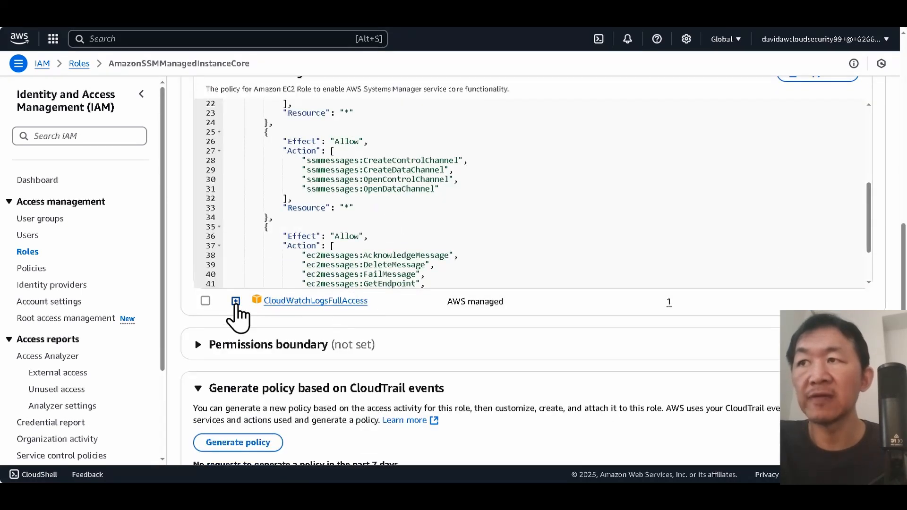
click(235, 301)
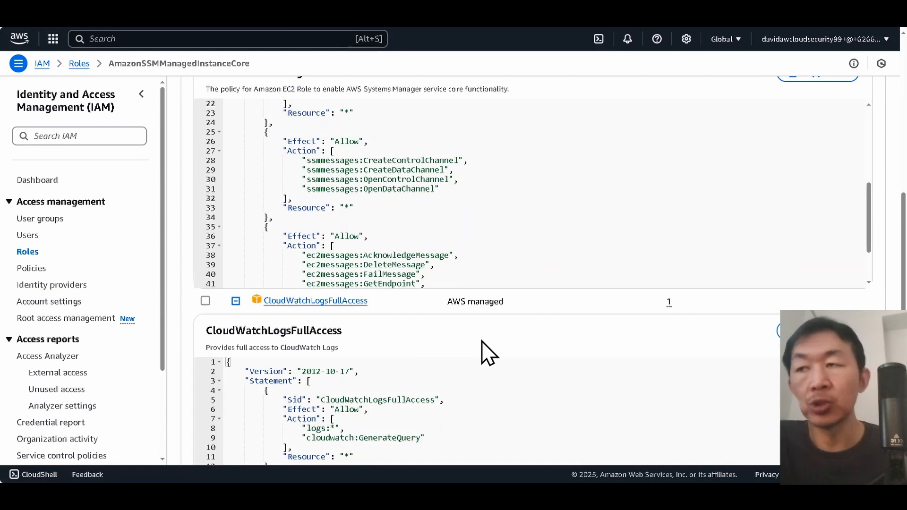
scroll(down, 3)
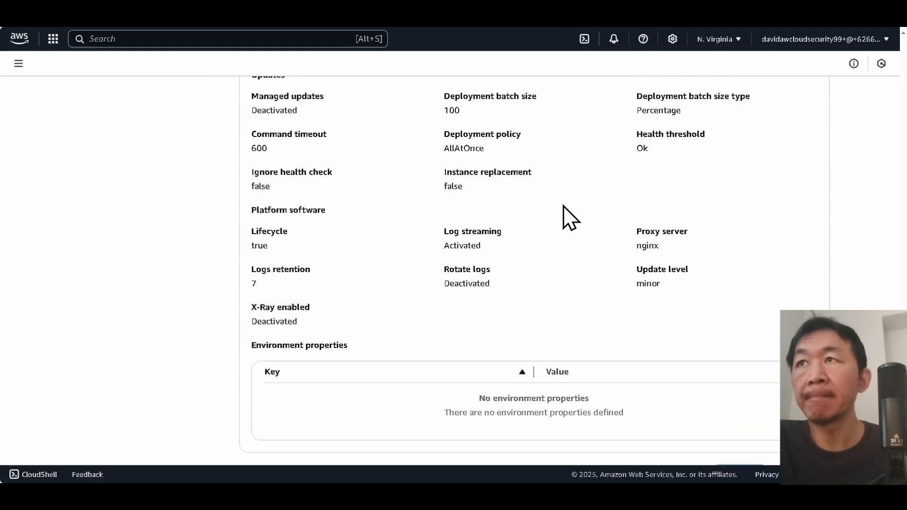
scroll(down, 3)
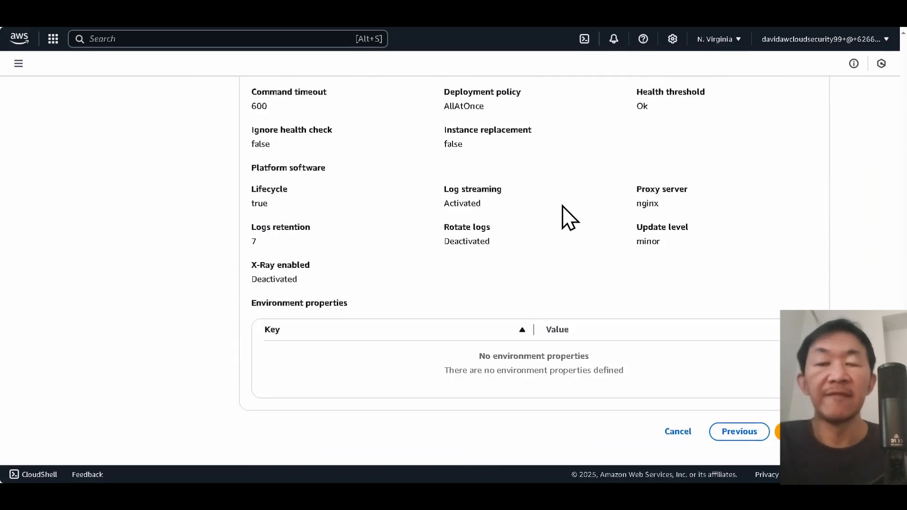
mouse_move(684, 283)
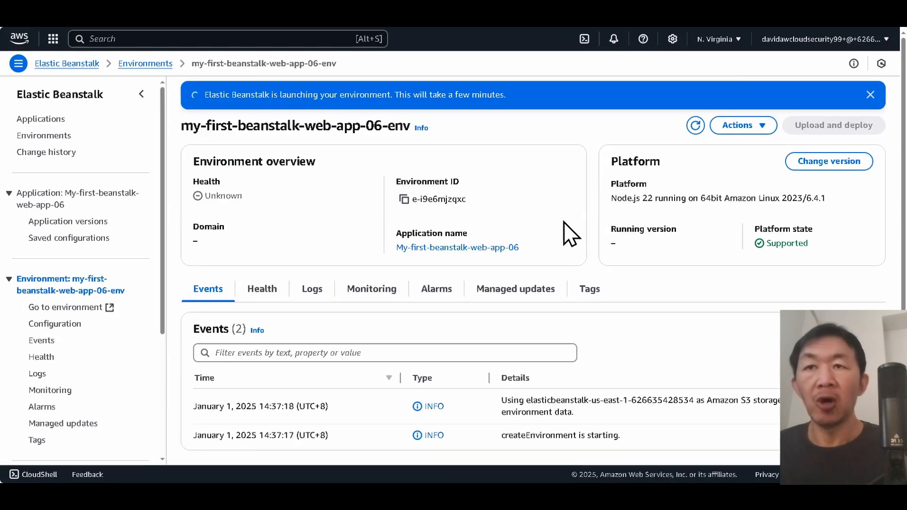
- Scroll through the launch events of my-first-beanstalk-web-app-06-env
scroll(down, 3)
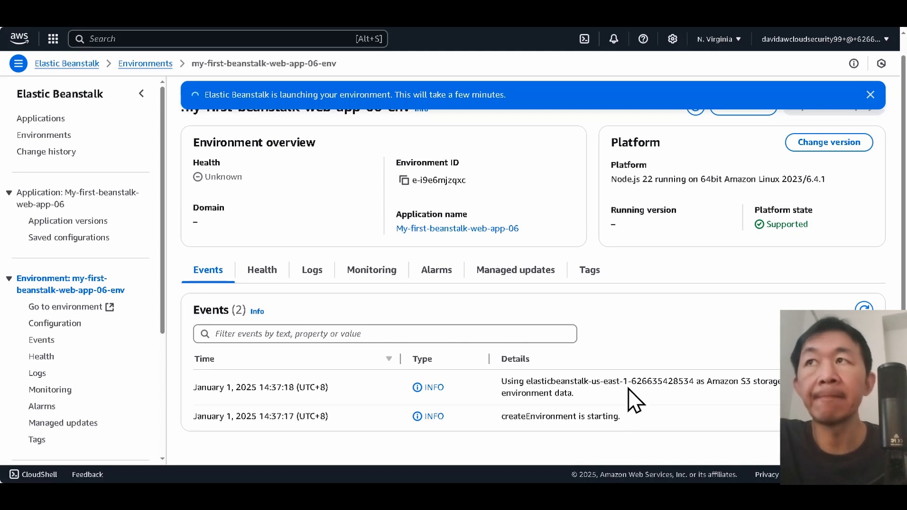
mouse_move(628, 382)
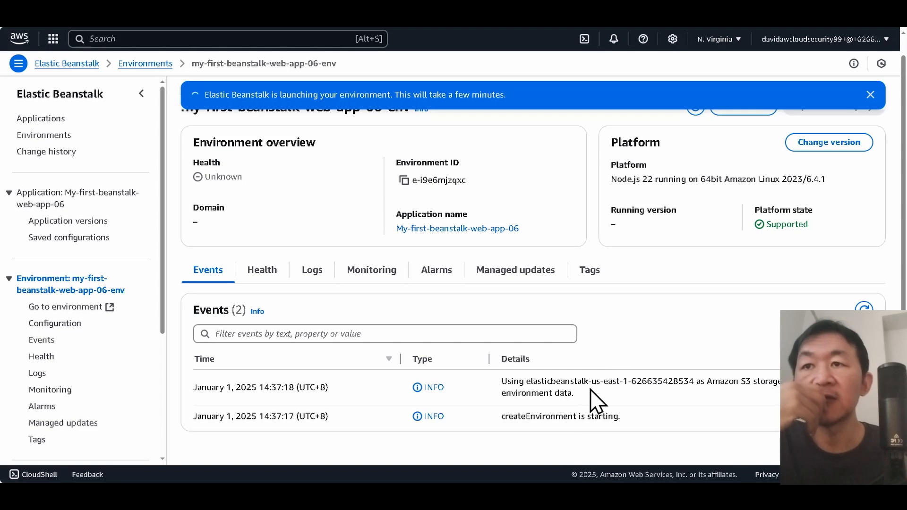
mouse_move(751, 382)
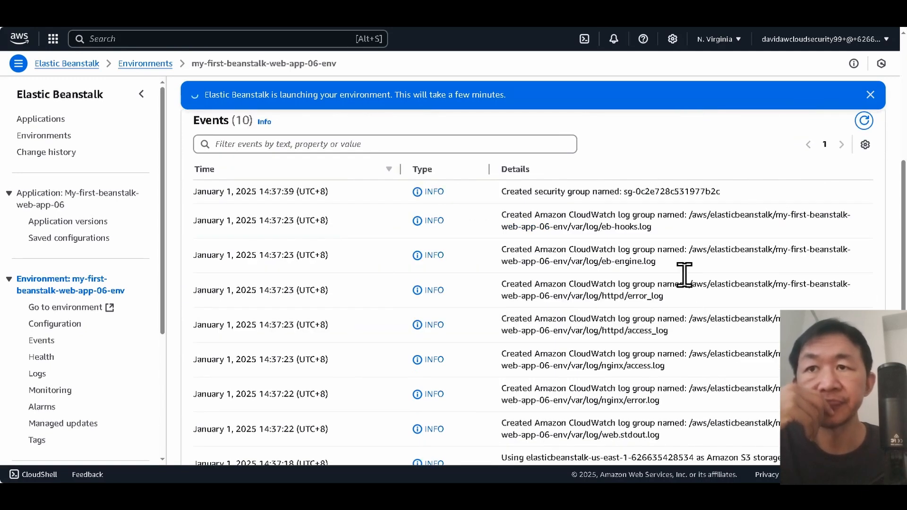
scroll(down, 3)
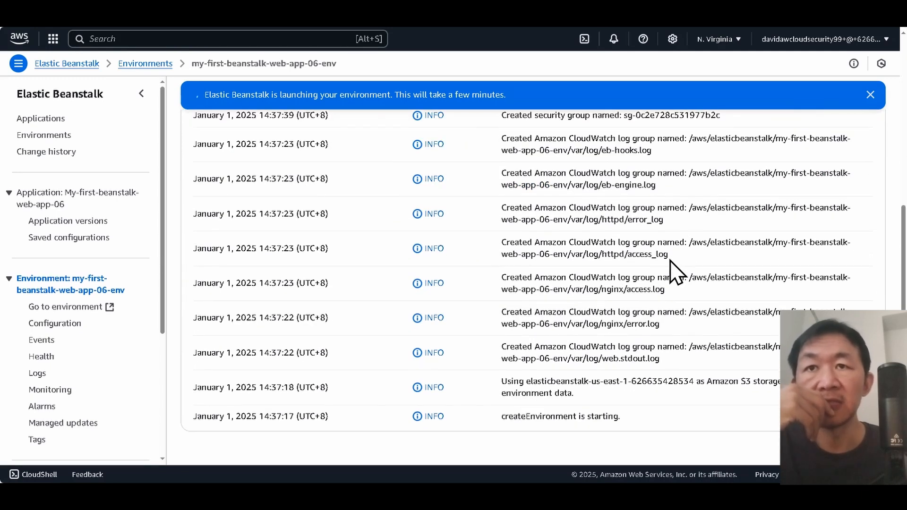
mouse_move(752, 340)
text(cloudfor)
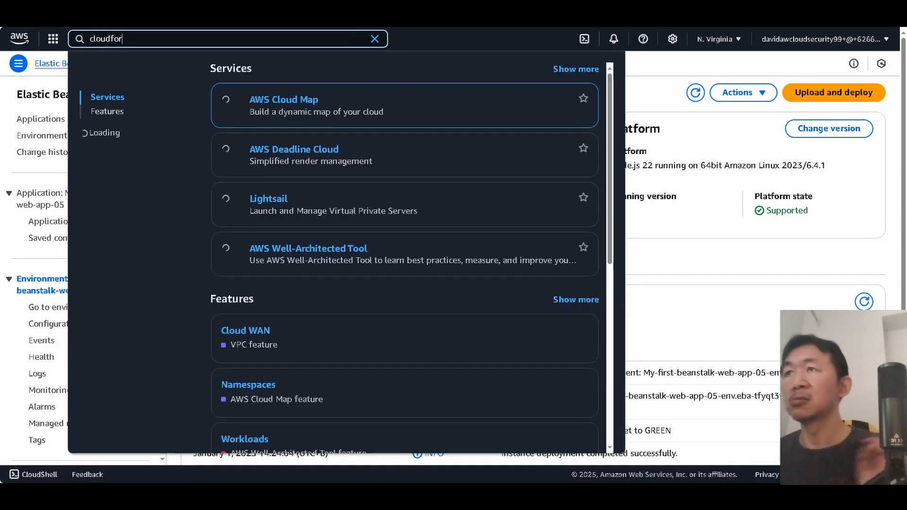
- Find CloudFormation, open awseb-e-i9e6mjzqxc-stack, and view its creation events
text(mation)
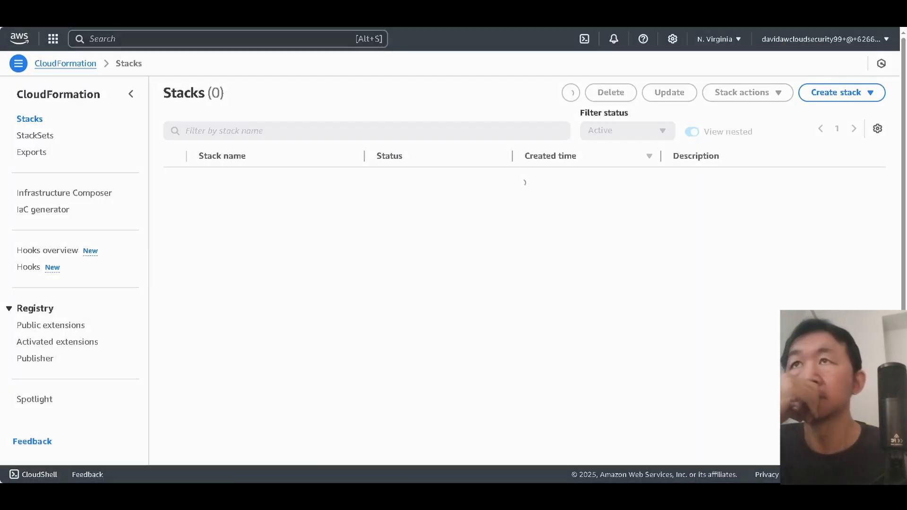
click(570, 93)
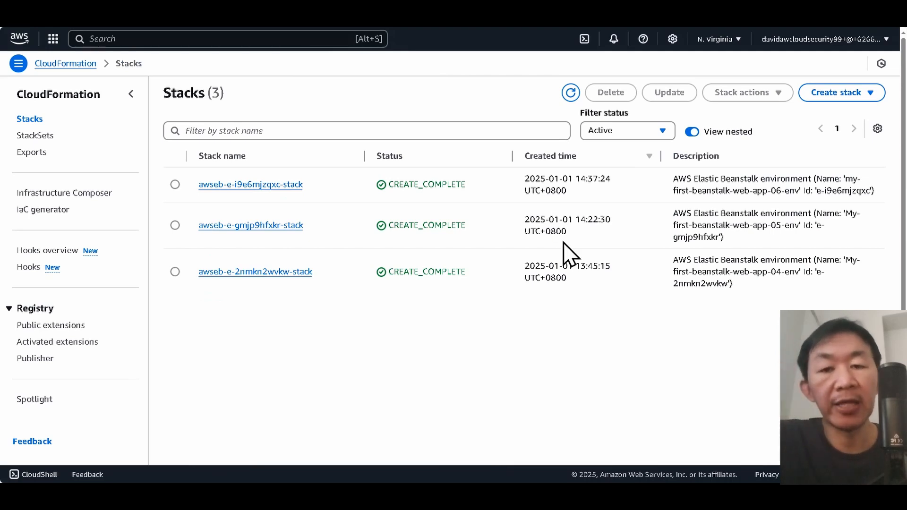
mouse_move(569, 261)
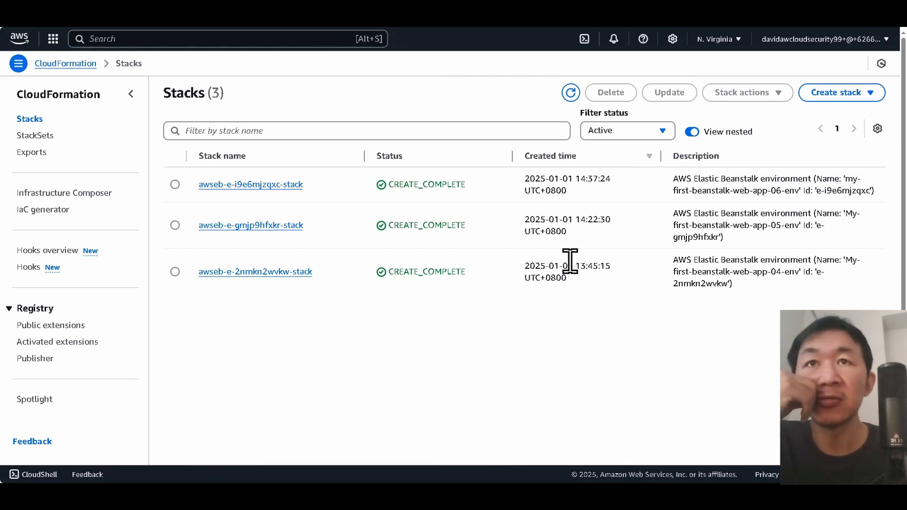
mouse_move(782, 191)
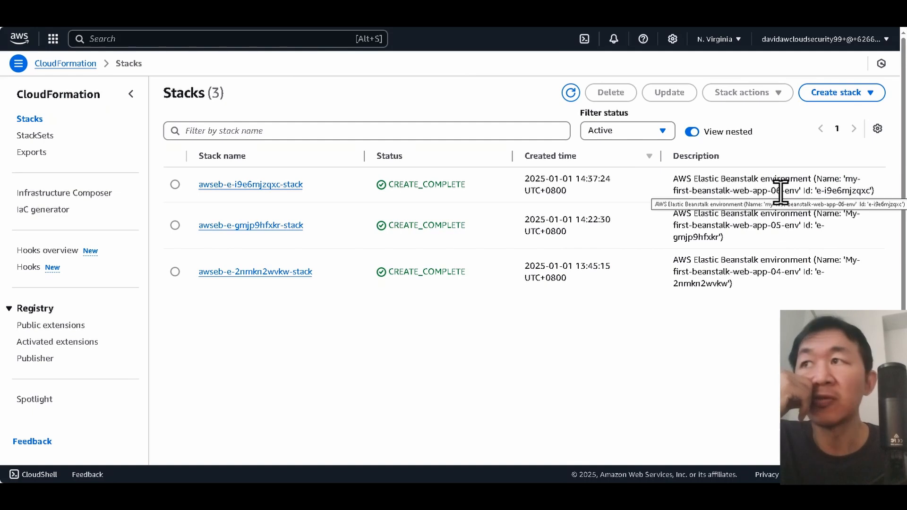
mouse_move(394, 203)
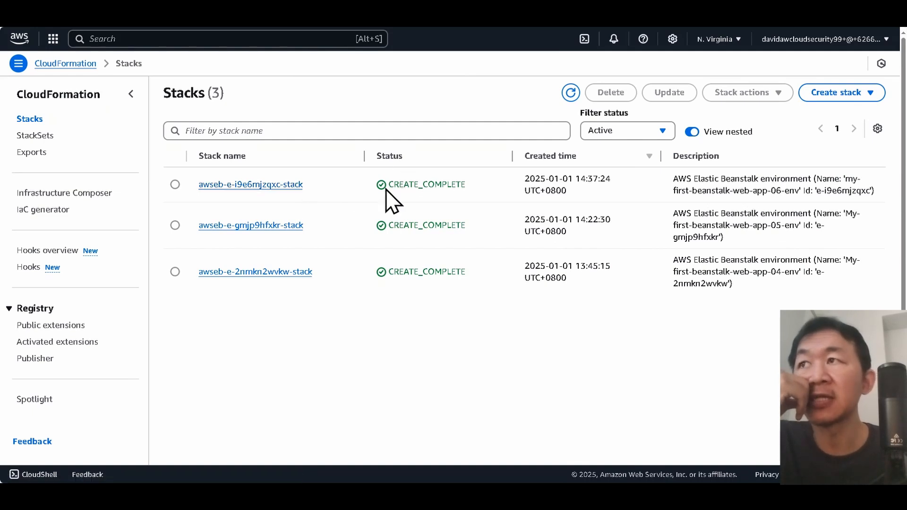
click(250, 184)
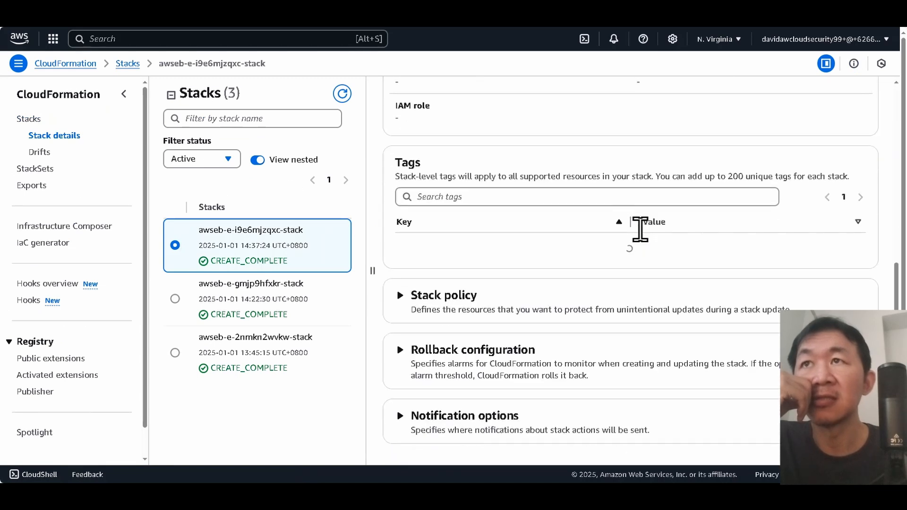
click(522, 146)
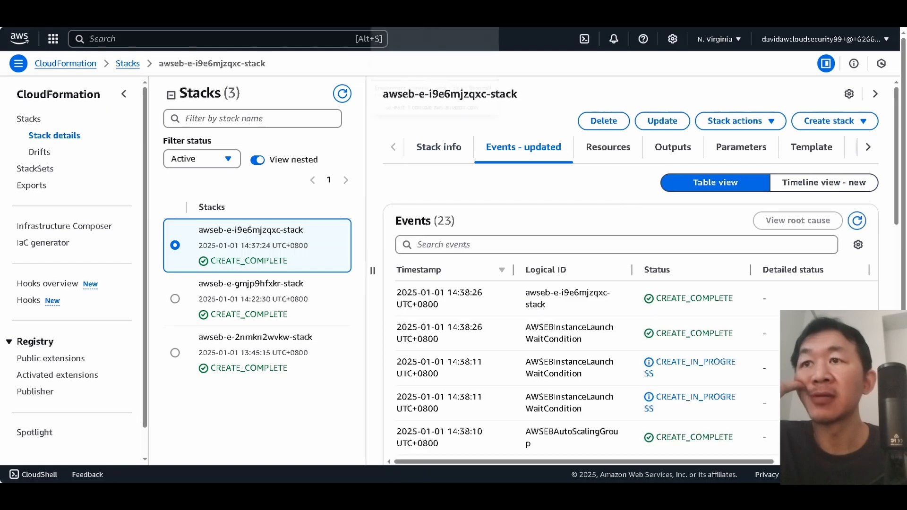
mouse_move(652, 327)
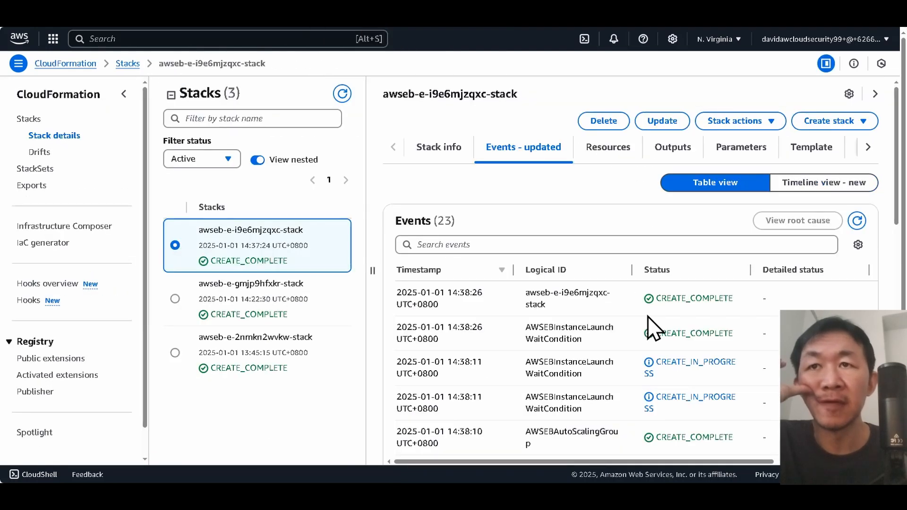
scroll(down, 3)
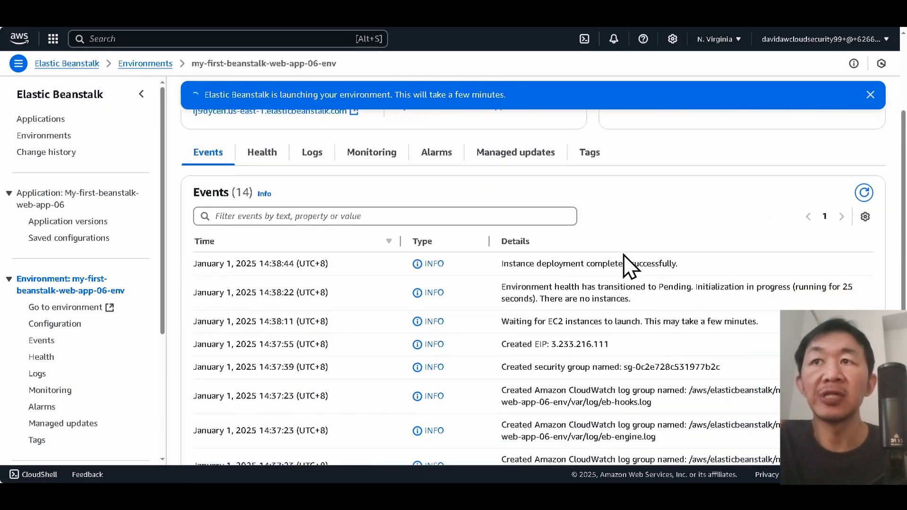
mouse_move(632, 263)
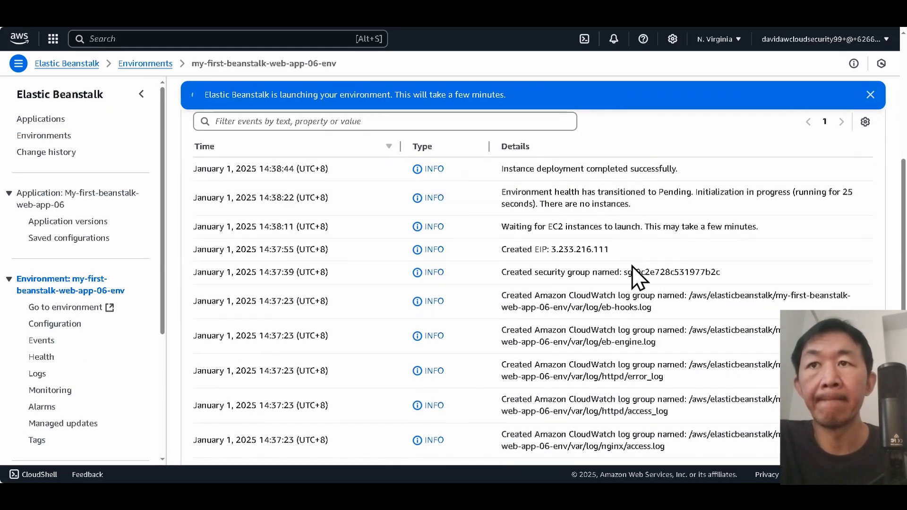
- Scroll the web-app-06-env Events list to find 'Instance deployment completed successfully'
scroll(up, 3)
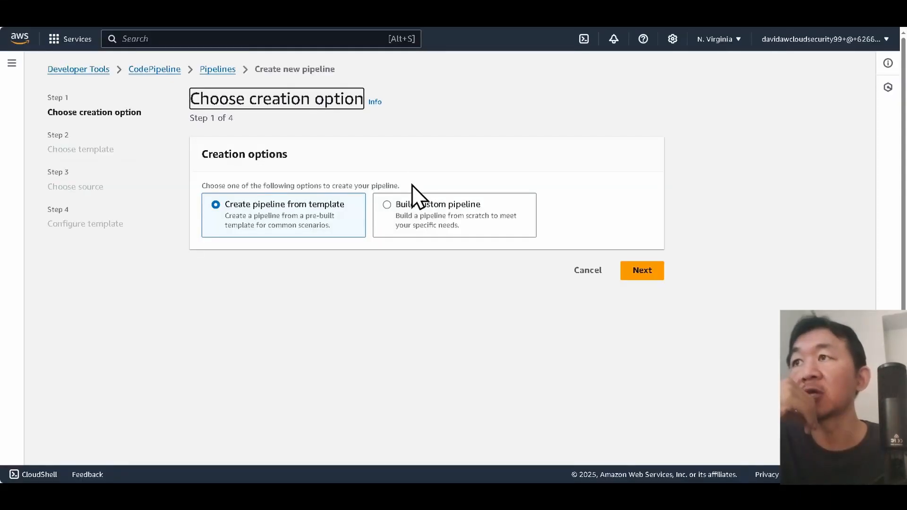
mouse_move(415, 219)
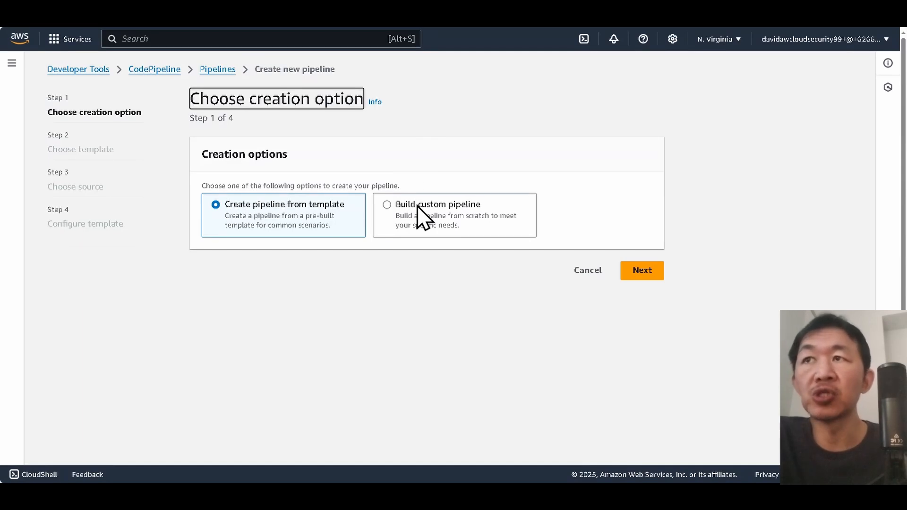
- Build my-first-pipeline-02 as a custom pipeline and continue to the source stage
click(641, 270)
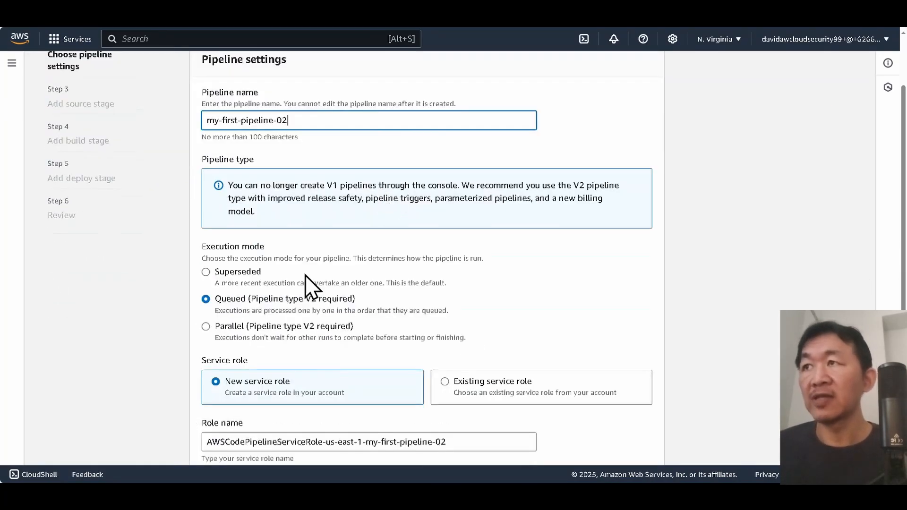
scroll(down, 3)
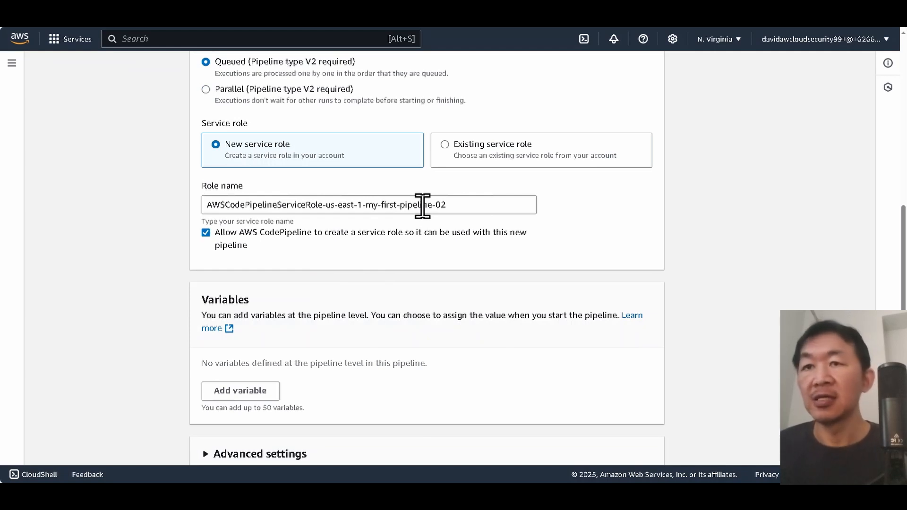
click(642, 299)
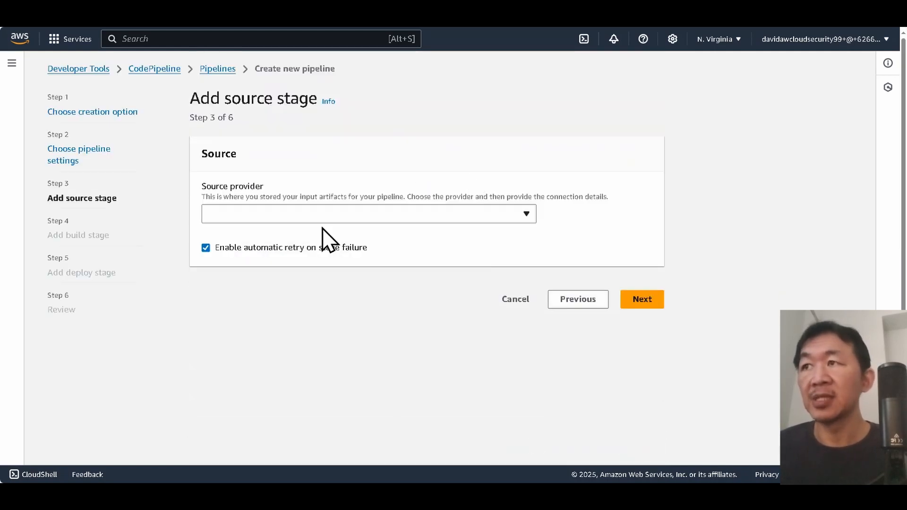
- Set GitHub (via GitHub App) as the source provider and start a GitHub connection
click(369, 213)
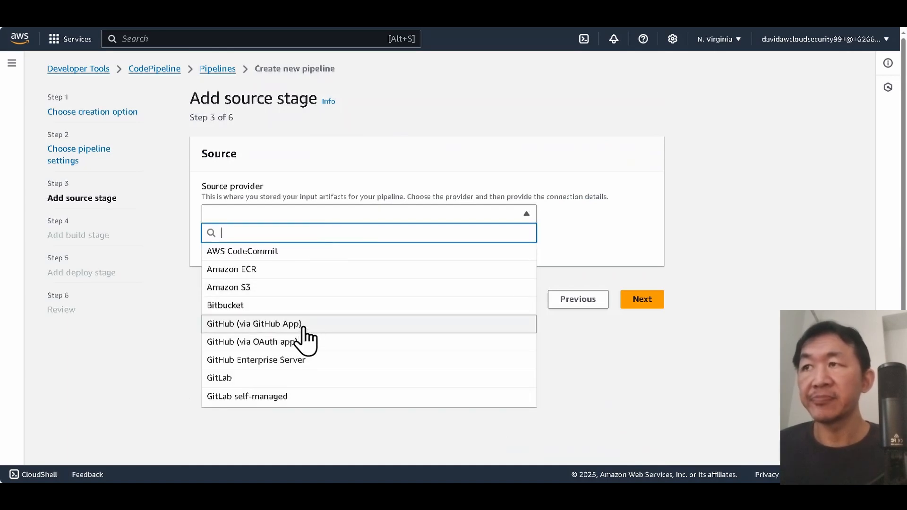
click(253, 323)
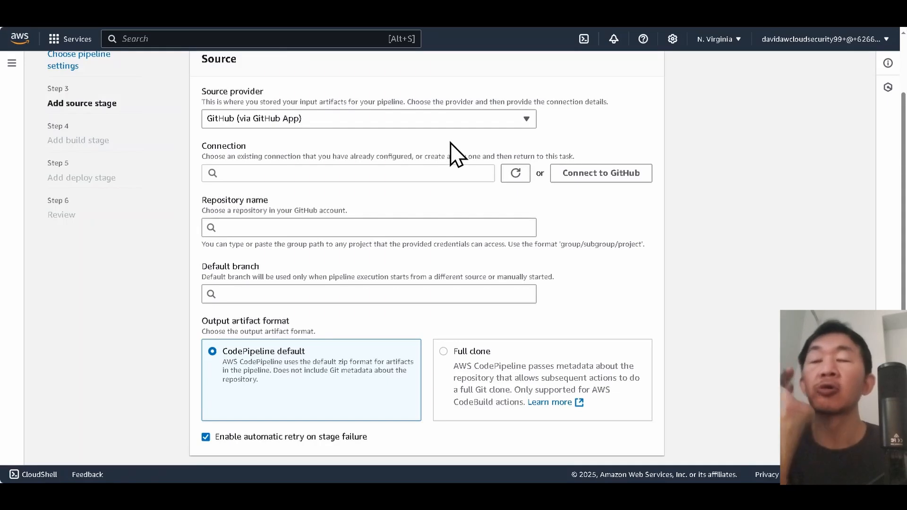
mouse_move(444, 130)
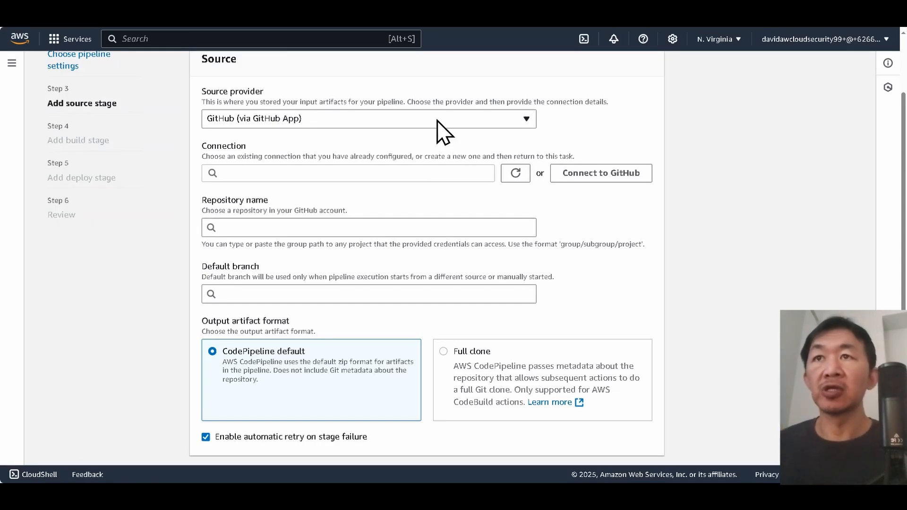
click(600, 173)
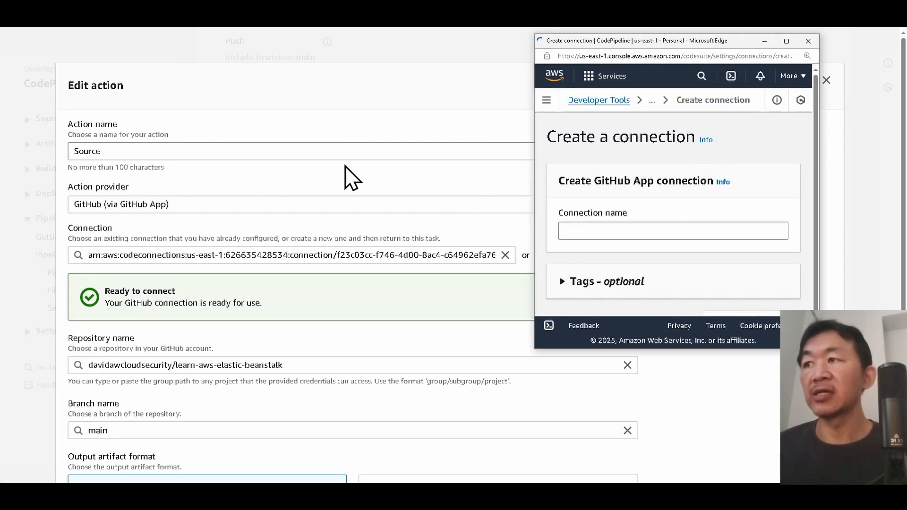
mouse_move(677, 205)
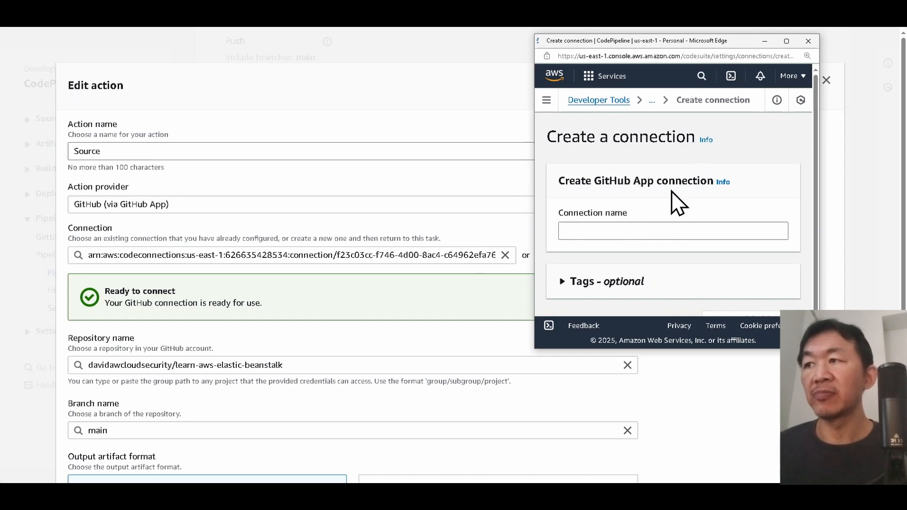
click(808, 41)
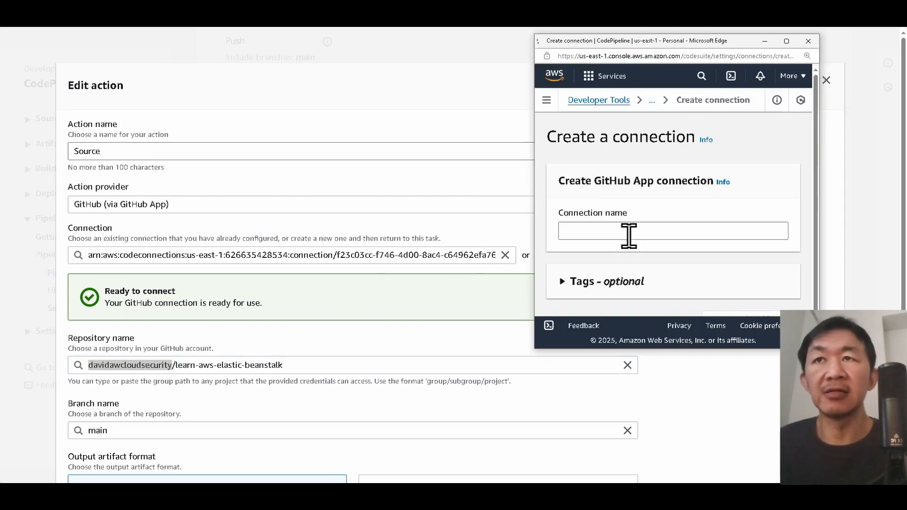
text(davidawcloudsecurity)
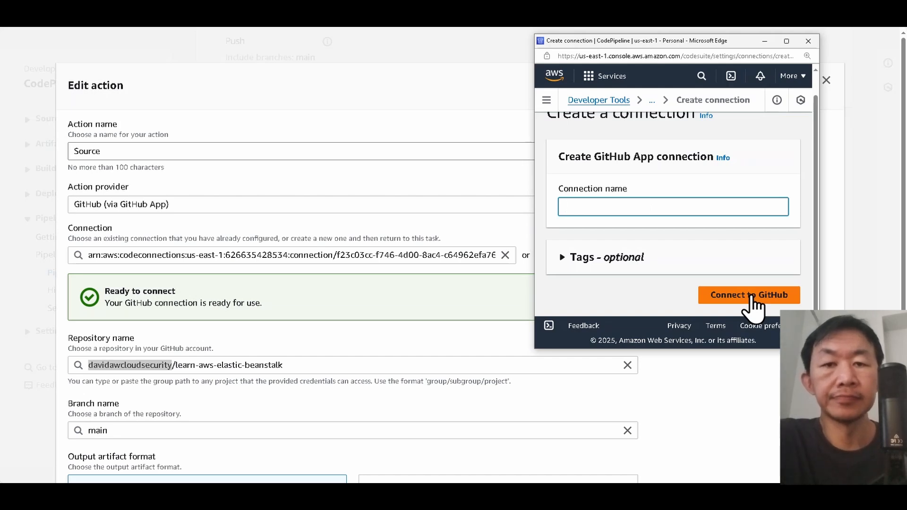
click(672, 206)
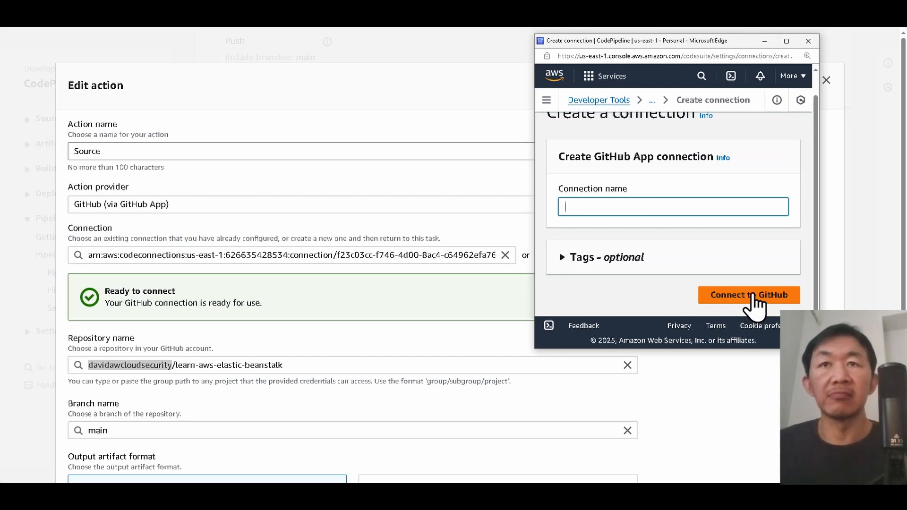
mouse_move(743, 265)
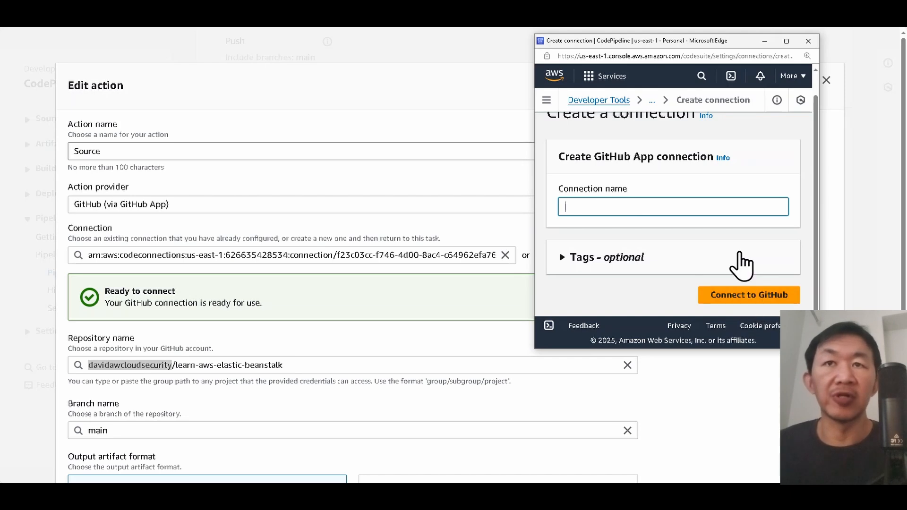
text(davidawcloudsecurity)
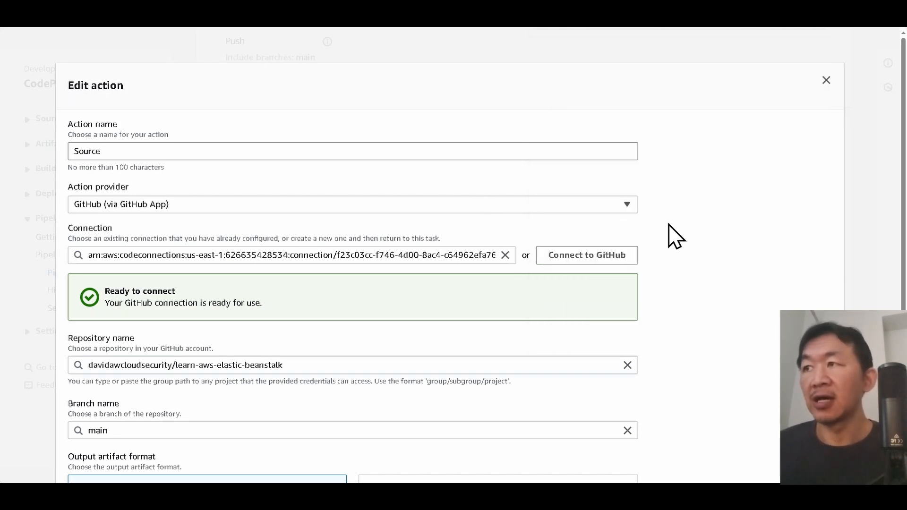
mouse_move(253, 288)
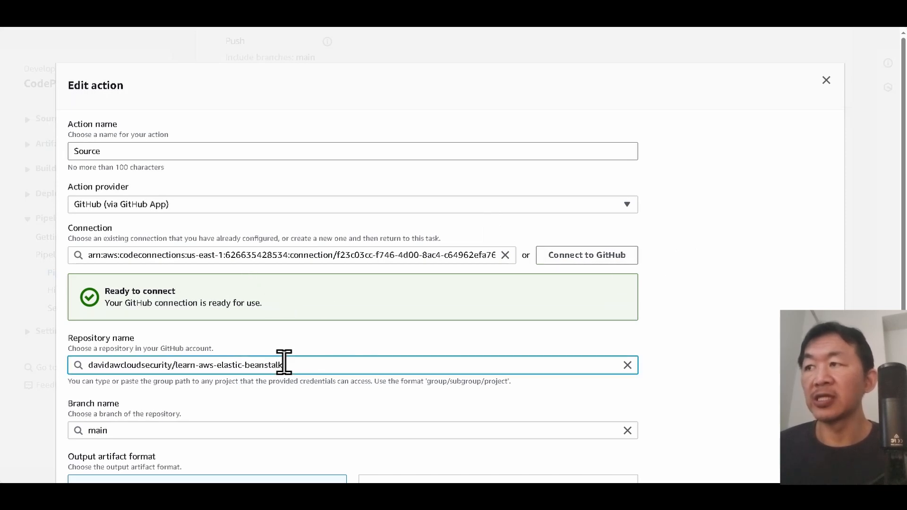
scroll(down, 3)
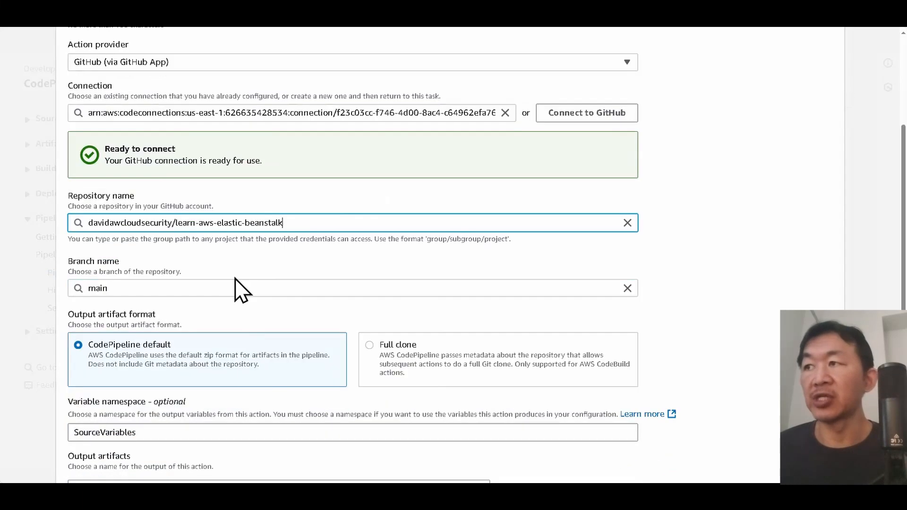
mouse_move(365, 289)
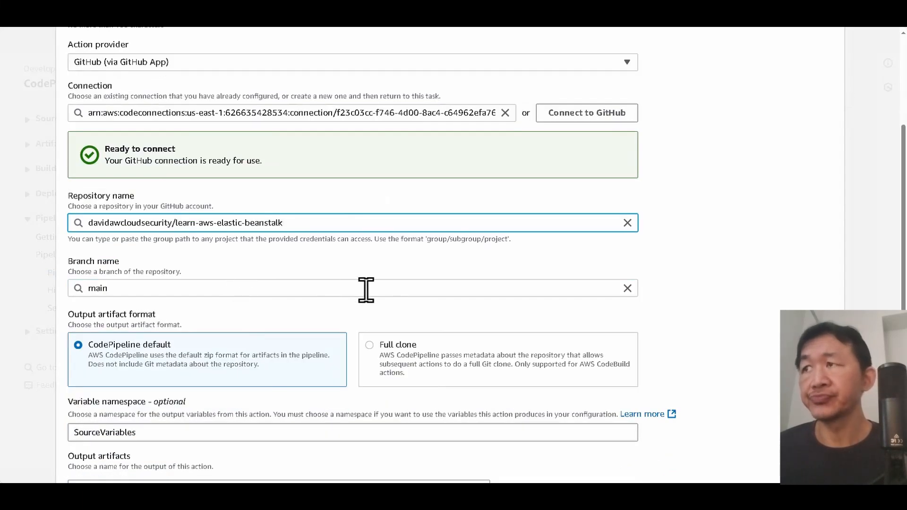
scroll(down, 3)
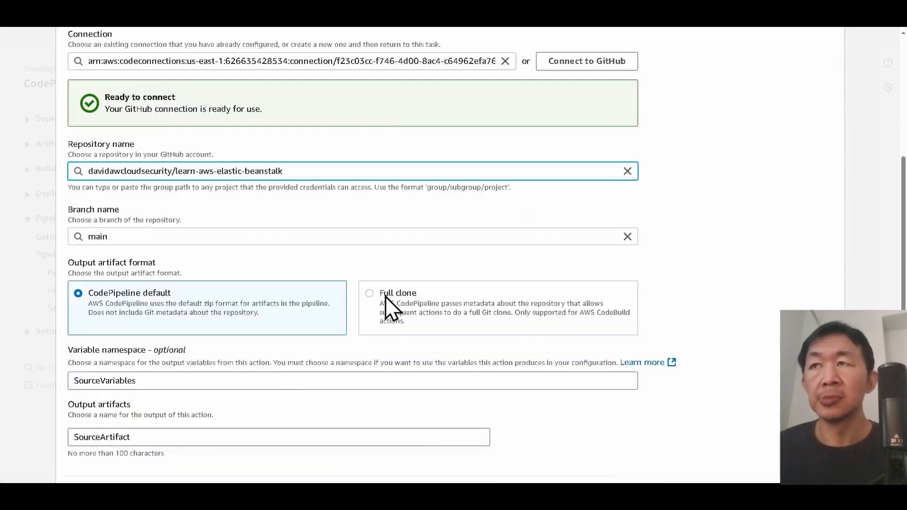
scroll(down, 3)
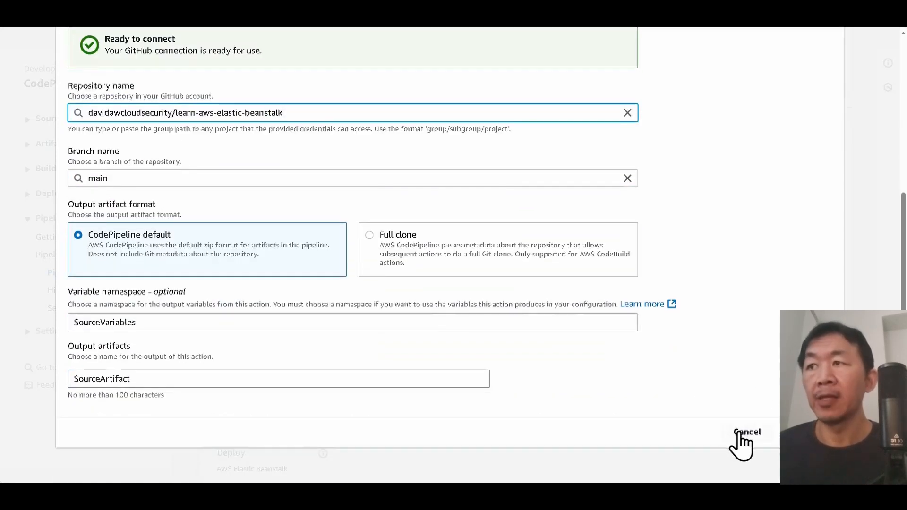
click(748, 431)
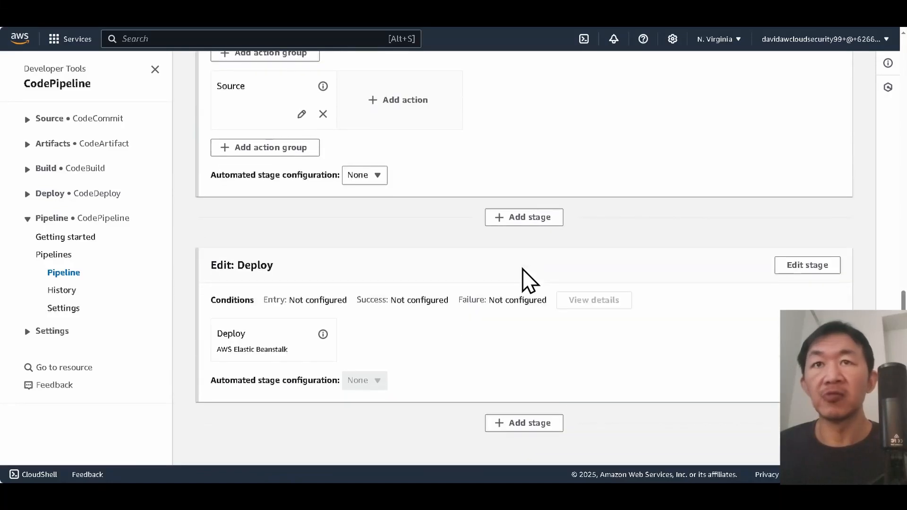
- Set the Deploy action's Application name to My-first-beanstalk-web-app-06
click(807, 266)
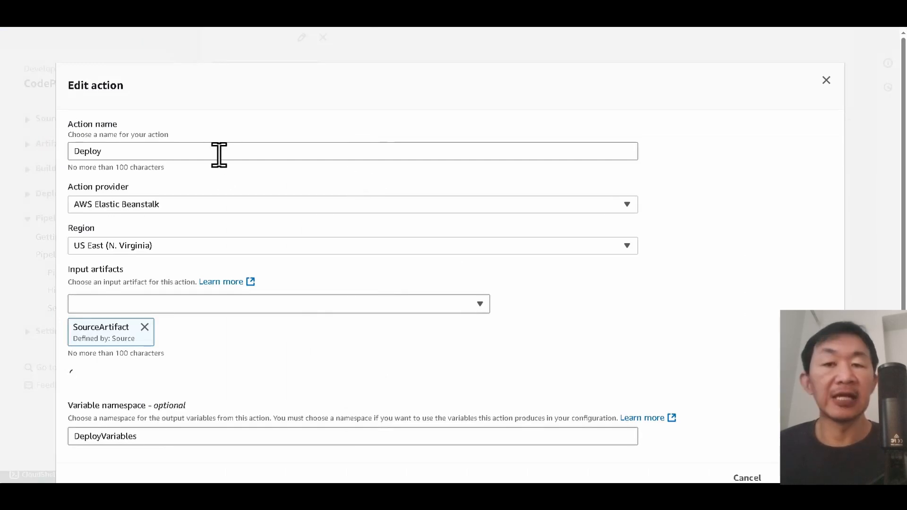
scroll(down, 3)
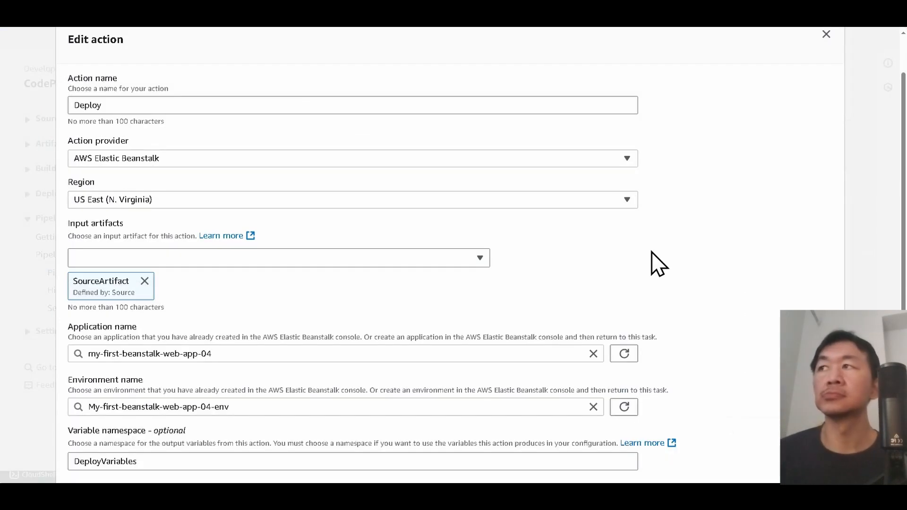
scroll(down, 3)
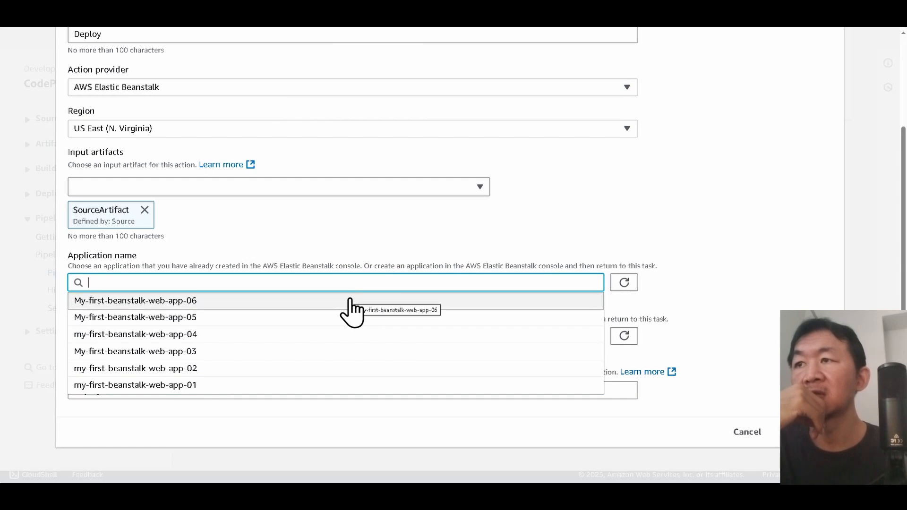
click(135, 301)
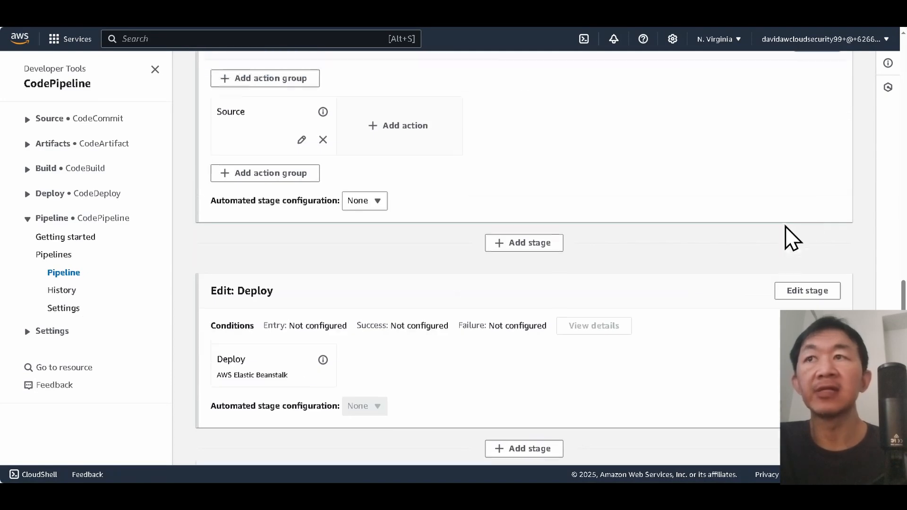
- Show the my-first-beanstalk-web-app-06-env overview and select the environment name
click(829, 100)
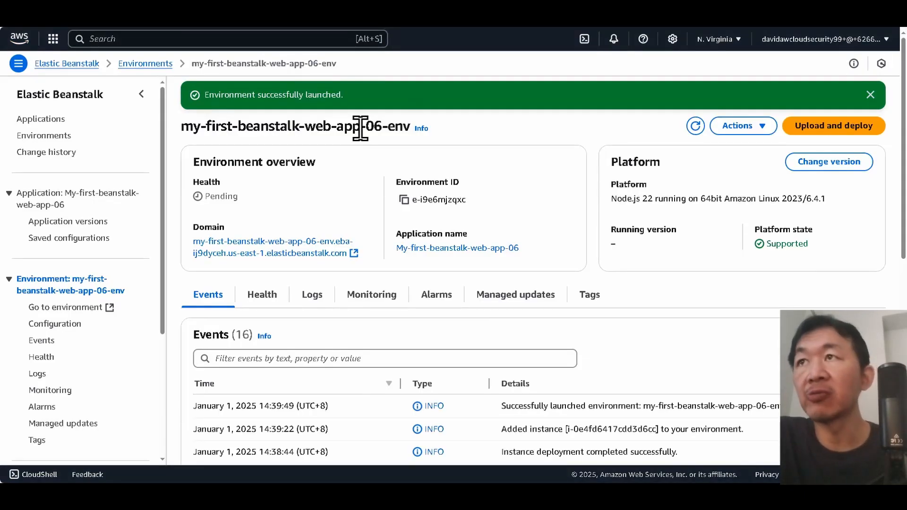
mouse_move(379, 128)
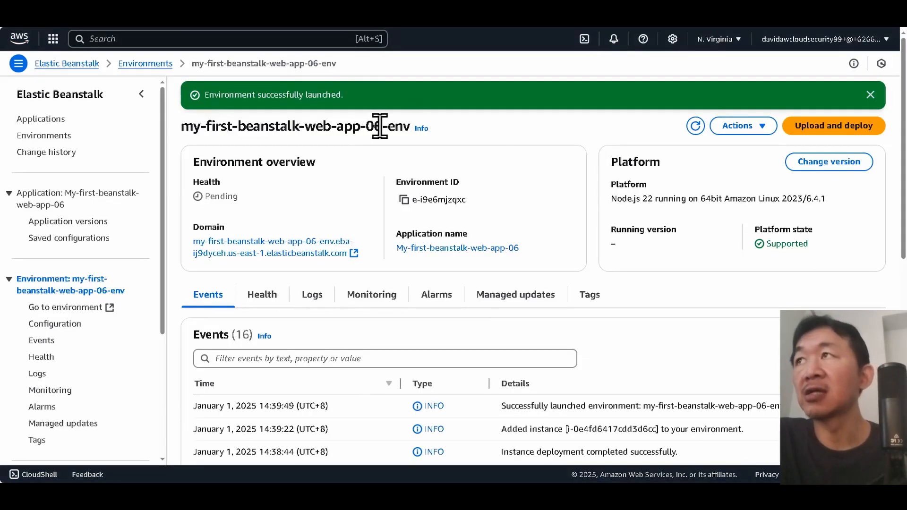
double_click(324, 126)
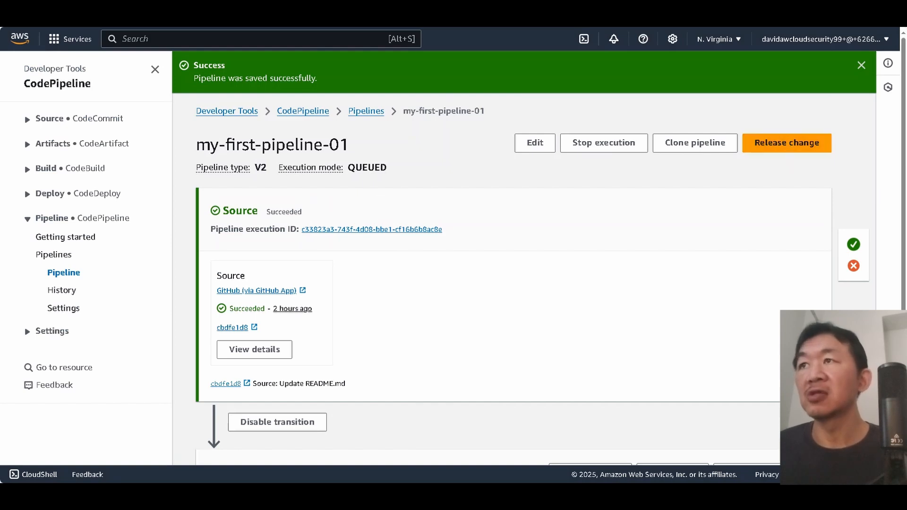
mouse_move(418, 233)
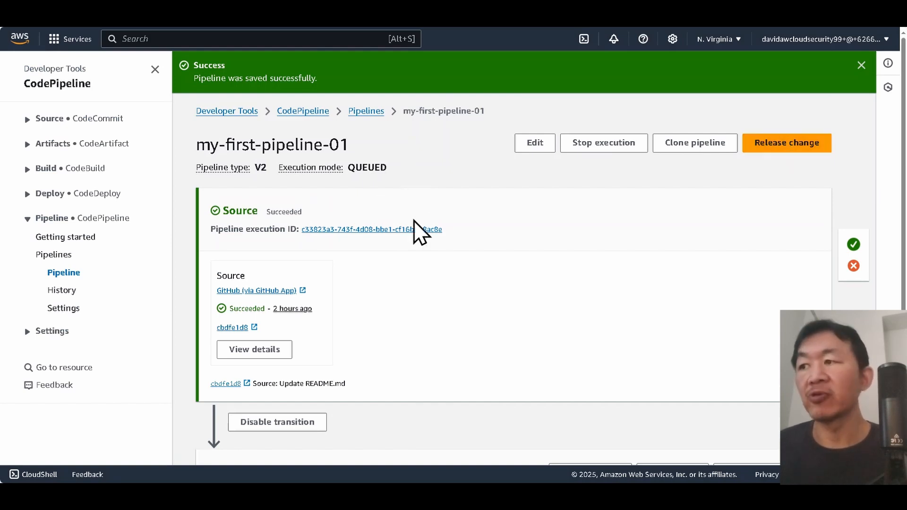
mouse_move(127, 440)
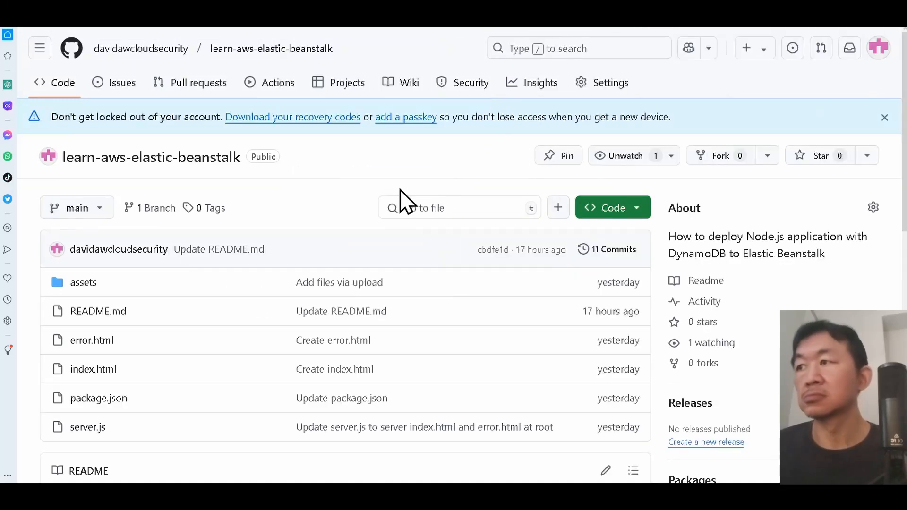
mouse_move(156, 436)
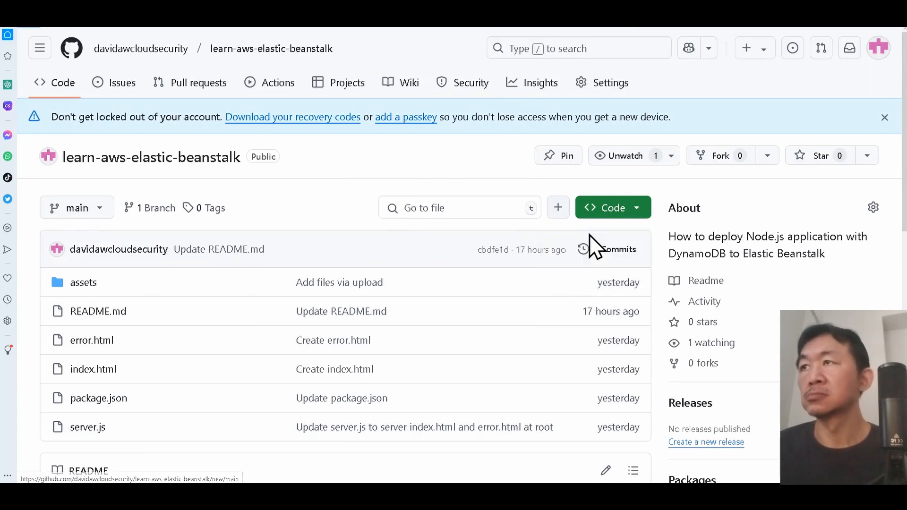
- Create a new file '123' in learn-aws-elastic-beanstalk and commit it to main
click(557, 208)
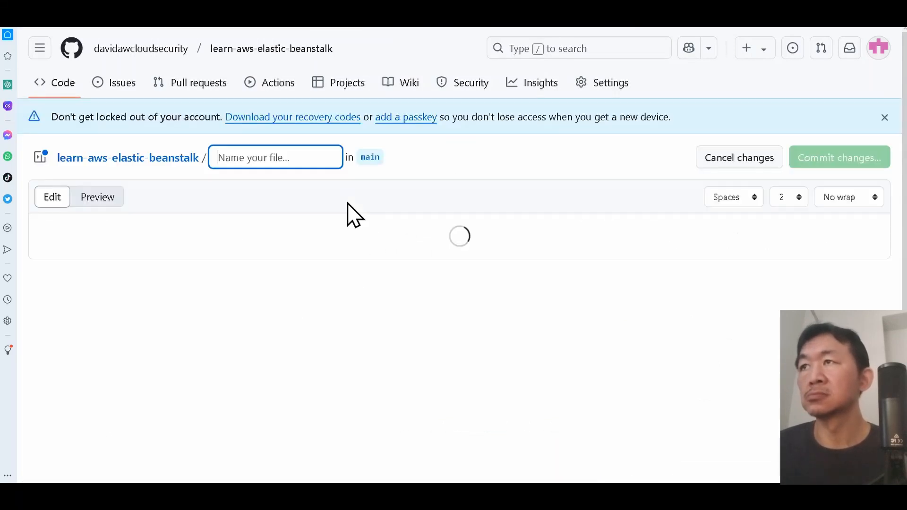
text(12)
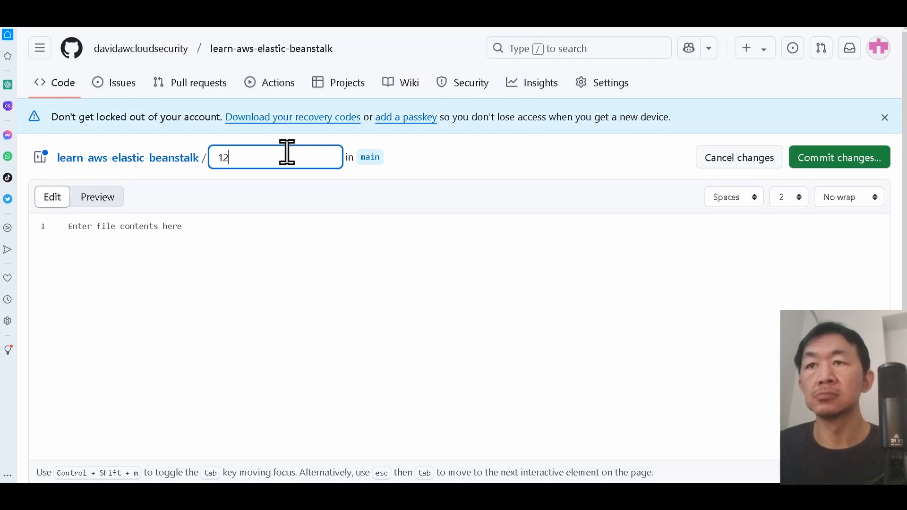
click(839, 158)
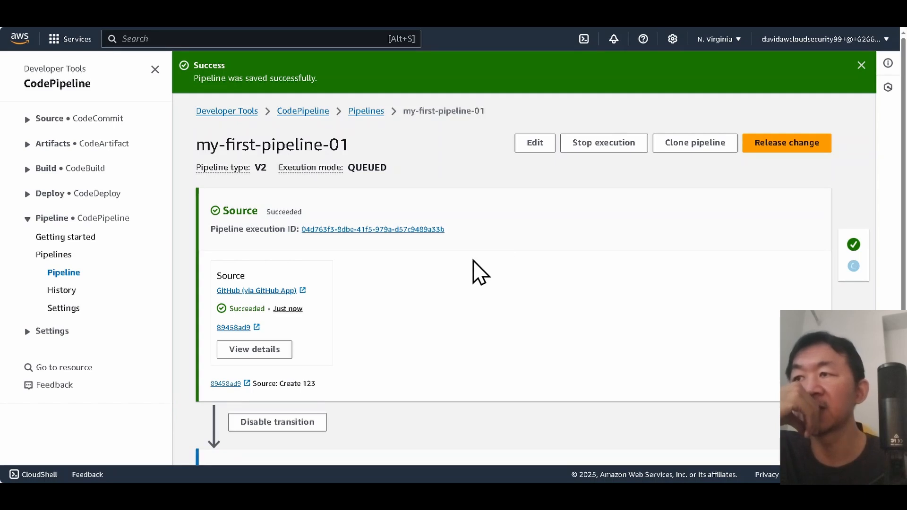
- Follow the 'Create 123' commit until the Elastic Beanstalk Deploy stage shows Succeeded
double_click(283, 384)
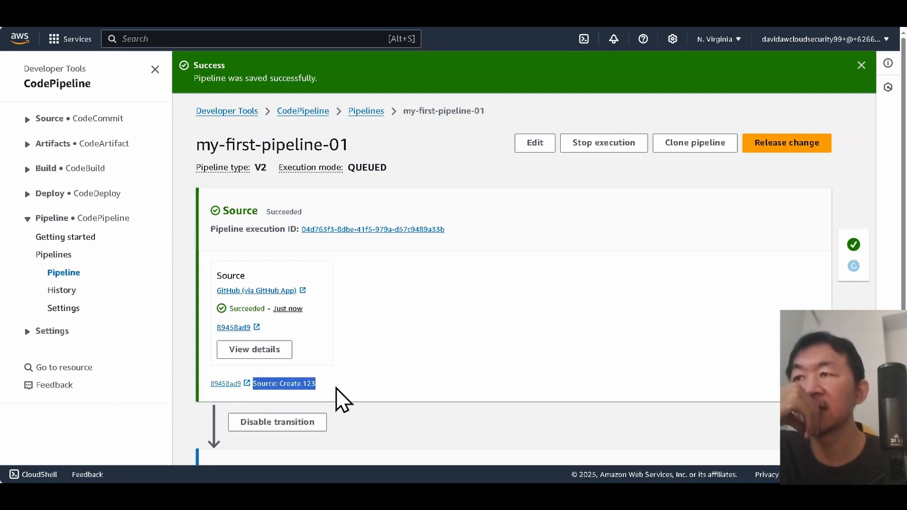
scroll(down, 3)
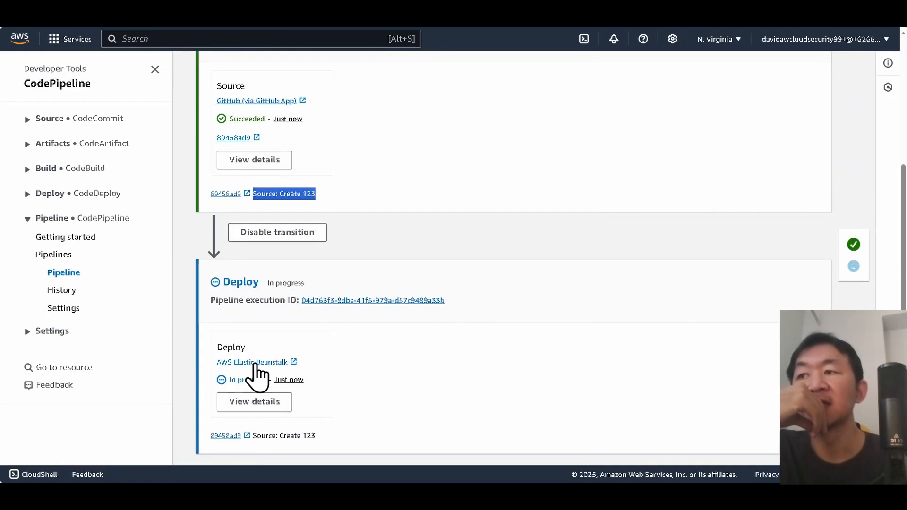
mouse_move(498, 225)
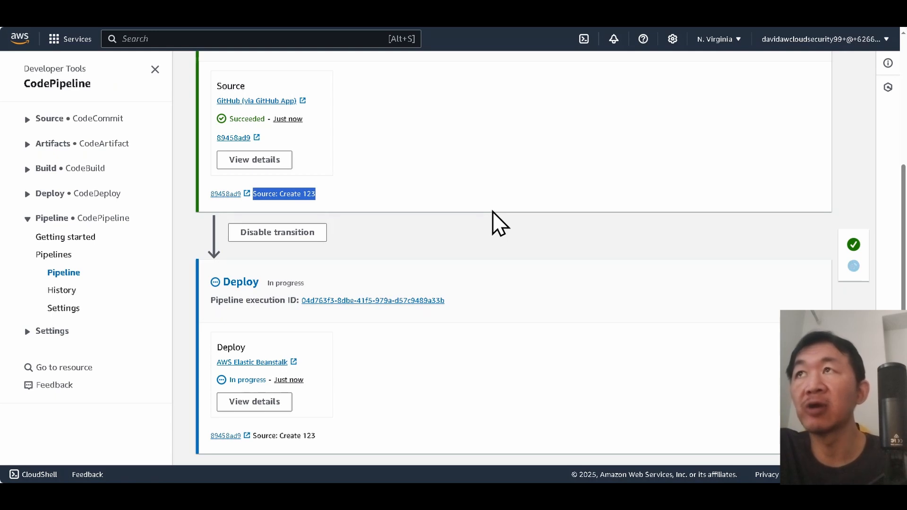
click(253, 362)
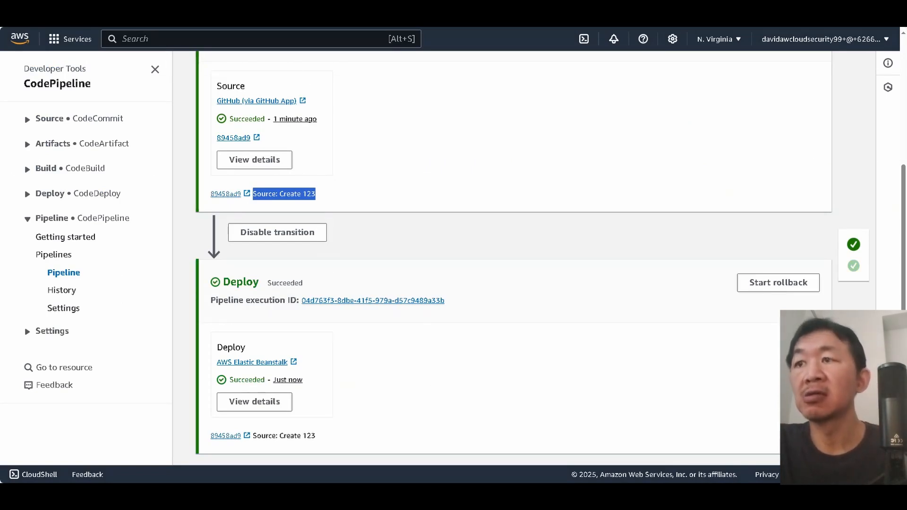
- Scroll web-app-06-env down to the Events showing the pipeline-delivered version update
click(252, 362)
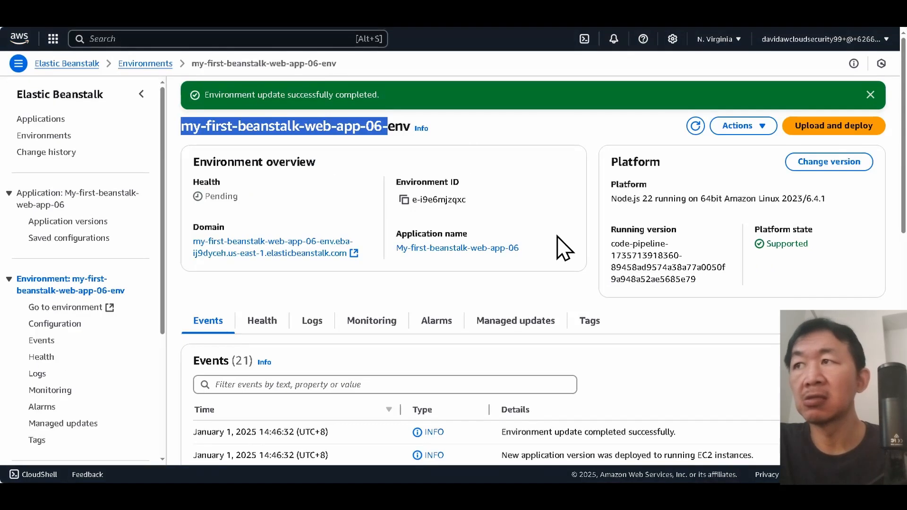
scroll(down, 3)
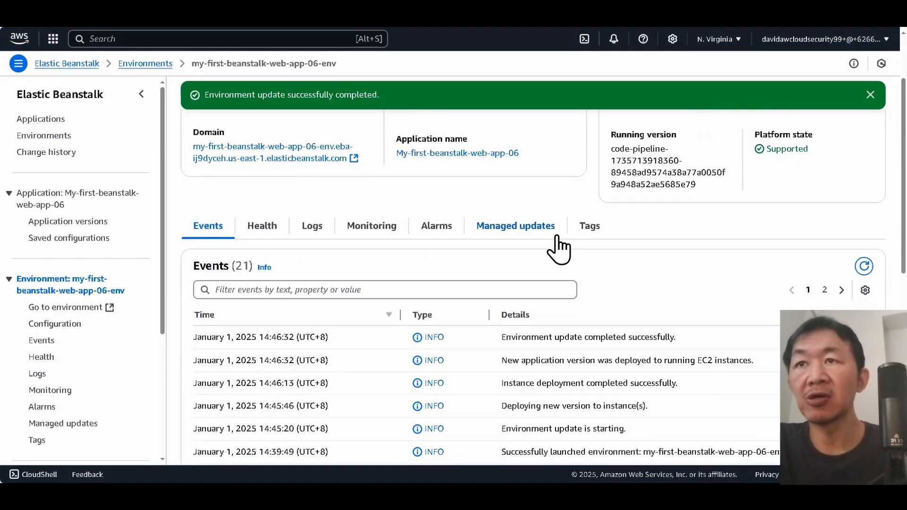
scroll(down, 3)
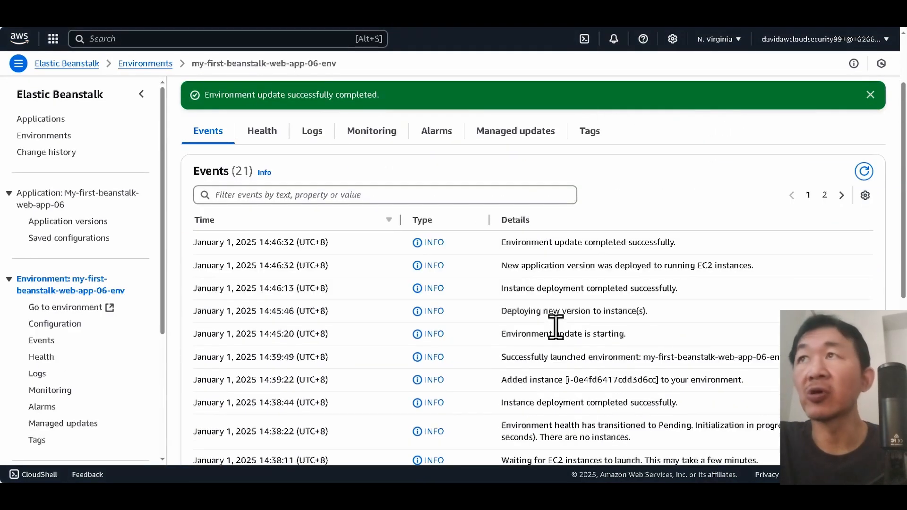
click(65, 308)
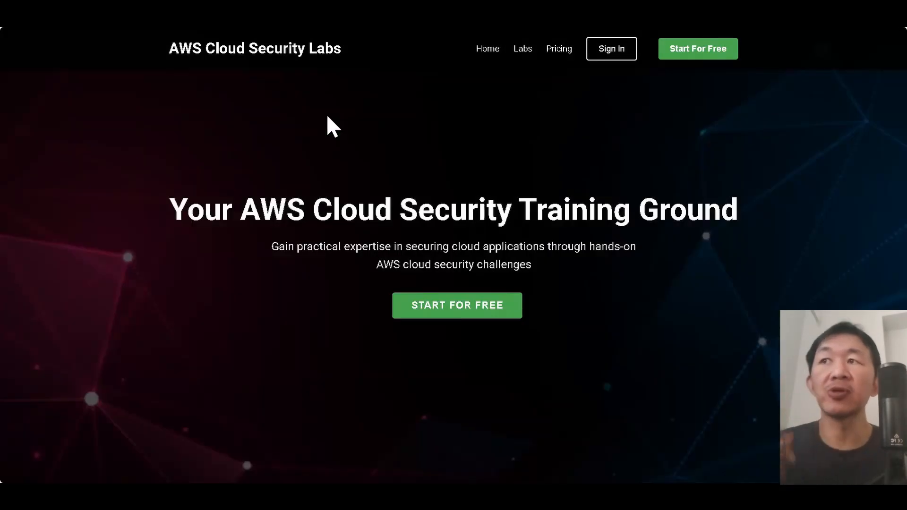
mouse_move(434, 159)
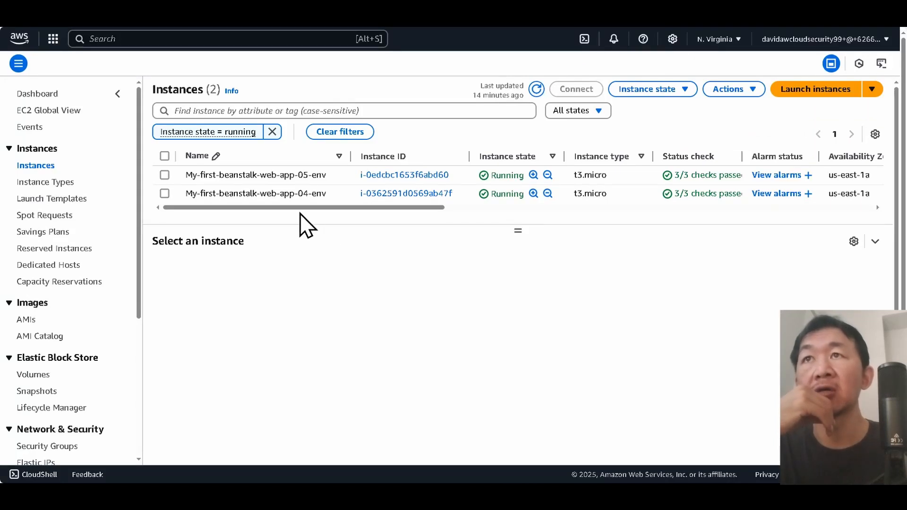
- Open a Session Manager shell on the web-app-06 instance and run netstat -tuln
click(536, 89)
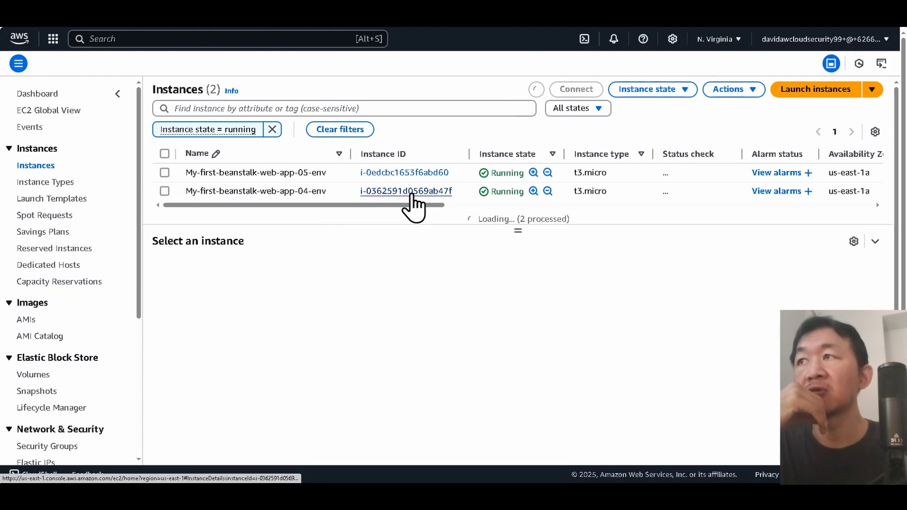
click(535, 90)
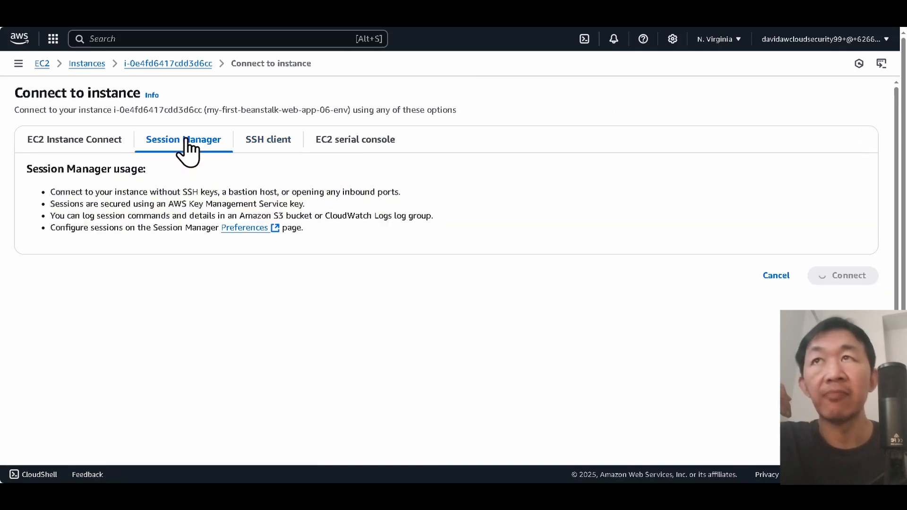
click(843, 275)
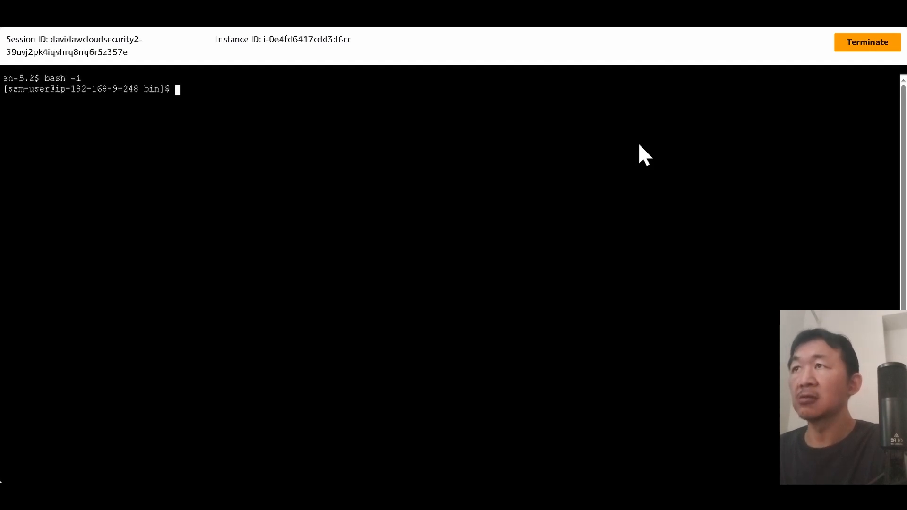
text(netstat -tu)
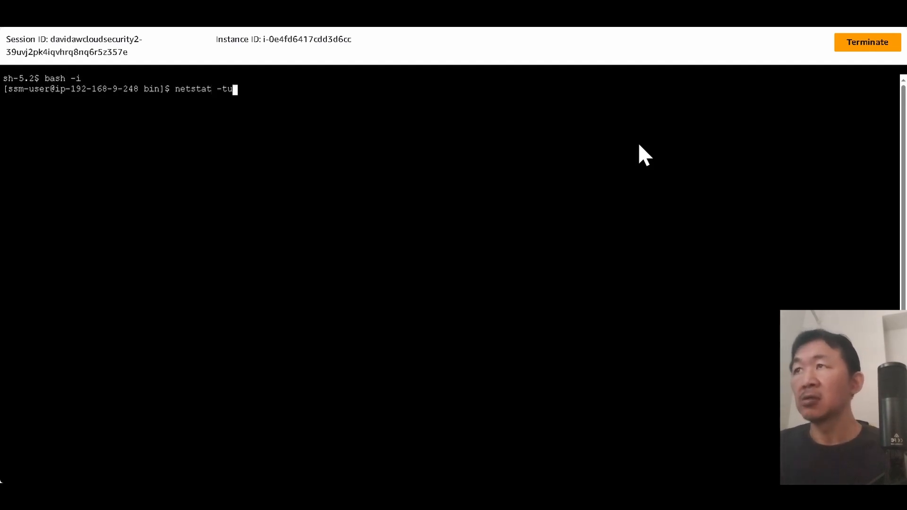
key(Return)
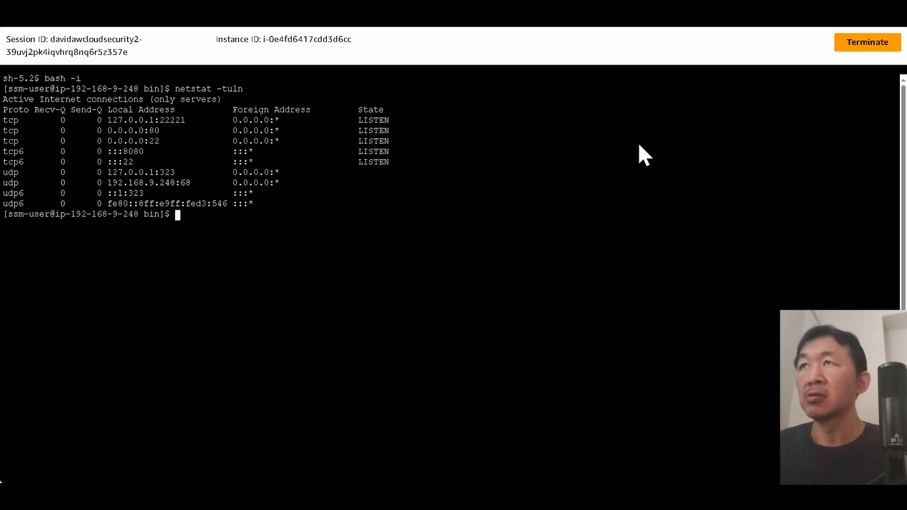
mouse_move(398, 94)
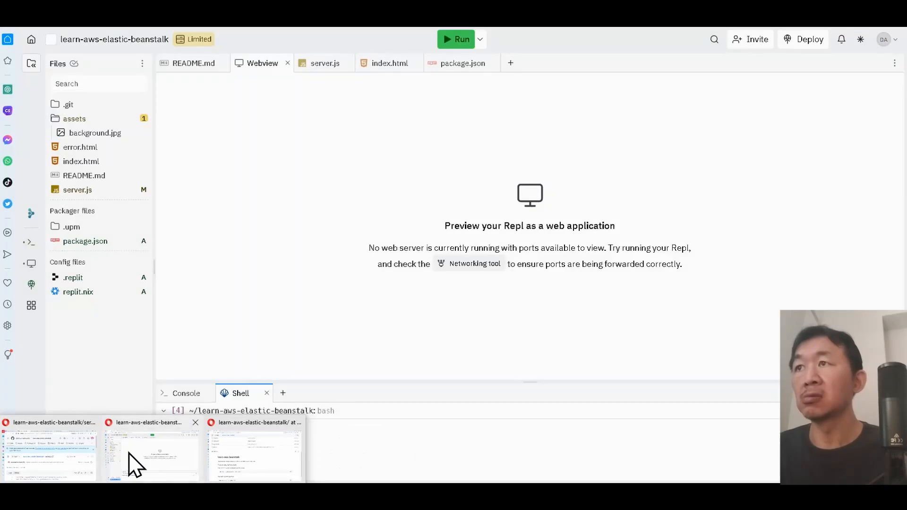
- Open server.js in Replit and scroll to the PORT definition (process.env.PORT or 3000)
click(324, 63)
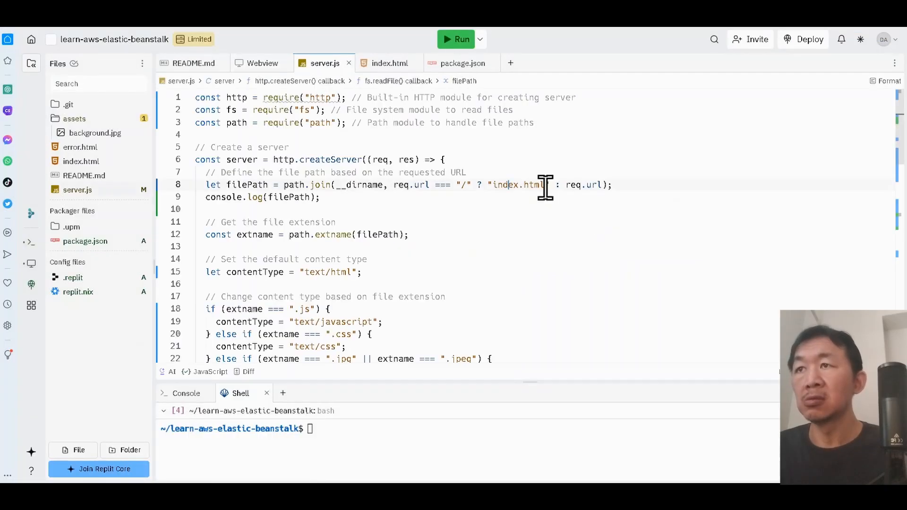
scroll(down, 3)
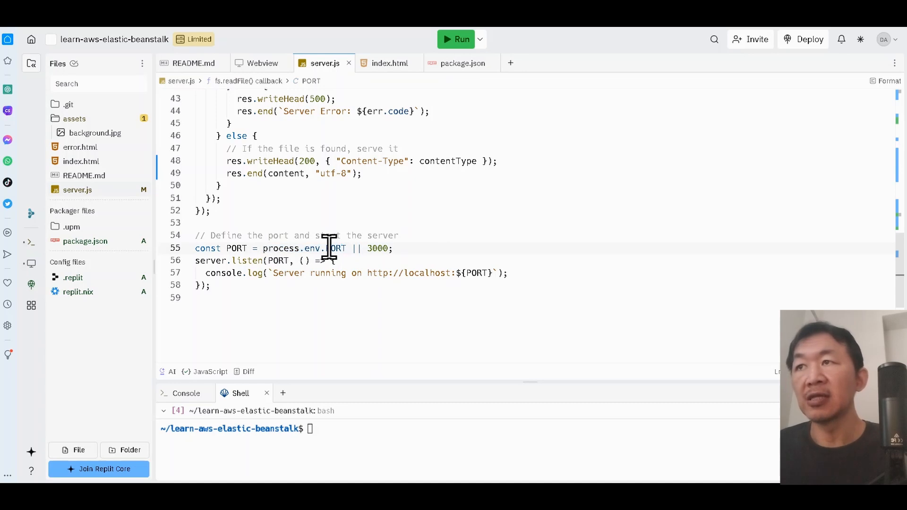
mouse_move(341, 248)
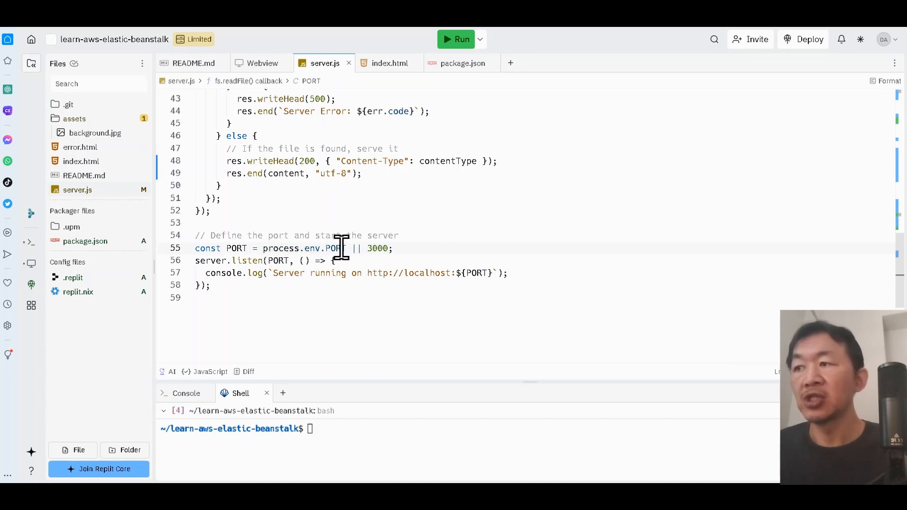
mouse_move(344, 248)
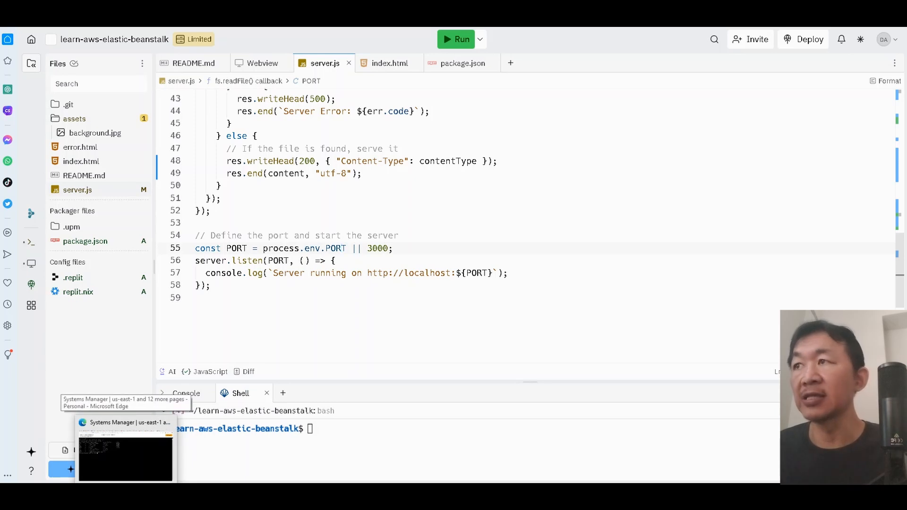
- Return to the instance shell and list running processes with ps aux
click(125, 451)
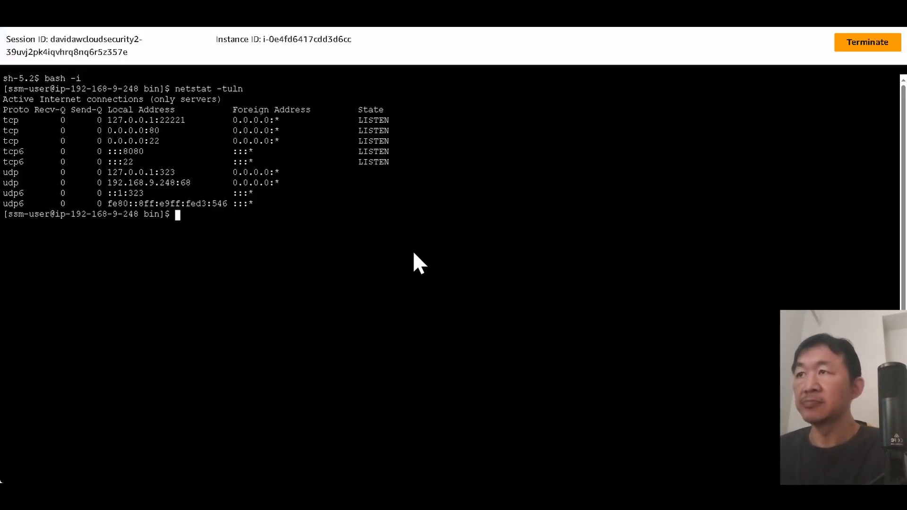
text(sudo)
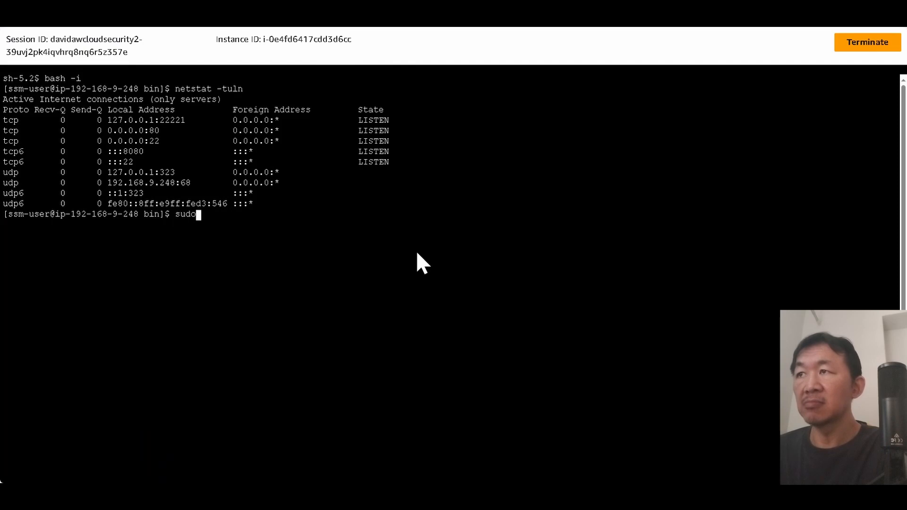
key(ctrl+u)
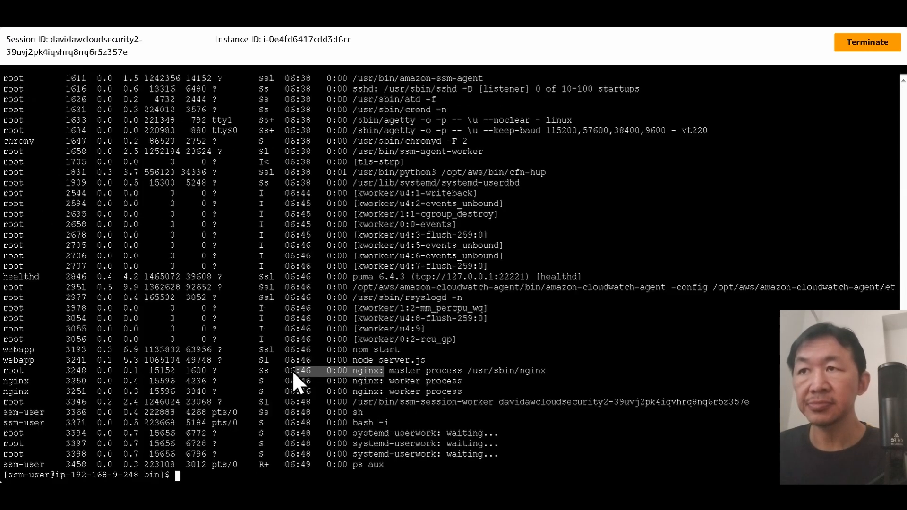
mouse_move(376, 388)
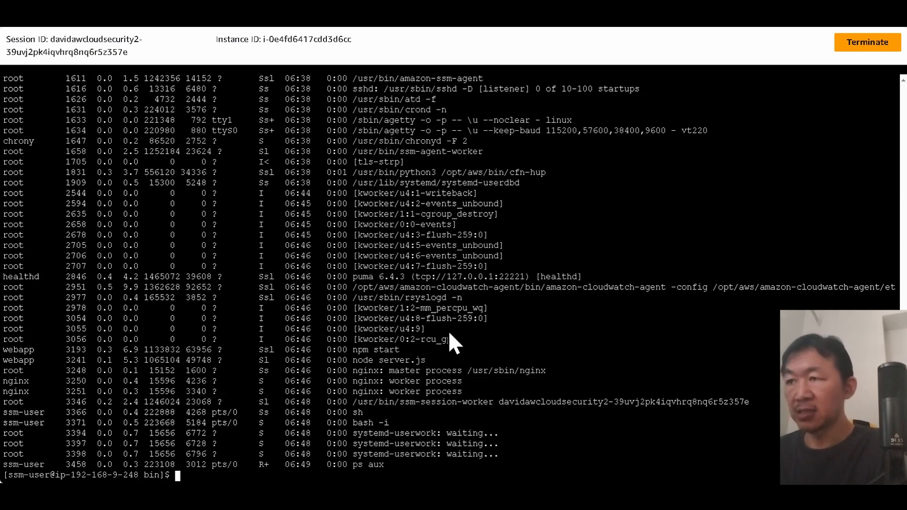
- Search the whole disk for server.js with sudo find / -name server.js
text(sudo)
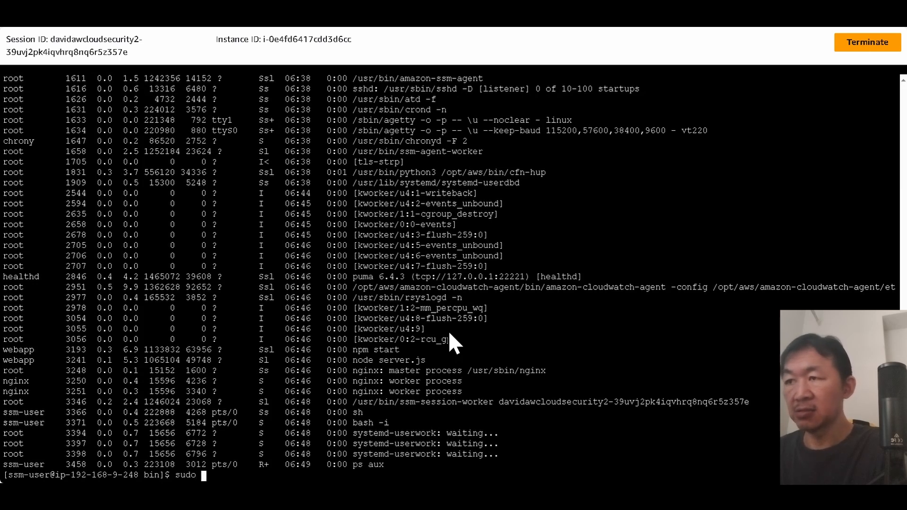
text(find /)
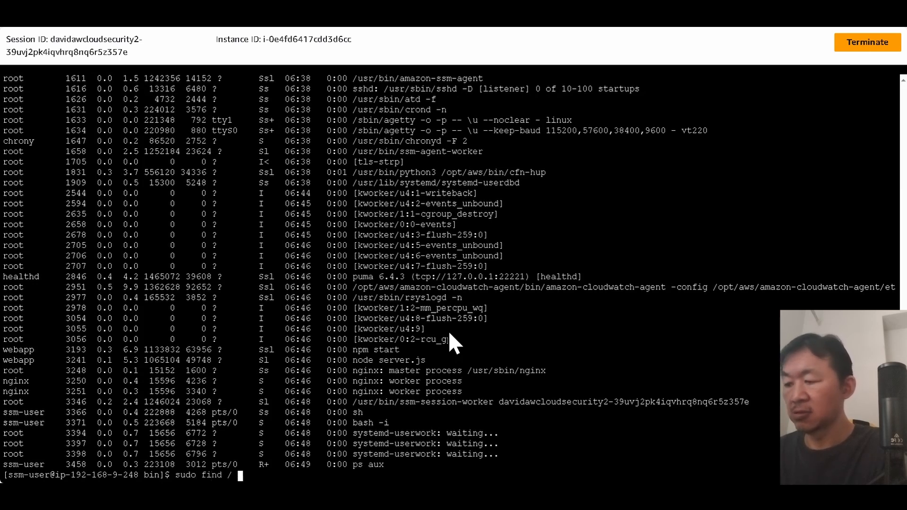
text(-name ser)
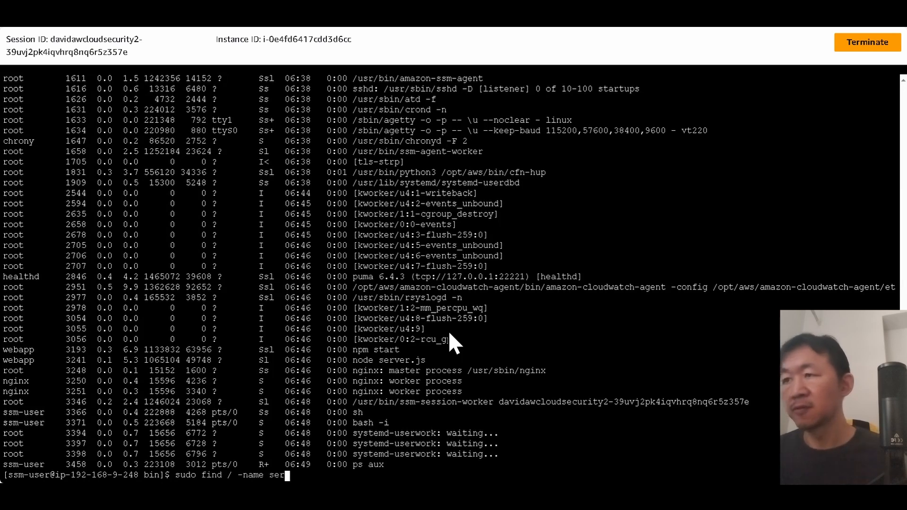
key(Return)
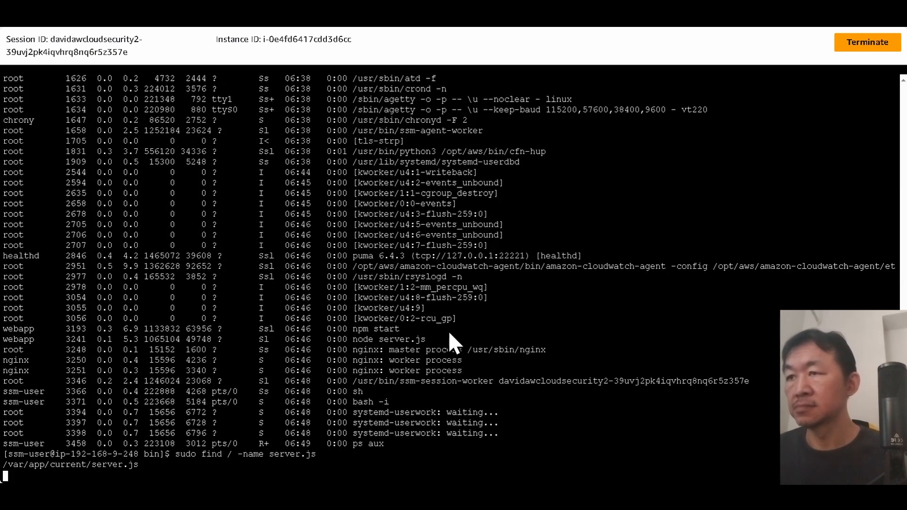
key(Return)
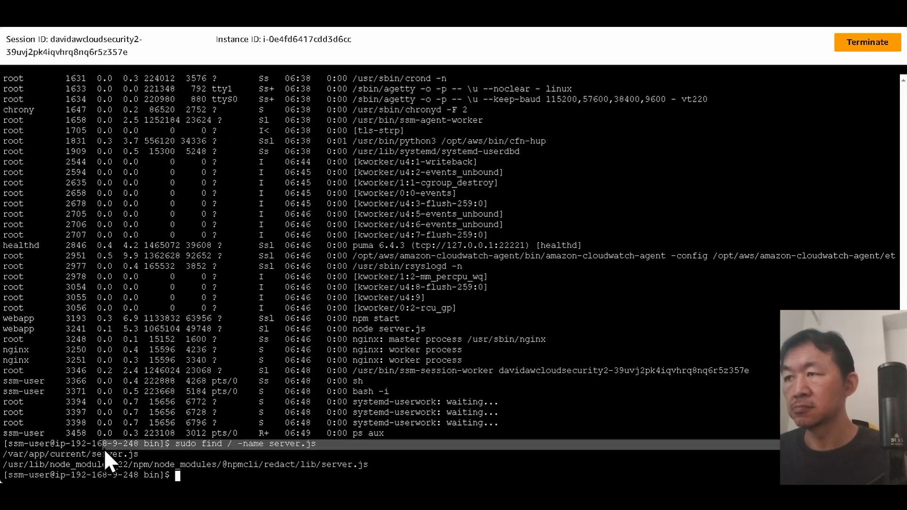
- List the deployed app files in /var/app/current, including file 123
right_click(108, 454)
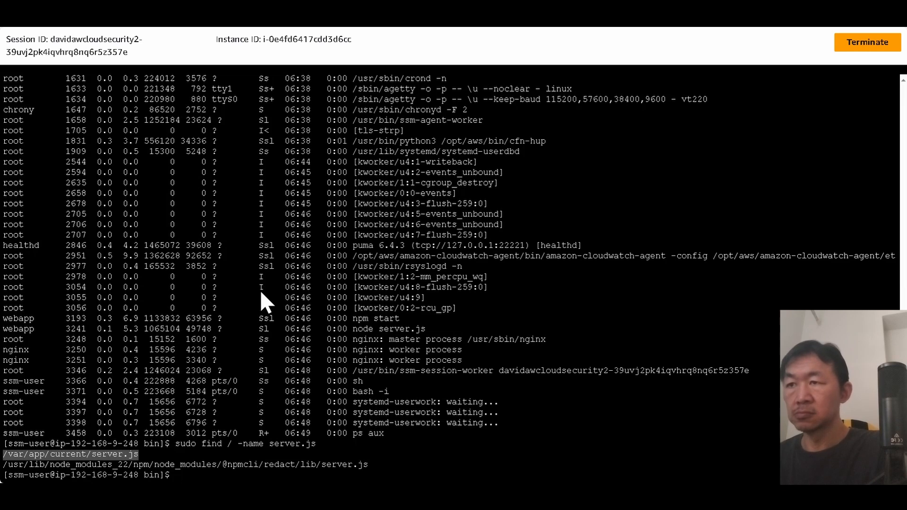
text(ll /var/app/current/server.)
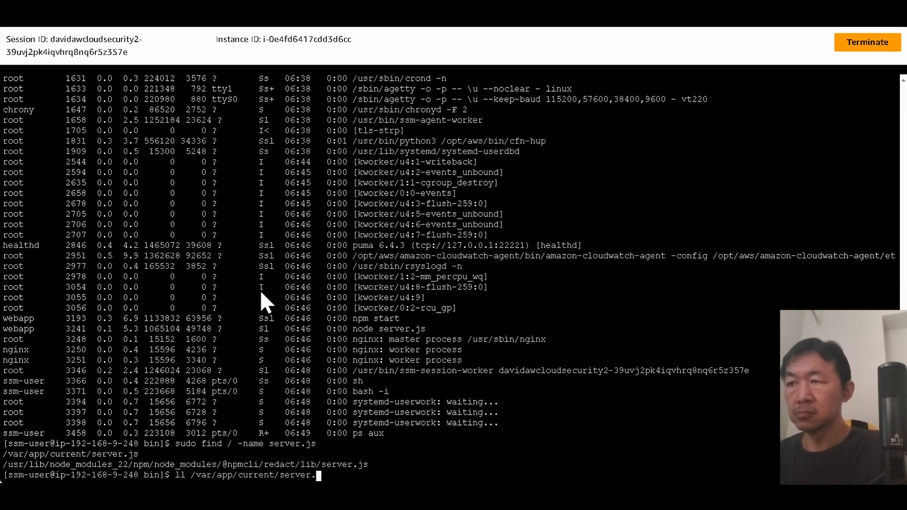
key(Return)
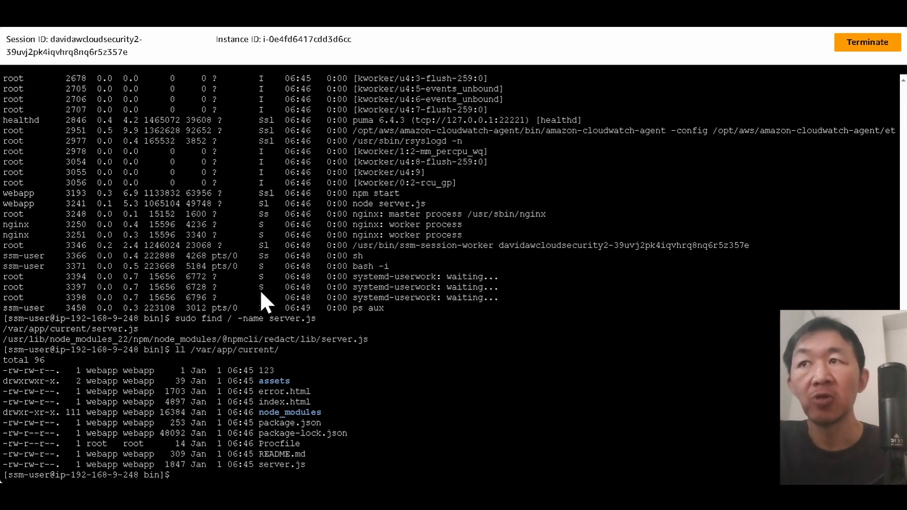
mouse_move(492, 353)
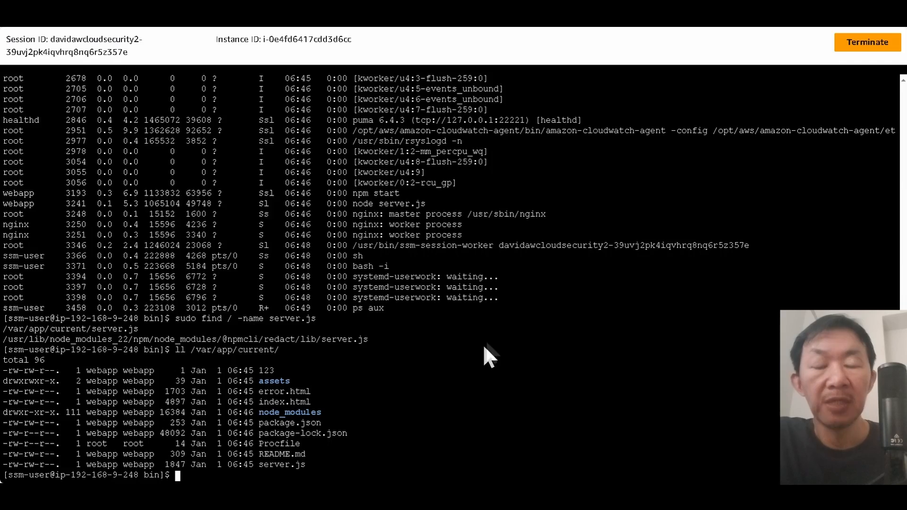
mouse_move(641, 309)
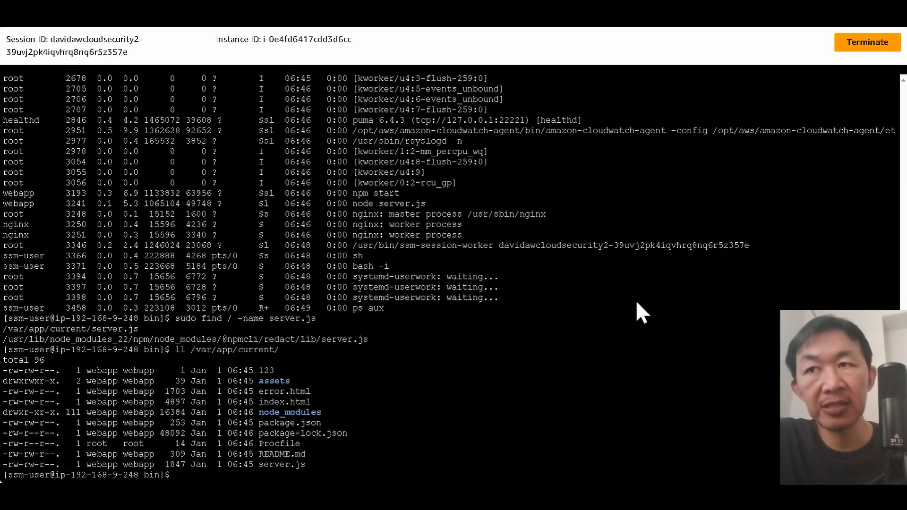